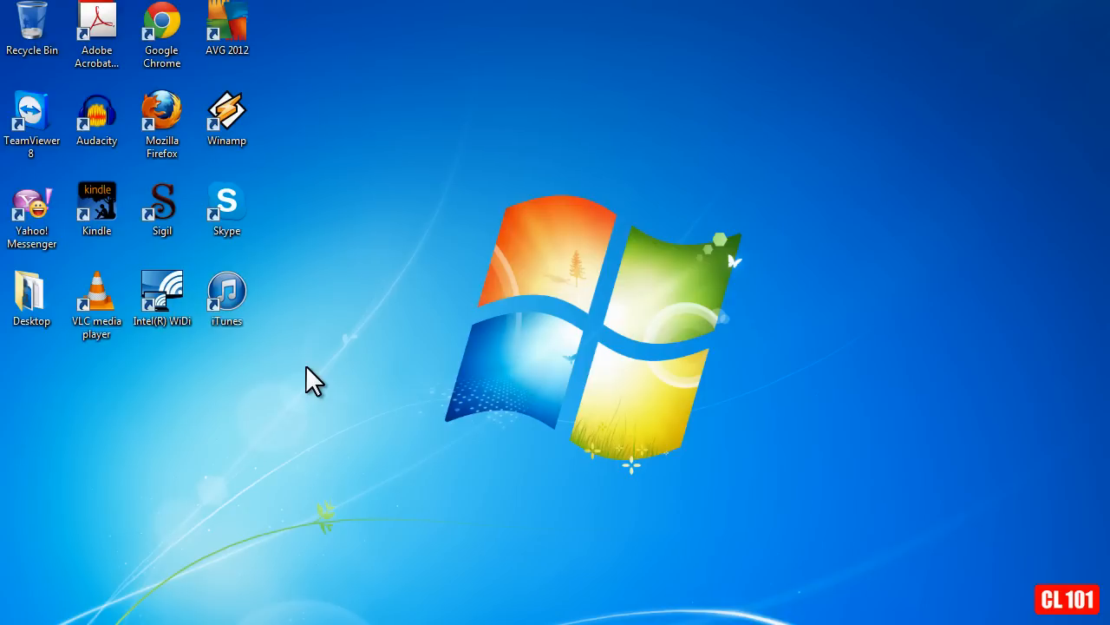
Open the Personalize settings from the desktop's right-click menu
right_click(314, 378)
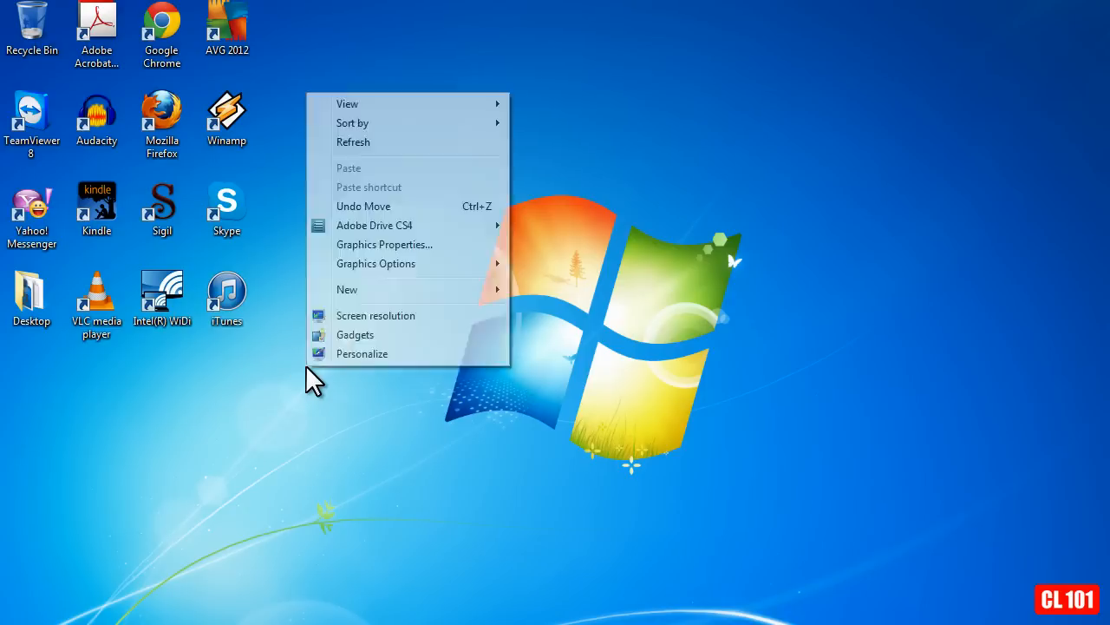
mouse_move(373, 364)
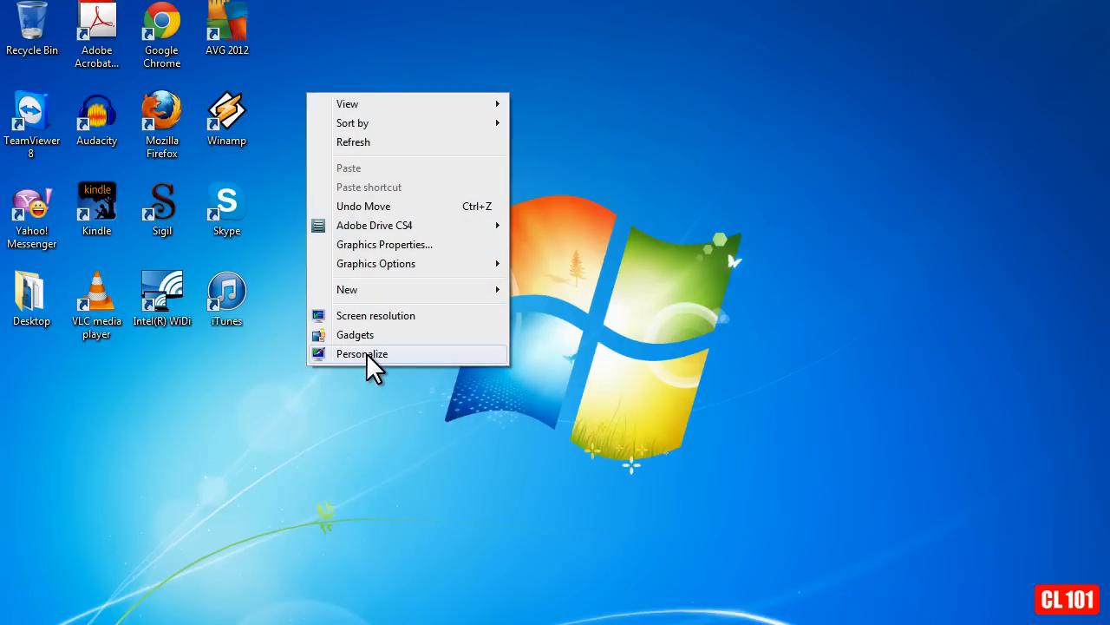
left_click(361, 354)
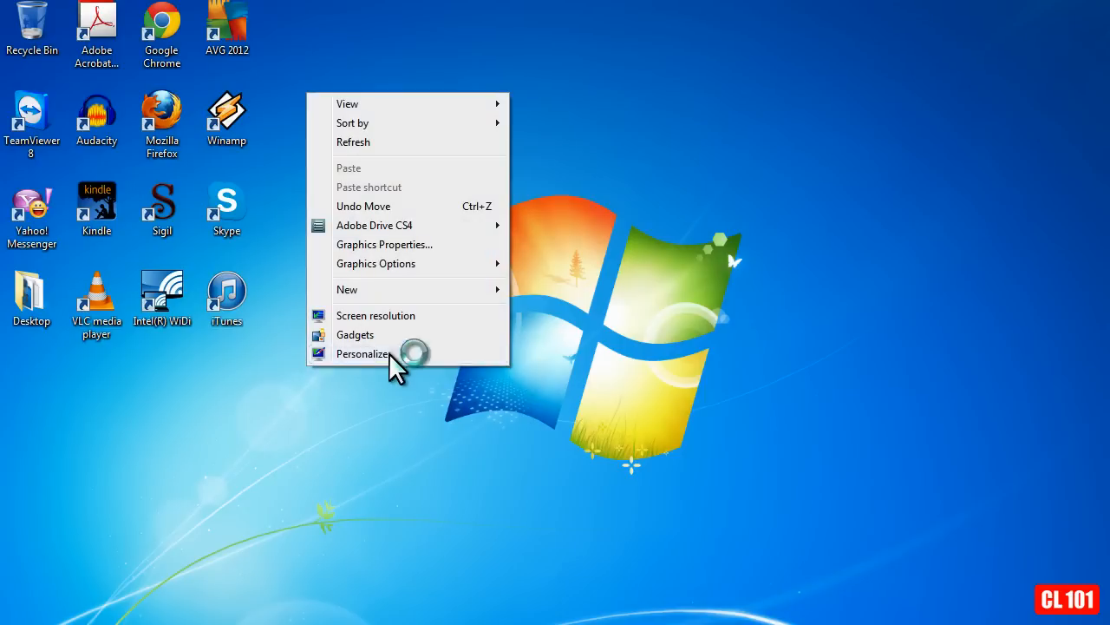
left_click(362, 354)
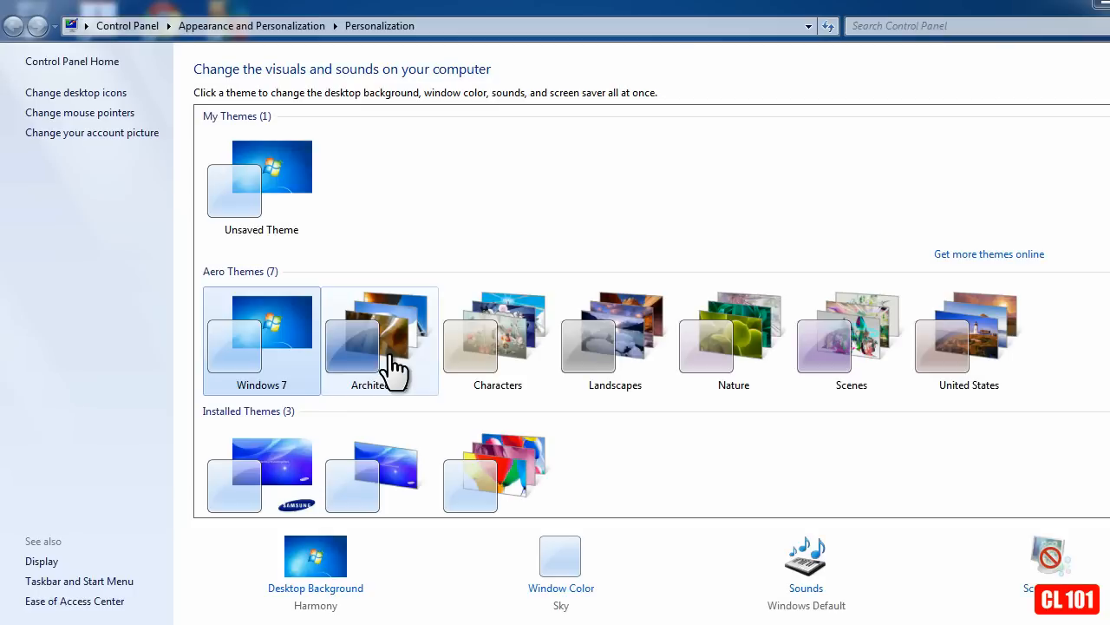
mouse_move(375, 263)
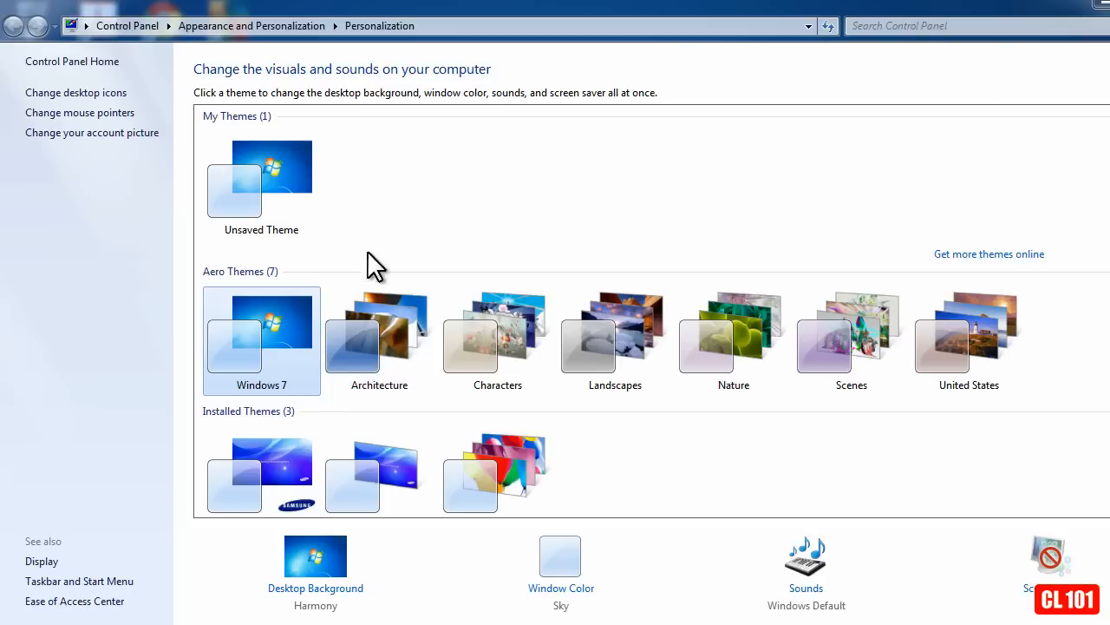
mouse_move(225, 291)
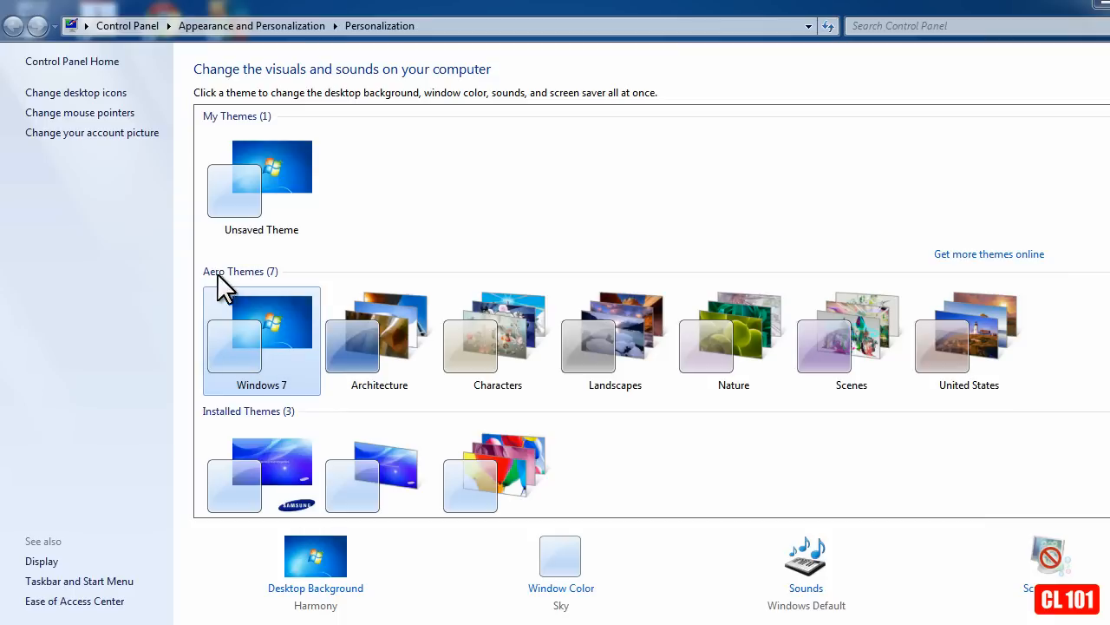
mouse_move(291, 316)
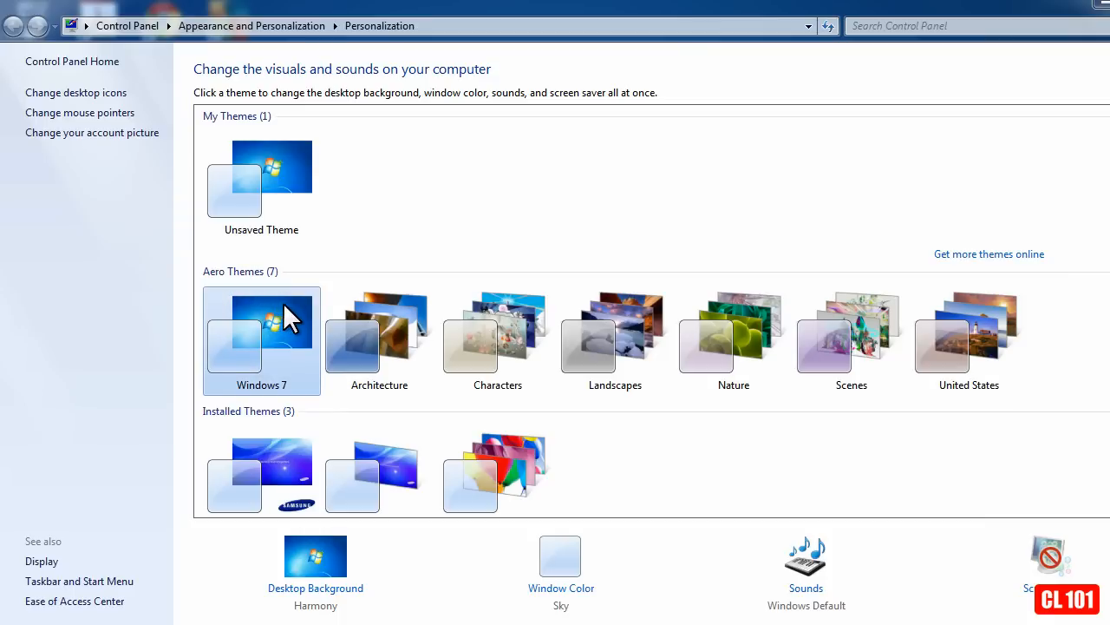
mouse_move(295, 328)
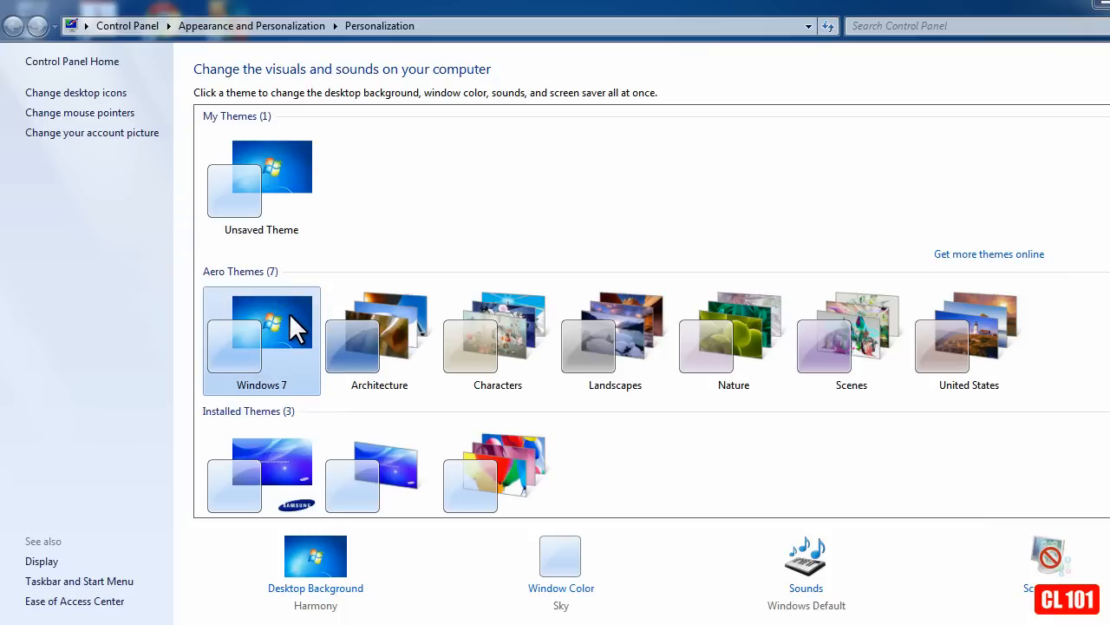
mouse_move(295, 333)
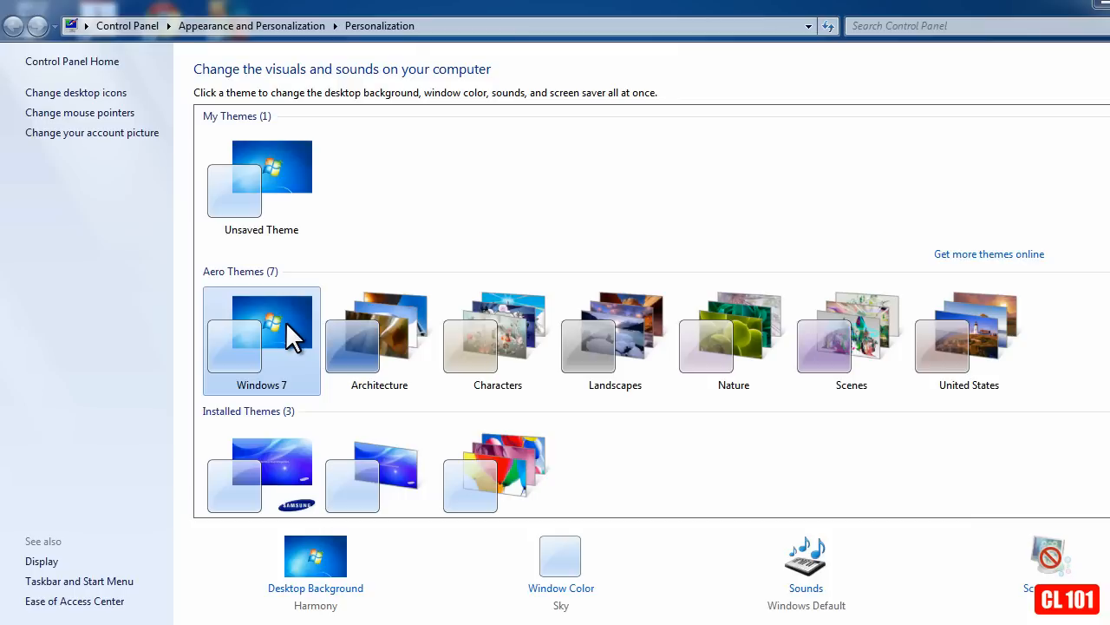
mouse_move(292, 347)
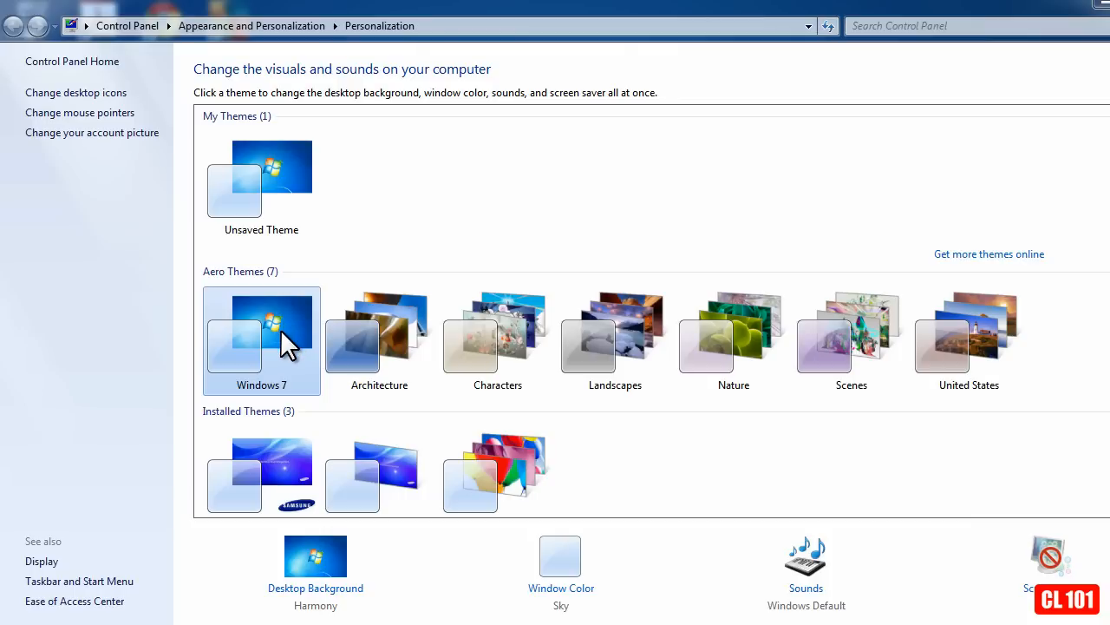
scroll("down", 3)
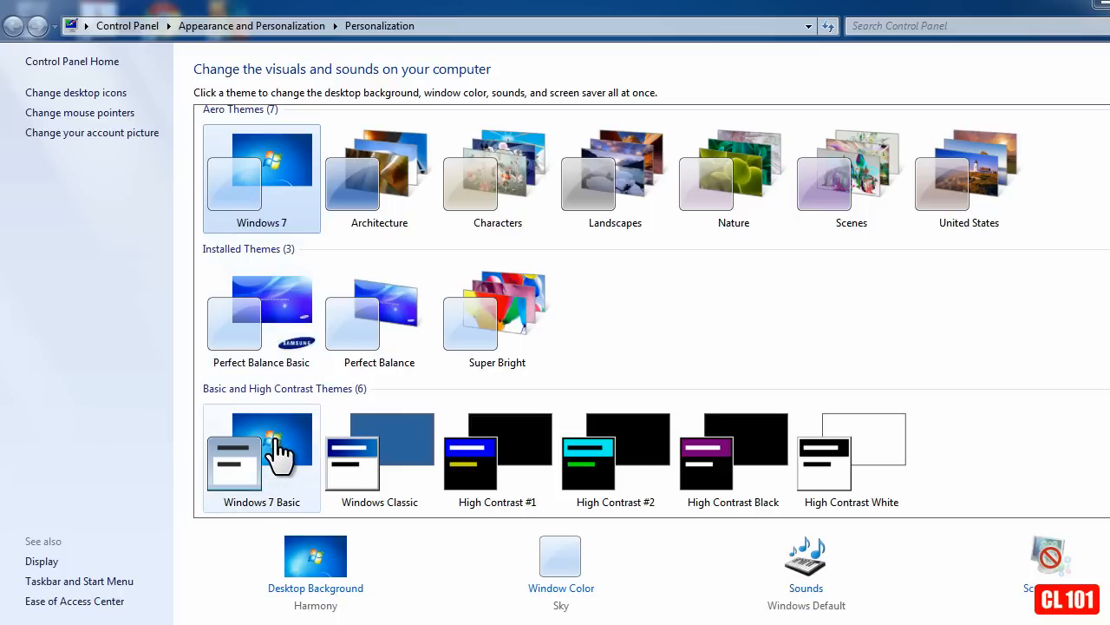
left_click(260, 451)
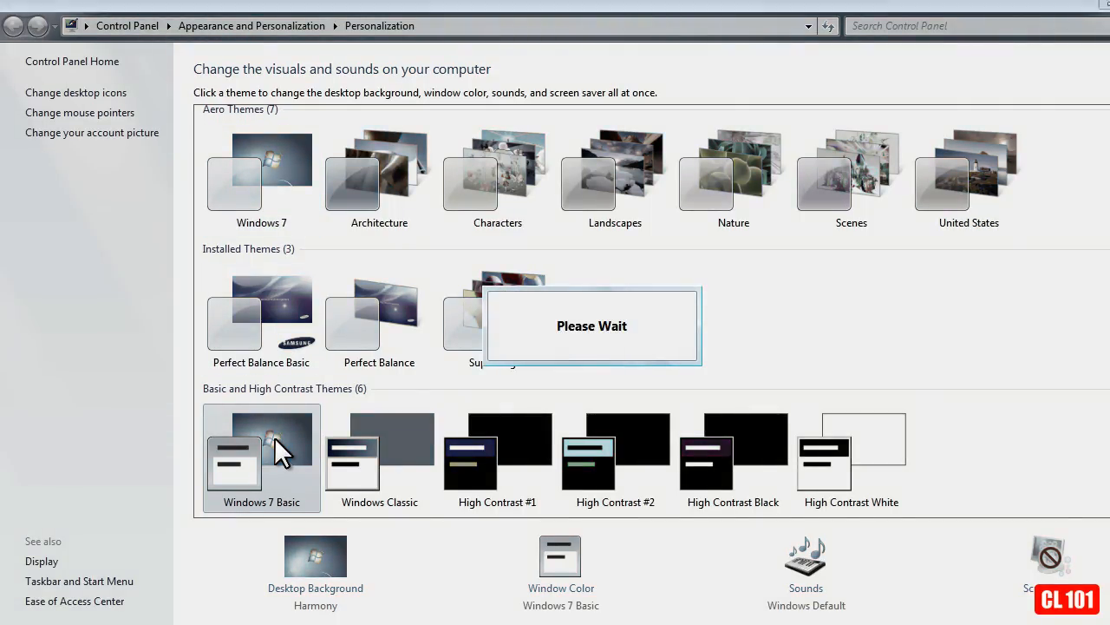
left_click(261, 458)
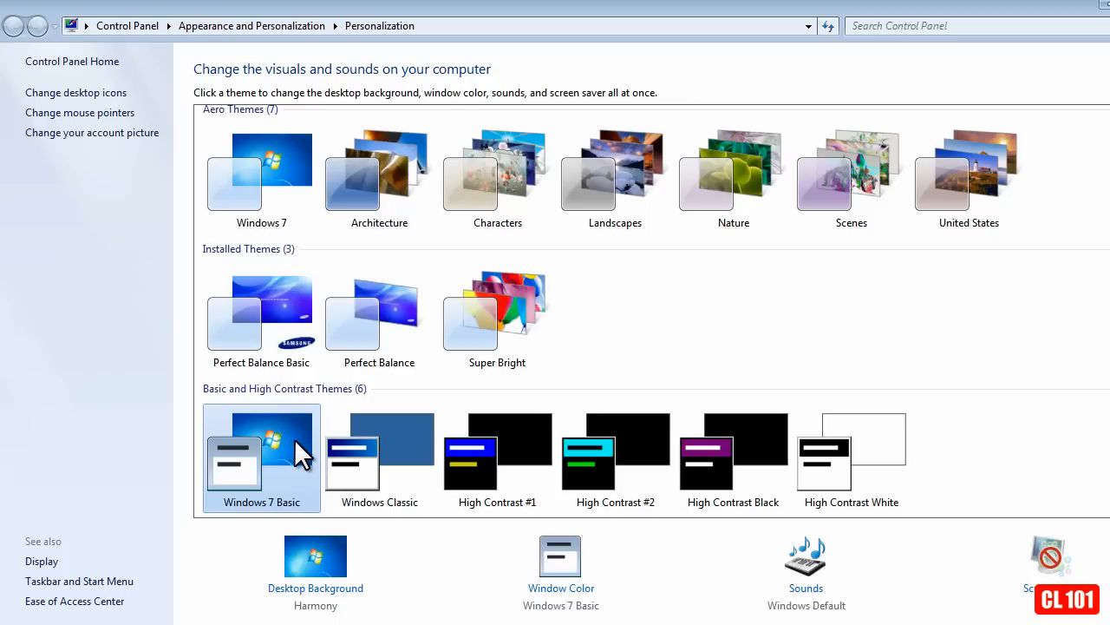
mouse_move(277, 177)
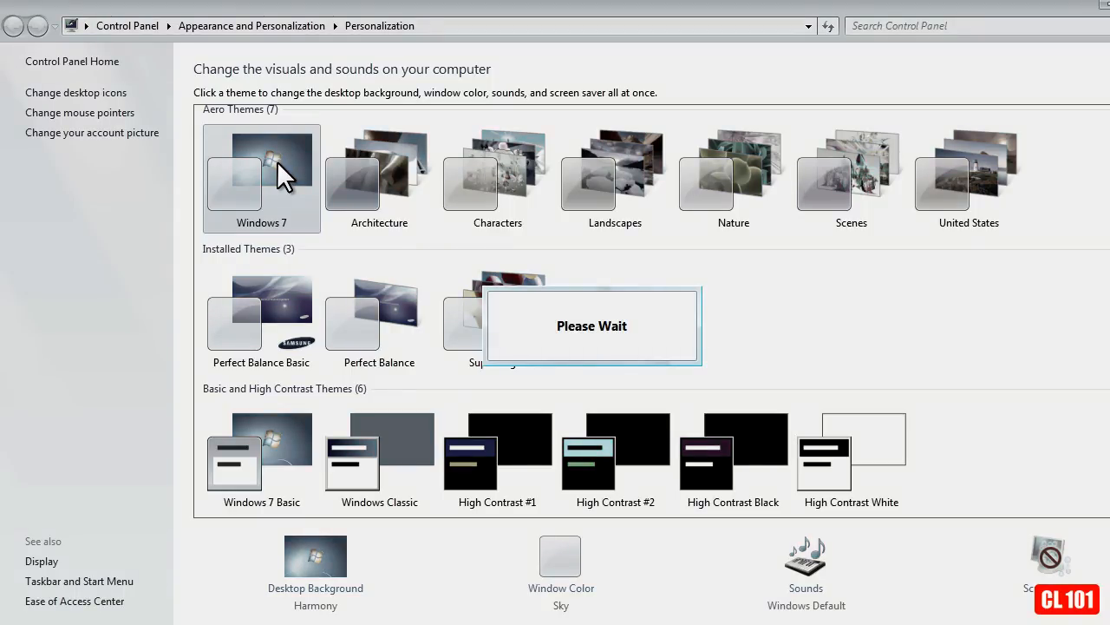
left_click(260, 170)
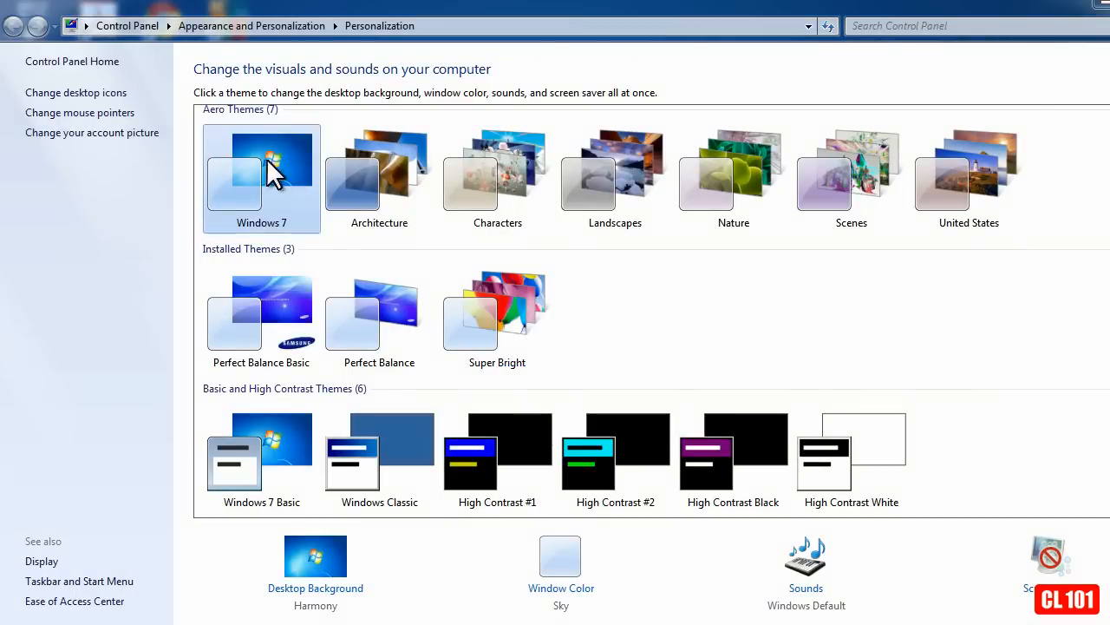
mouse_move(562, 598)
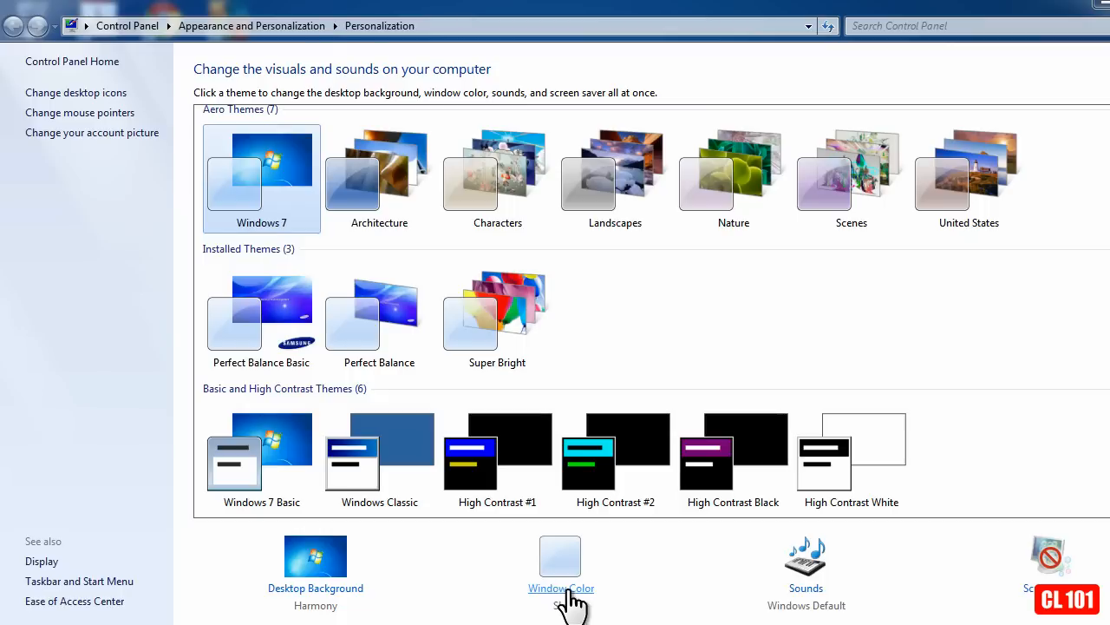
In Window Color, switch off Enable transparency and save the changes
left_click(563, 564)
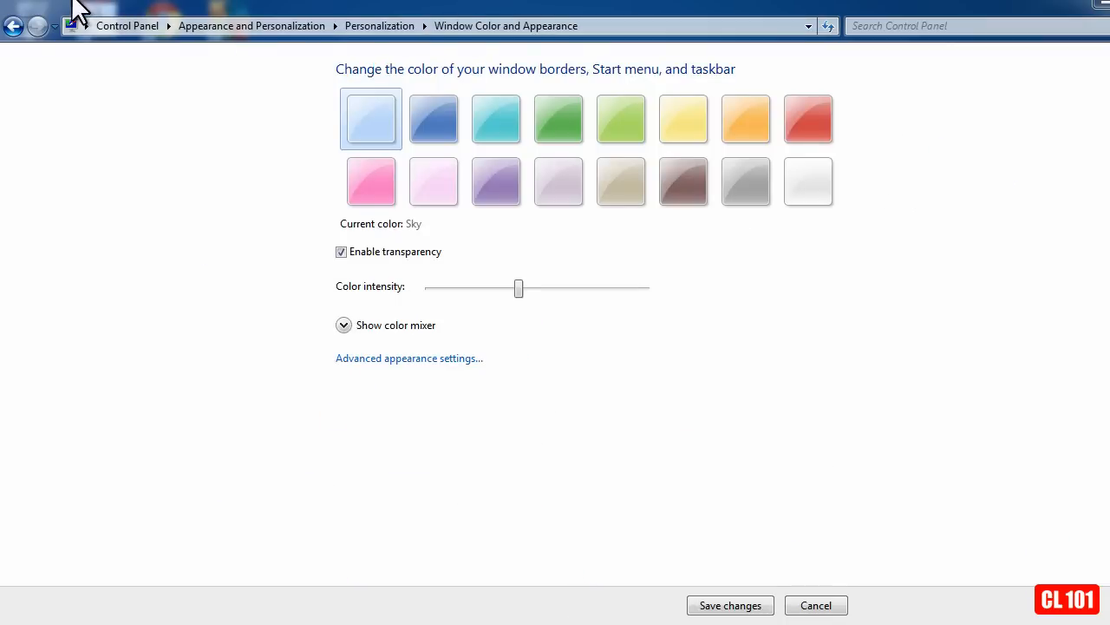
mouse_move(312, 33)
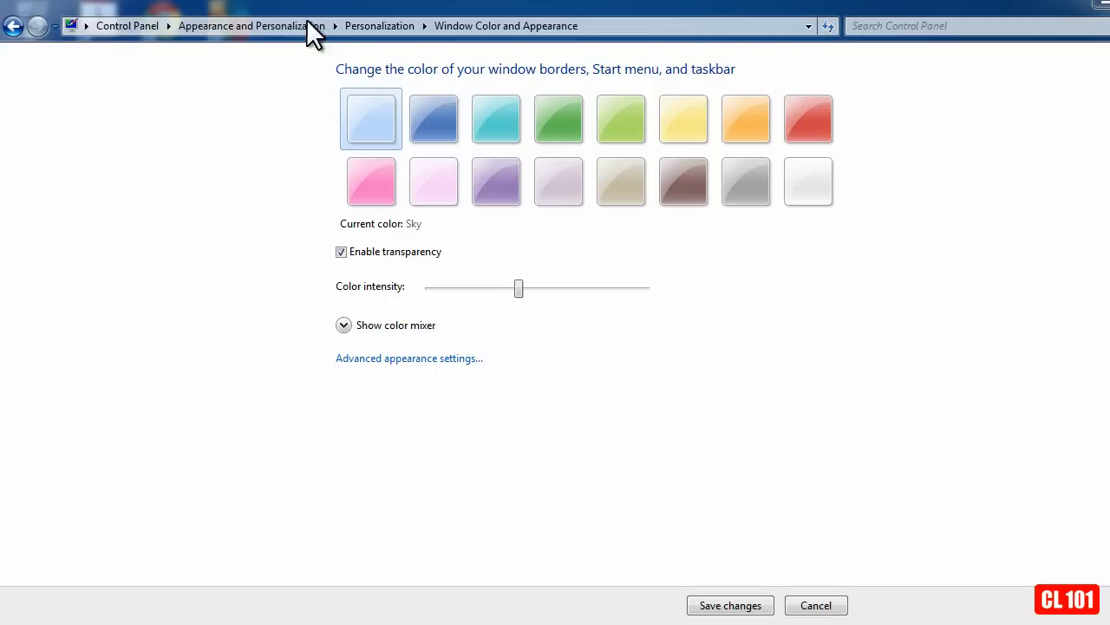
mouse_move(182, 14)
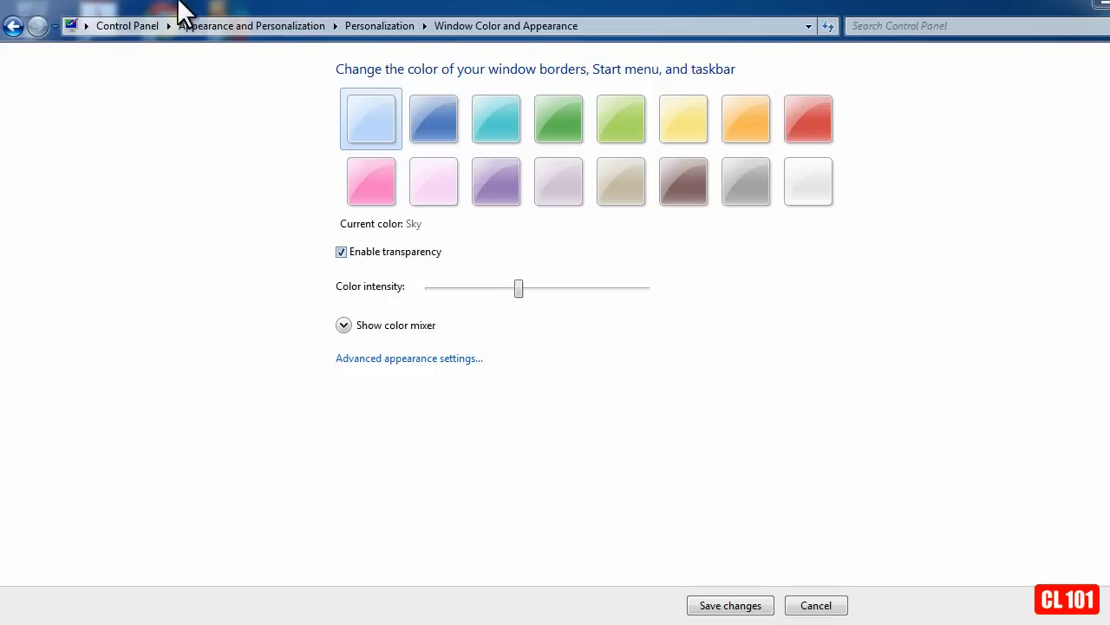
mouse_move(164, 21)
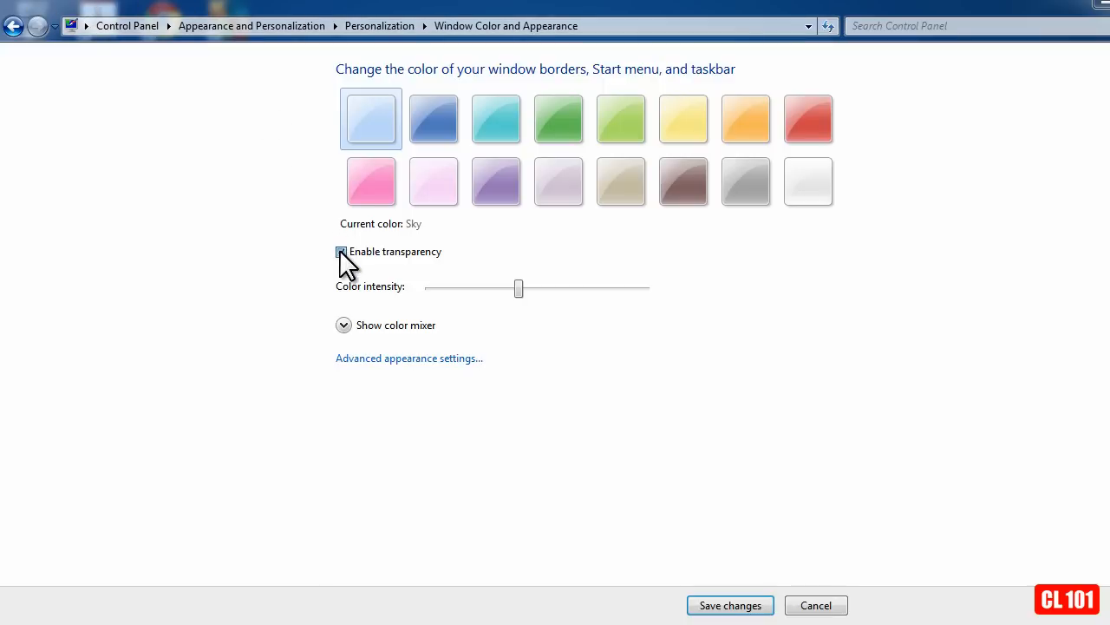
left_click(340, 252)
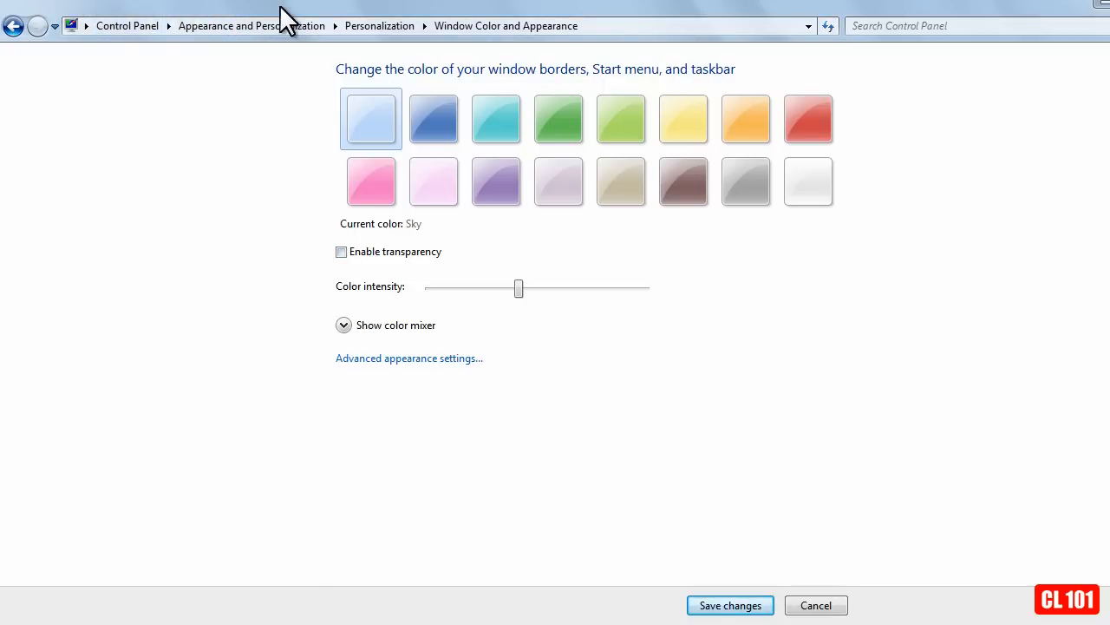
mouse_move(347, 253)
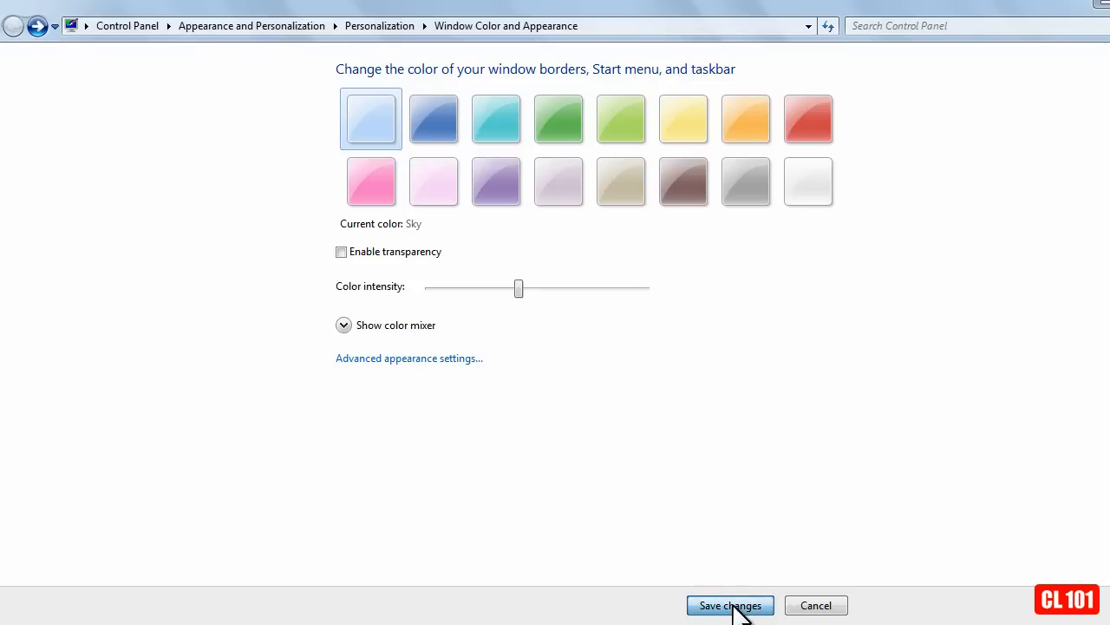
left_click(728, 604)
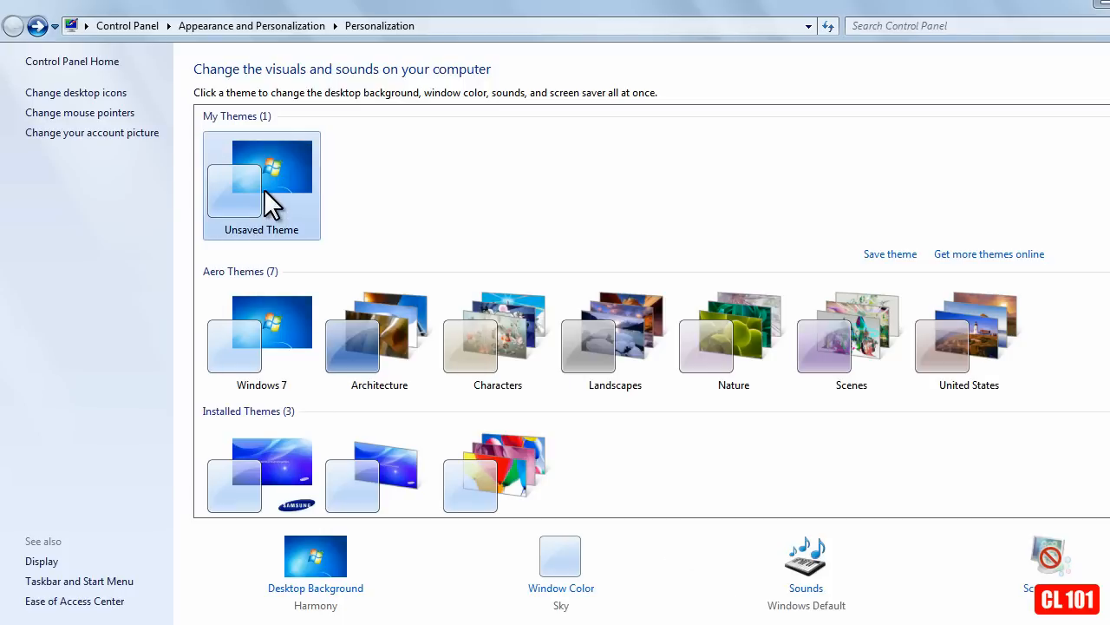
scroll("down", 3)
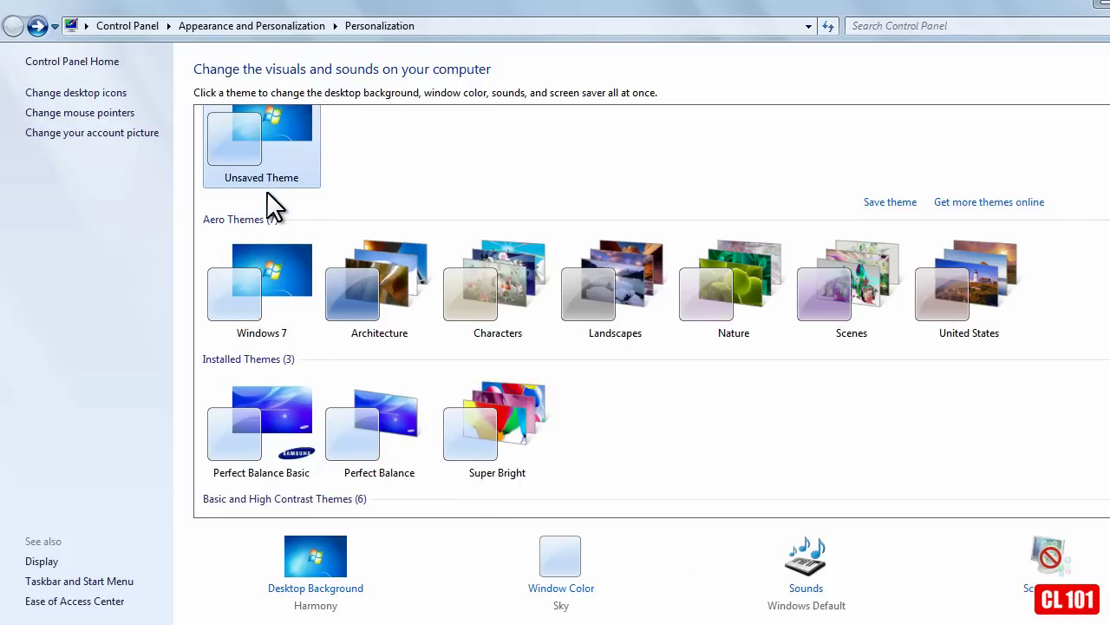
scroll("down", 3)
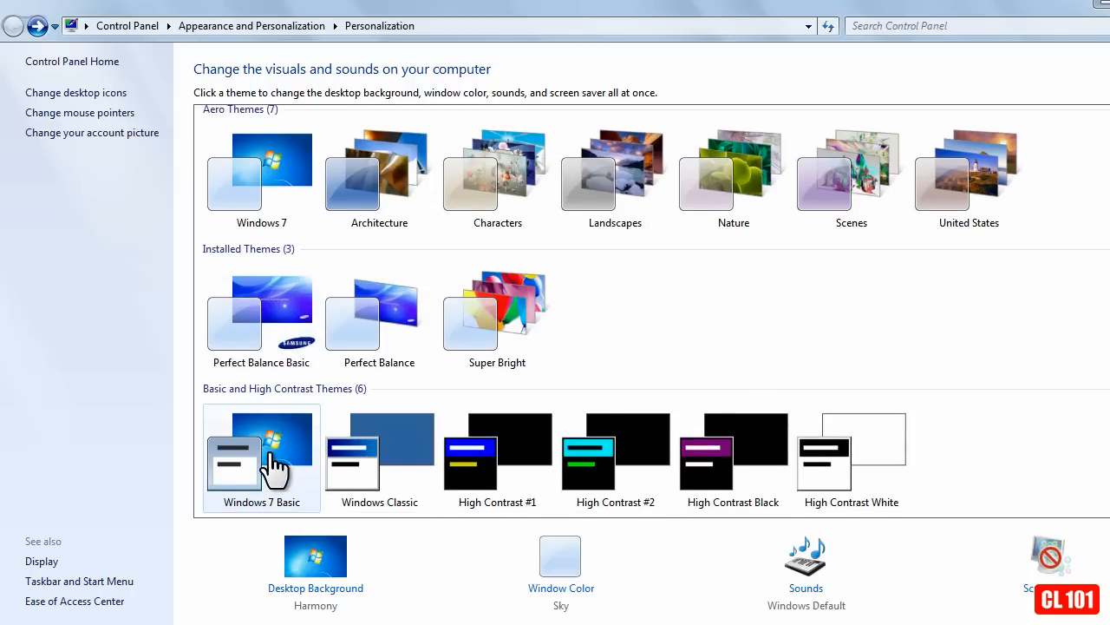
left_click(261, 458)
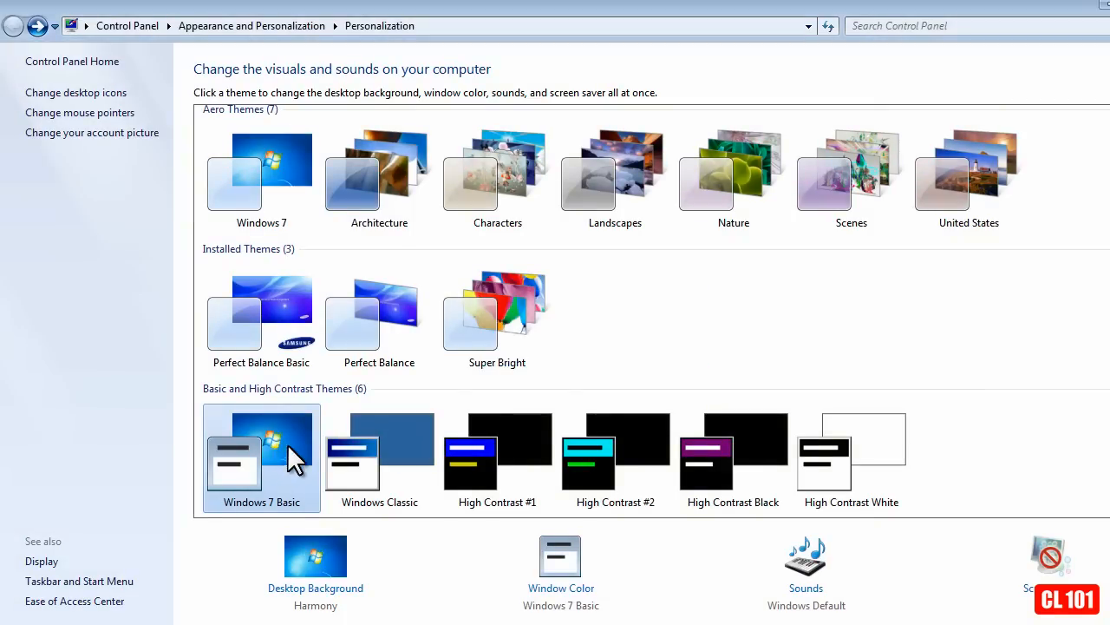
mouse_move(292, 448)
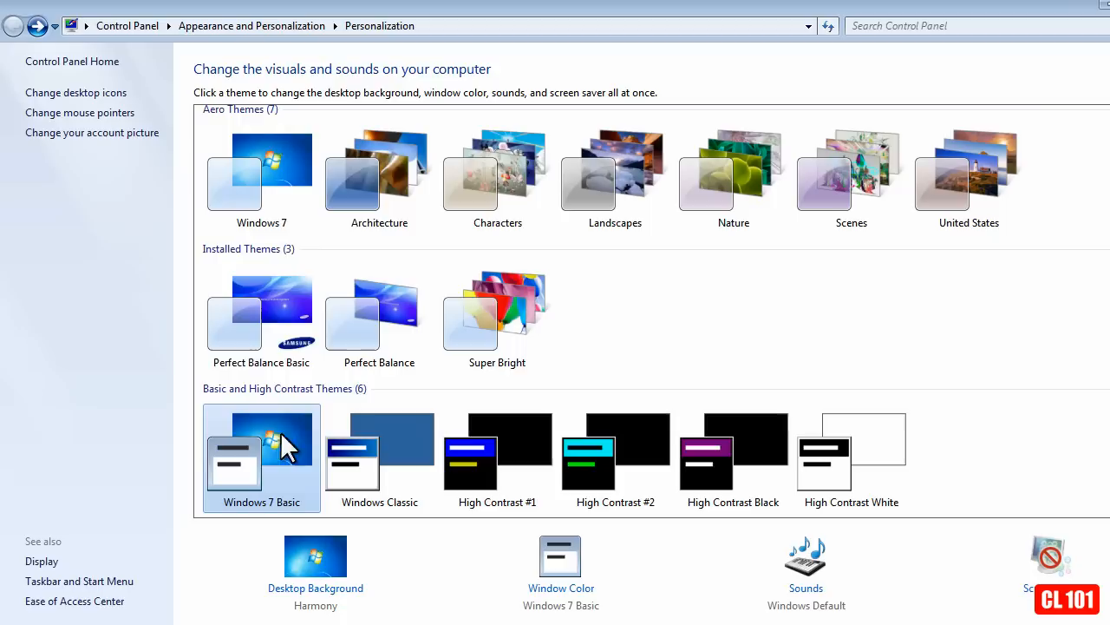
mouse_move(294, 460)
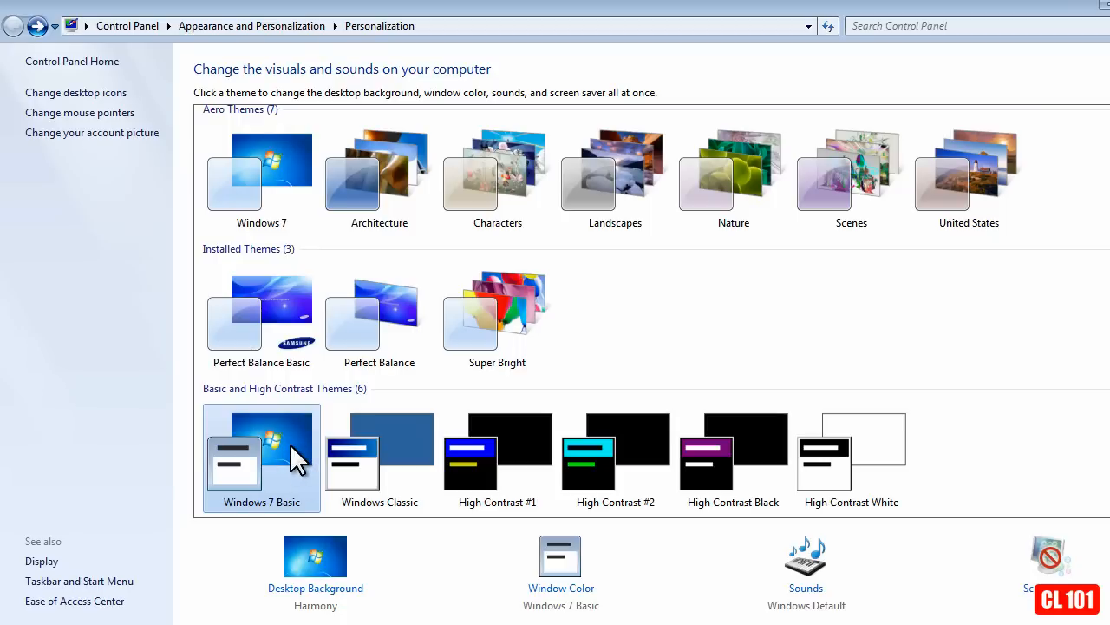
mouse_move(299, 477)
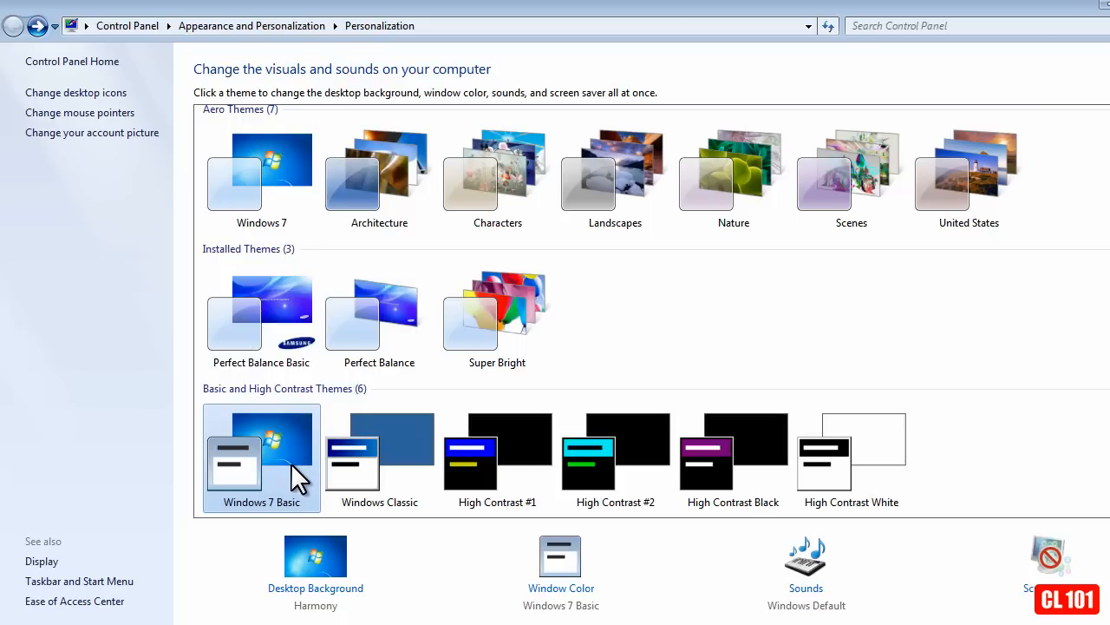
mouse_move(378, 451)
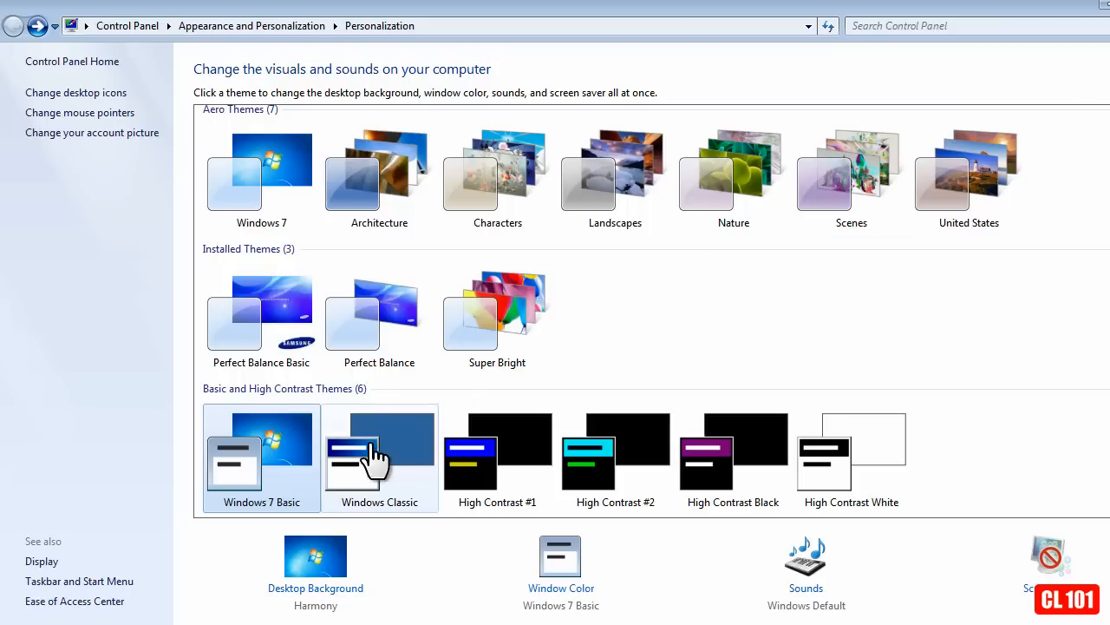
left_click(378, 458)
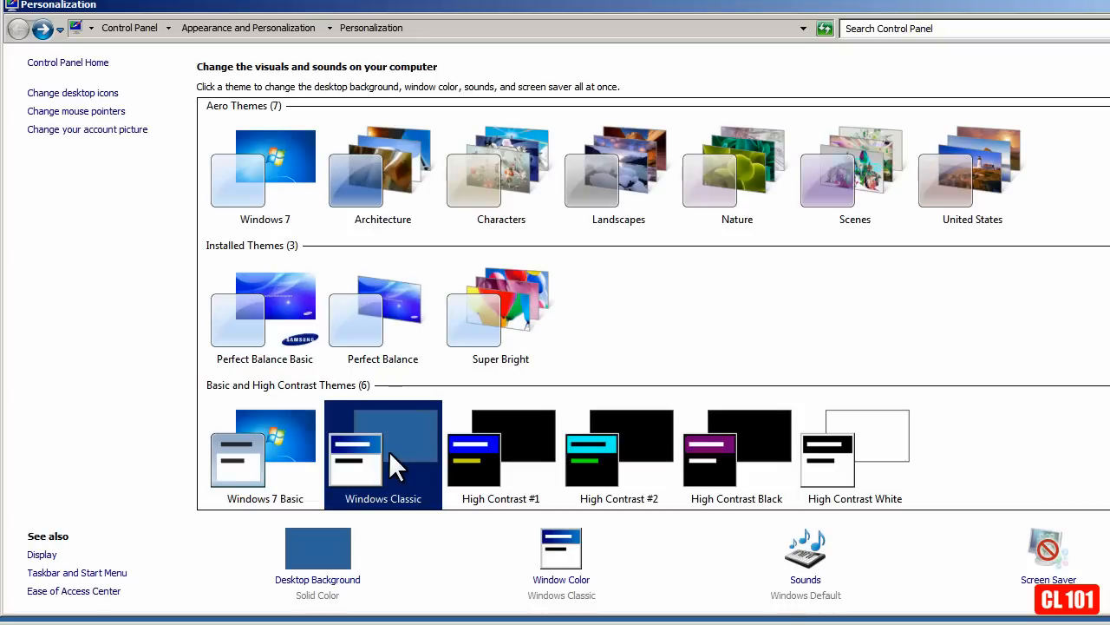
mouse_move(165, 52)
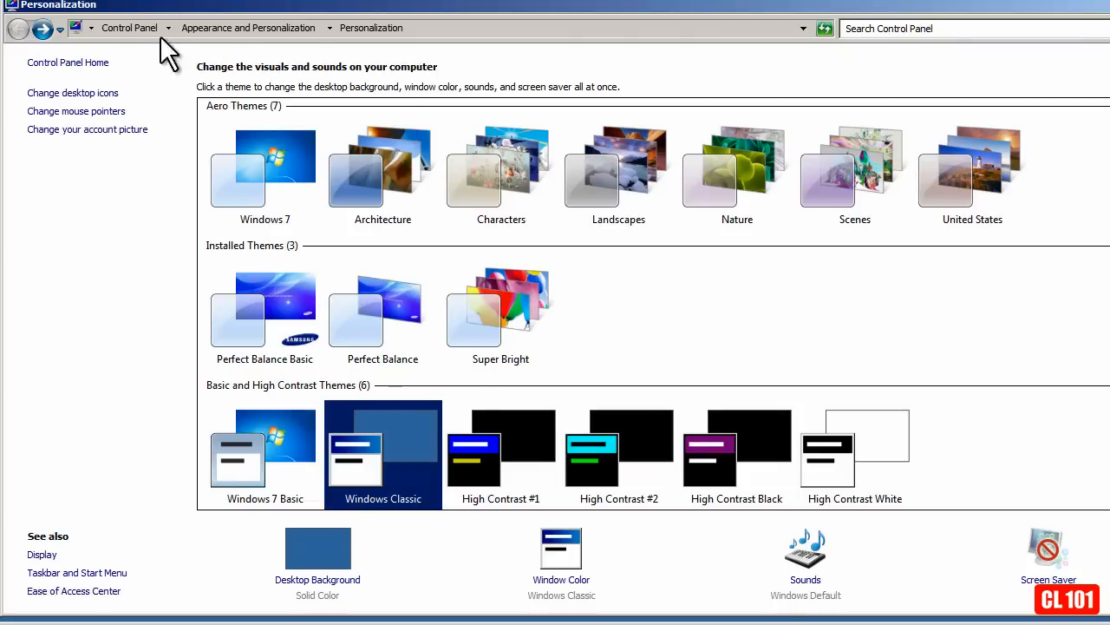
mouse_move(35, 17)
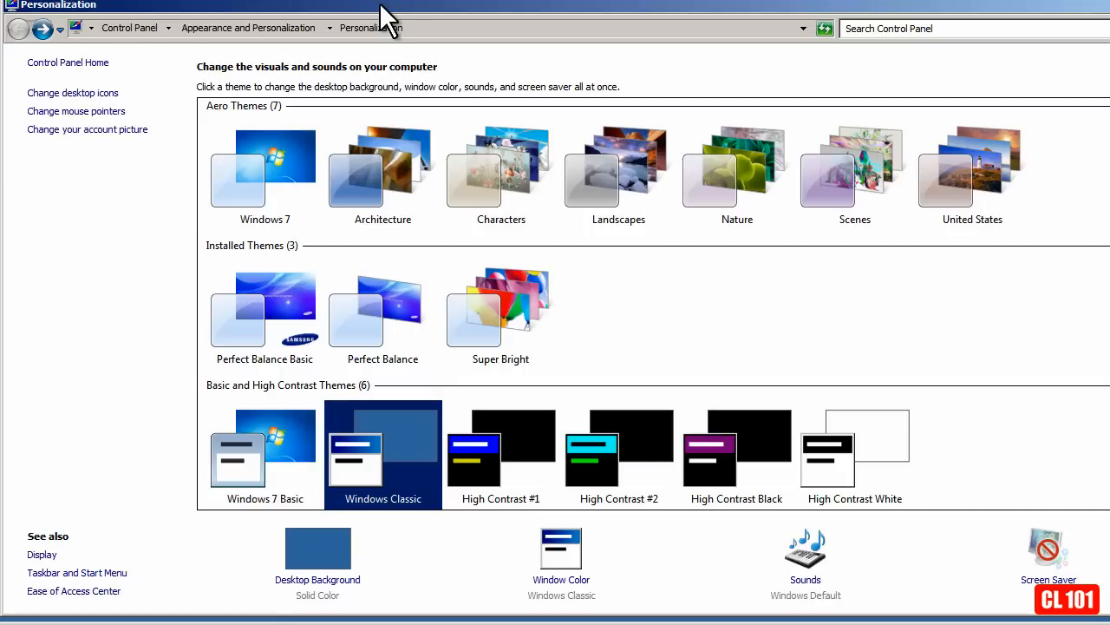
mouse_move(398, 460)
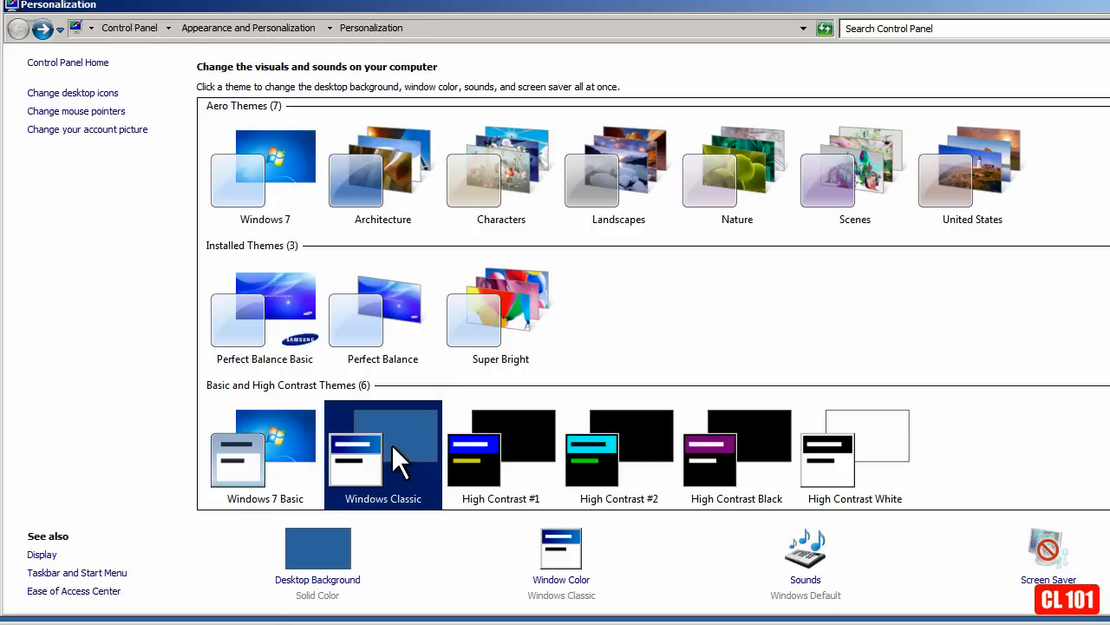
left_click(264, 451)
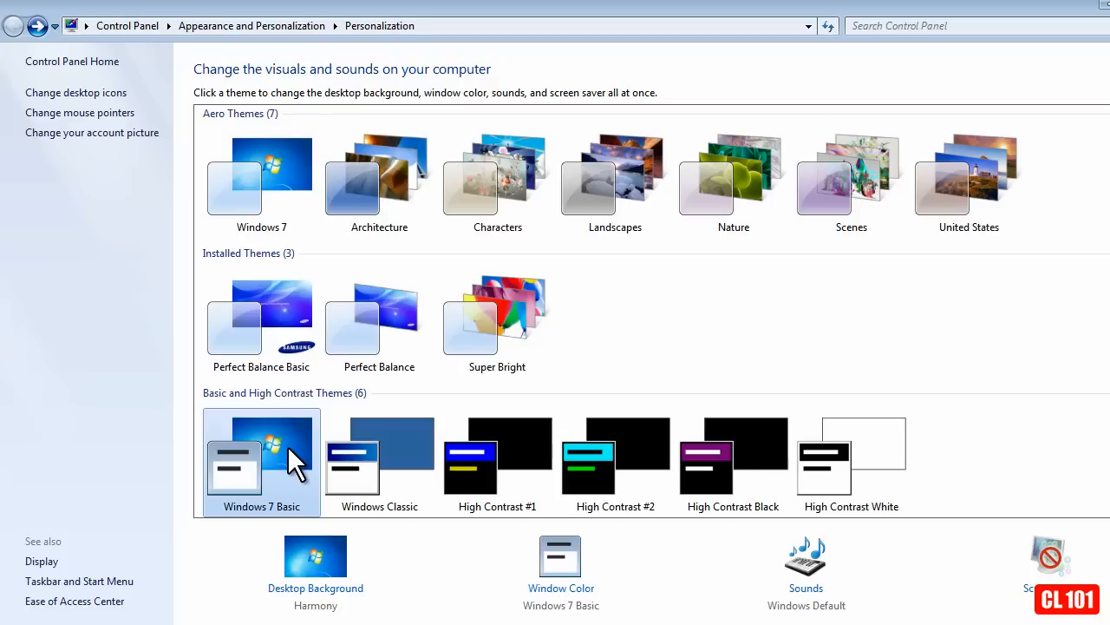
mouse_move(299, 472)
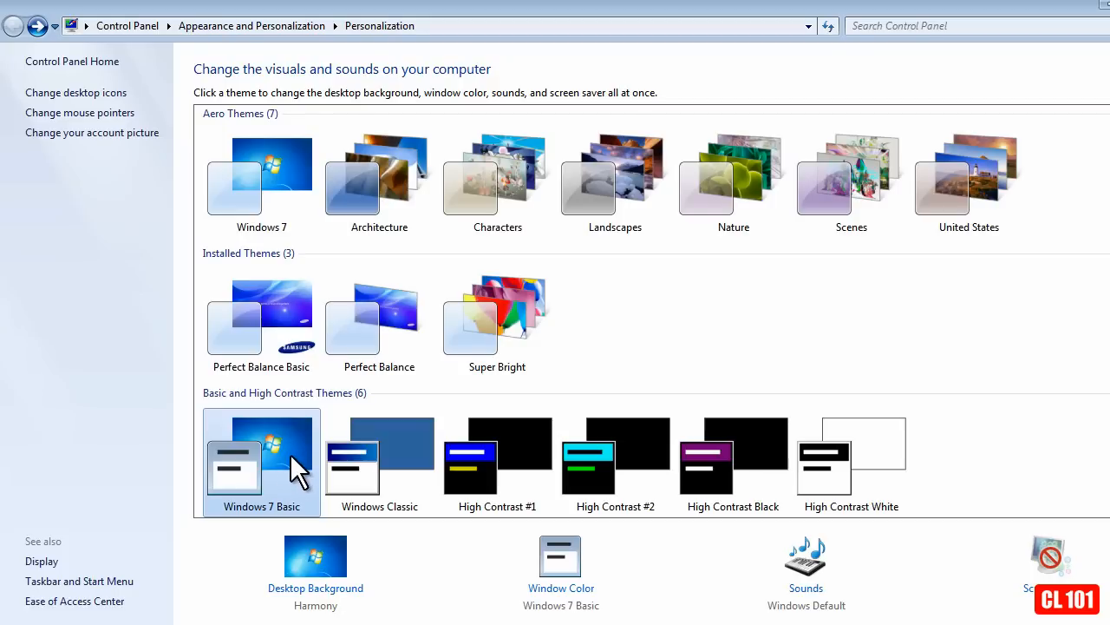
mouse_move(304, 477)
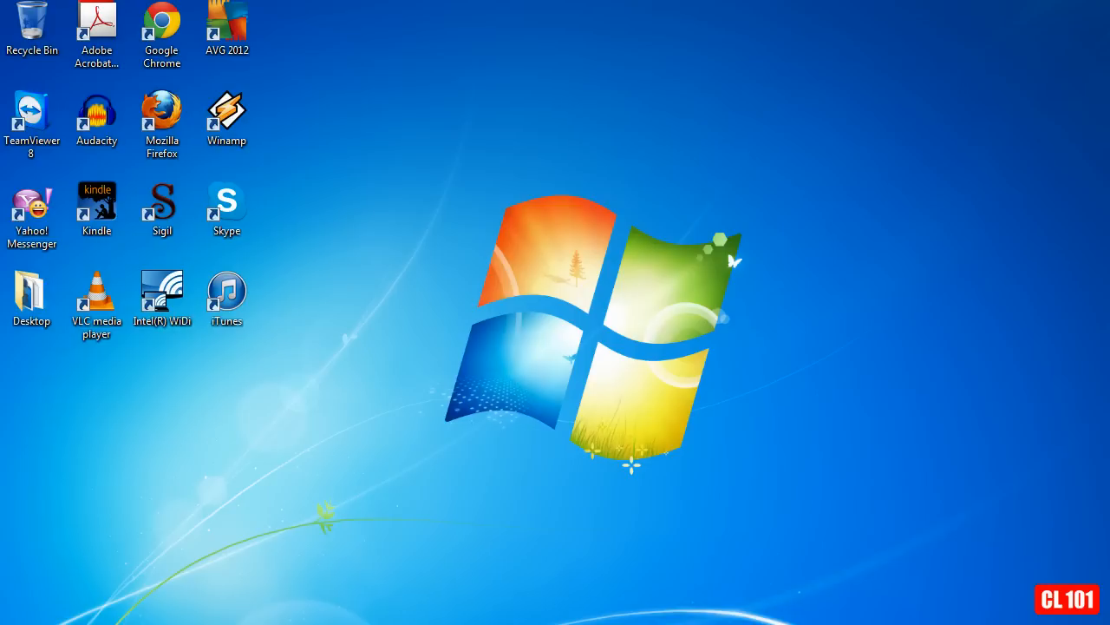
mouse_move(357, 408)
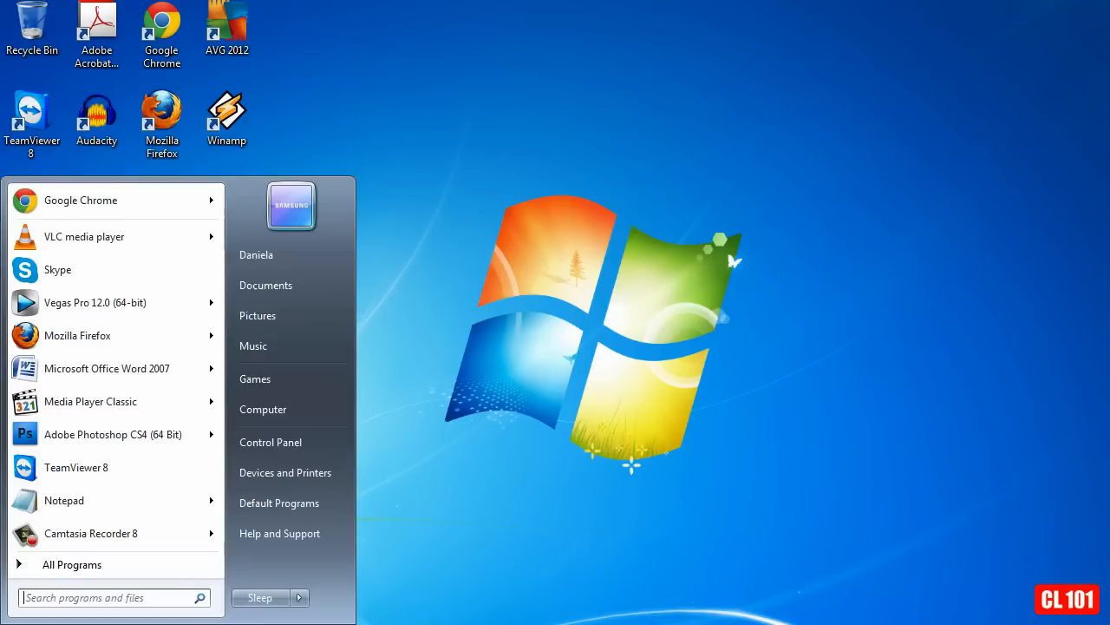
mouse_move(278, 409)
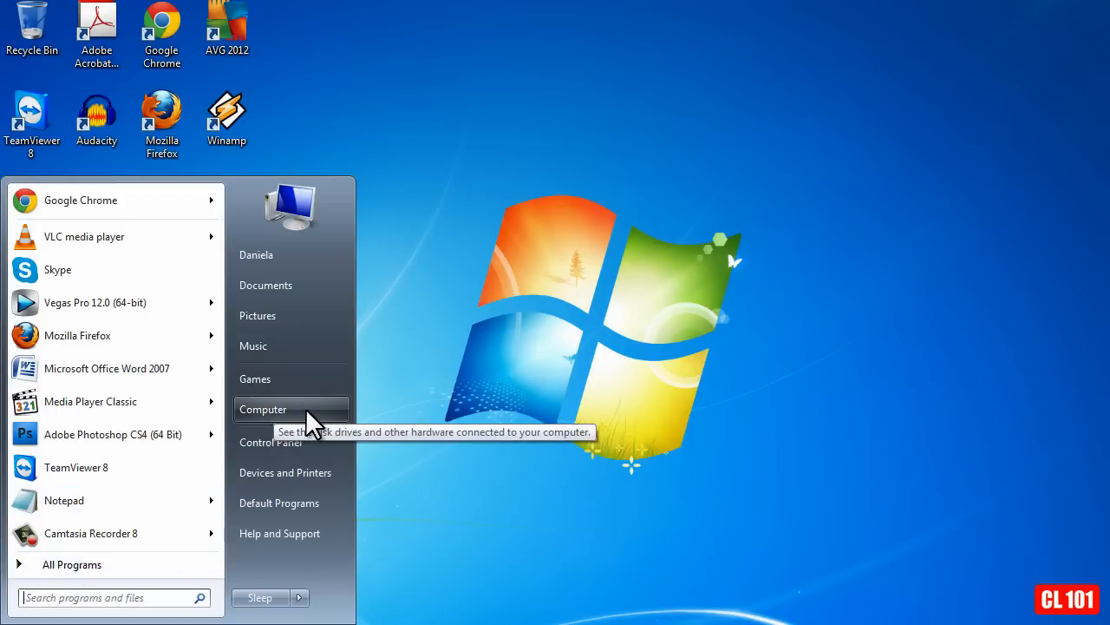
Show the context menu for Computer in the Start menu
right_click(264, 409)
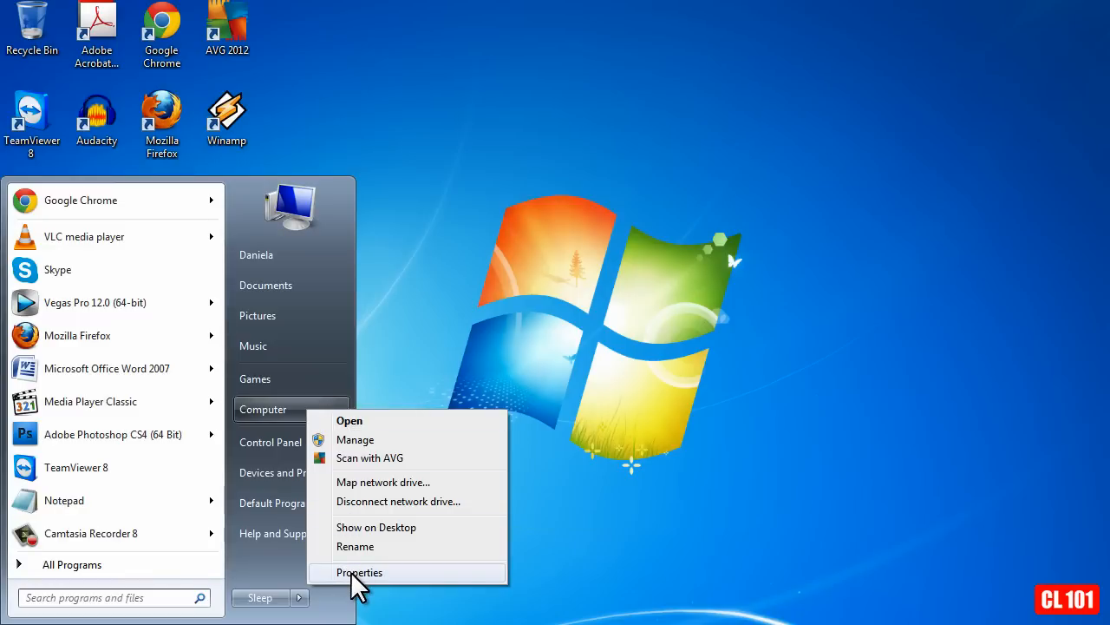
From Computer's properties, reach Performance Options via Advanced system settings
left_click(359, 573)
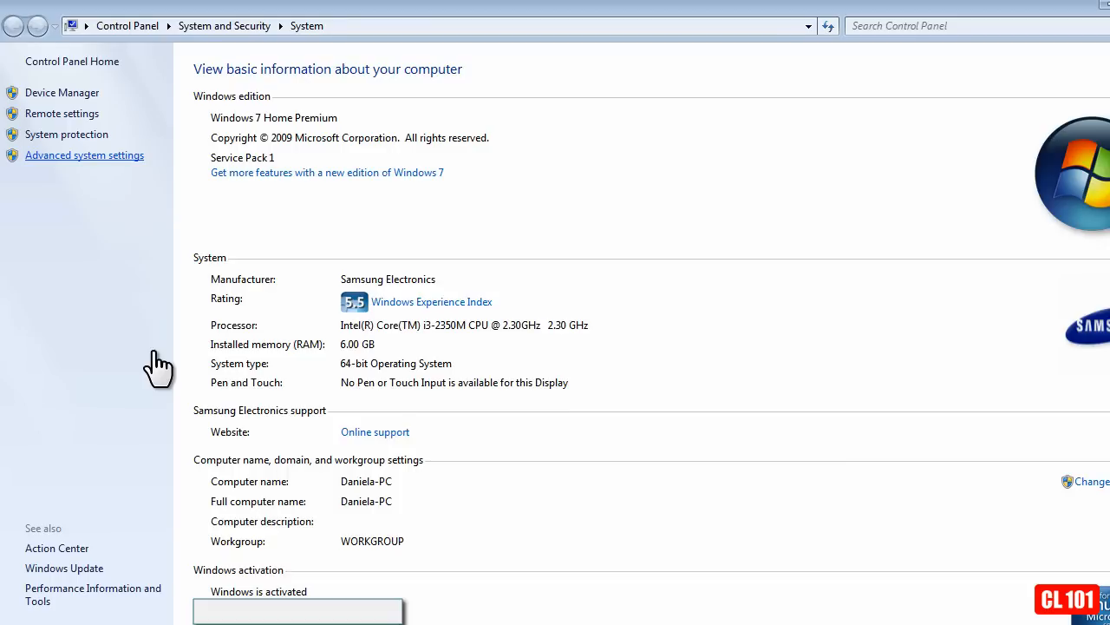
mouse_move(90, 165)
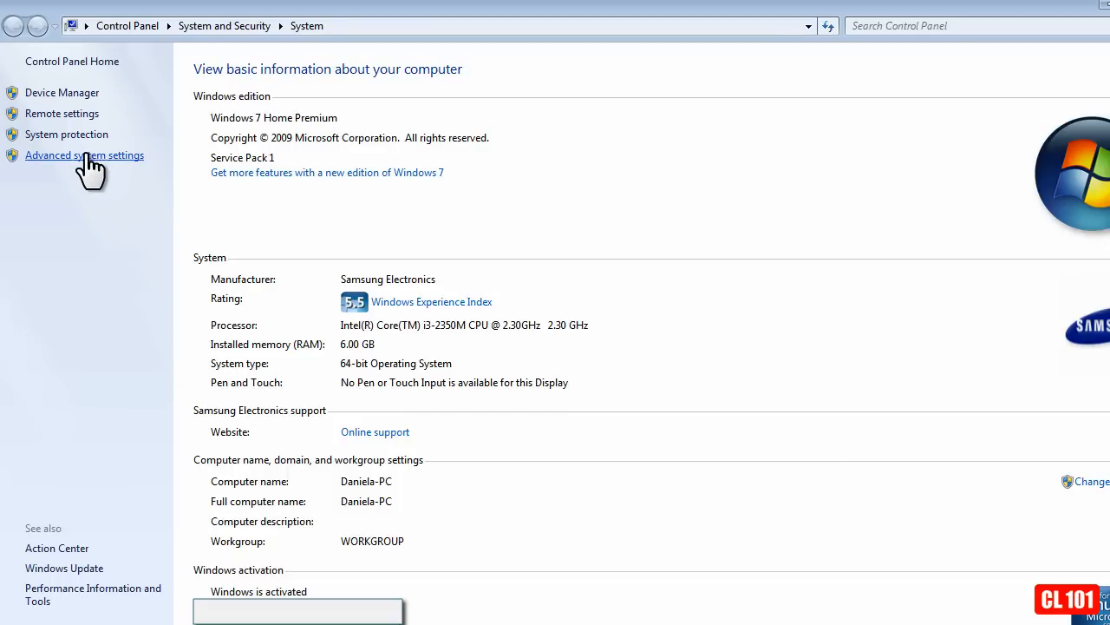
left_click(83, 155)
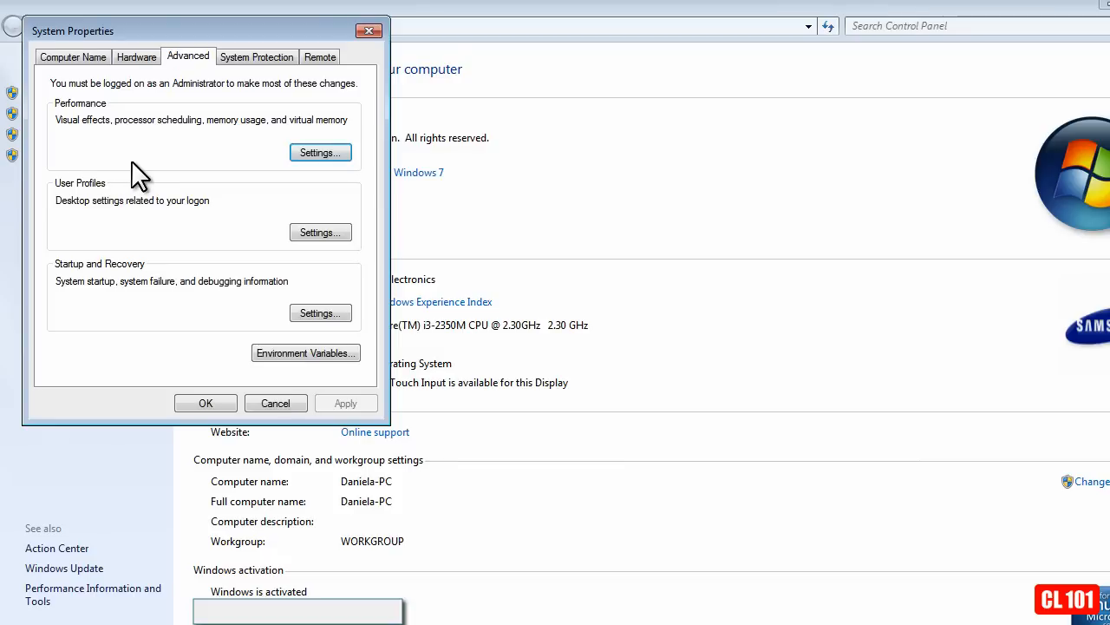
mouse_move(66, 118)
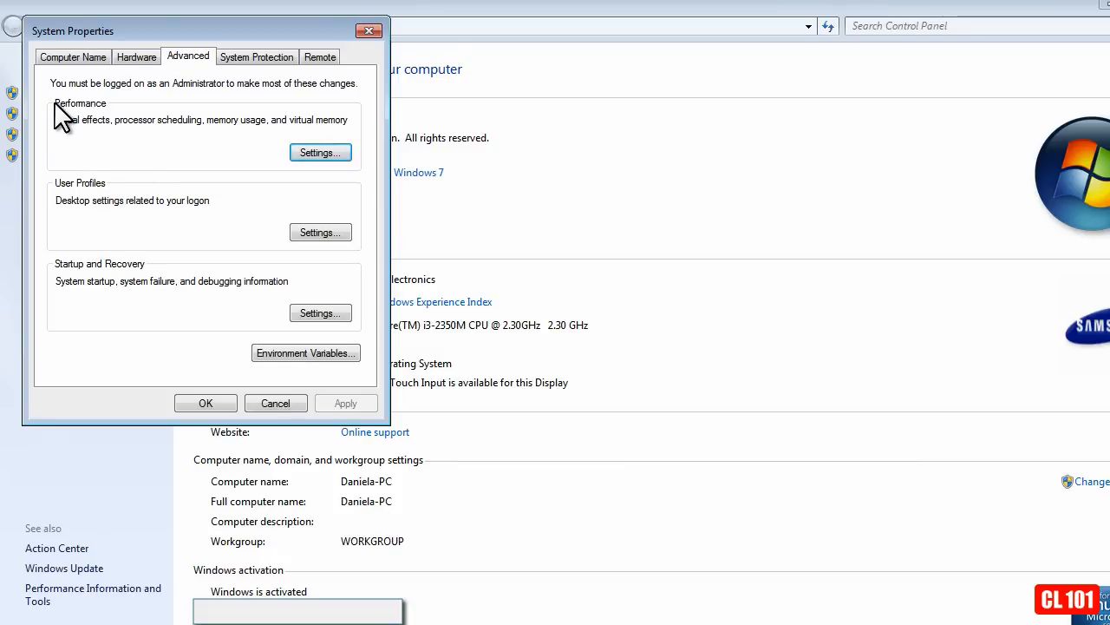
mouse_move(159, 142)
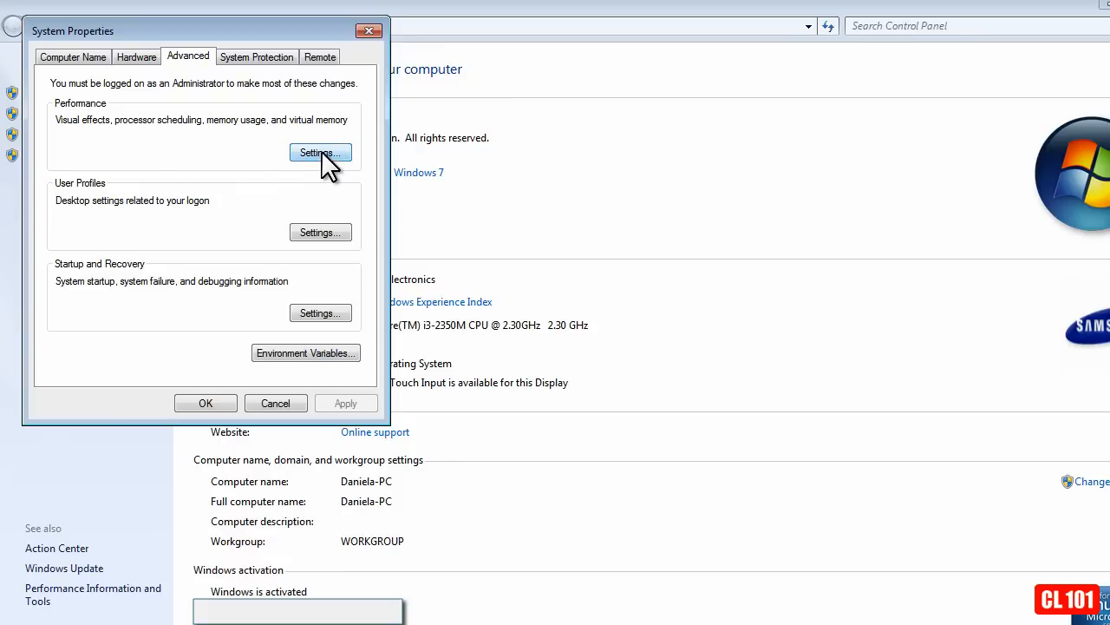
left_click(320, 153)
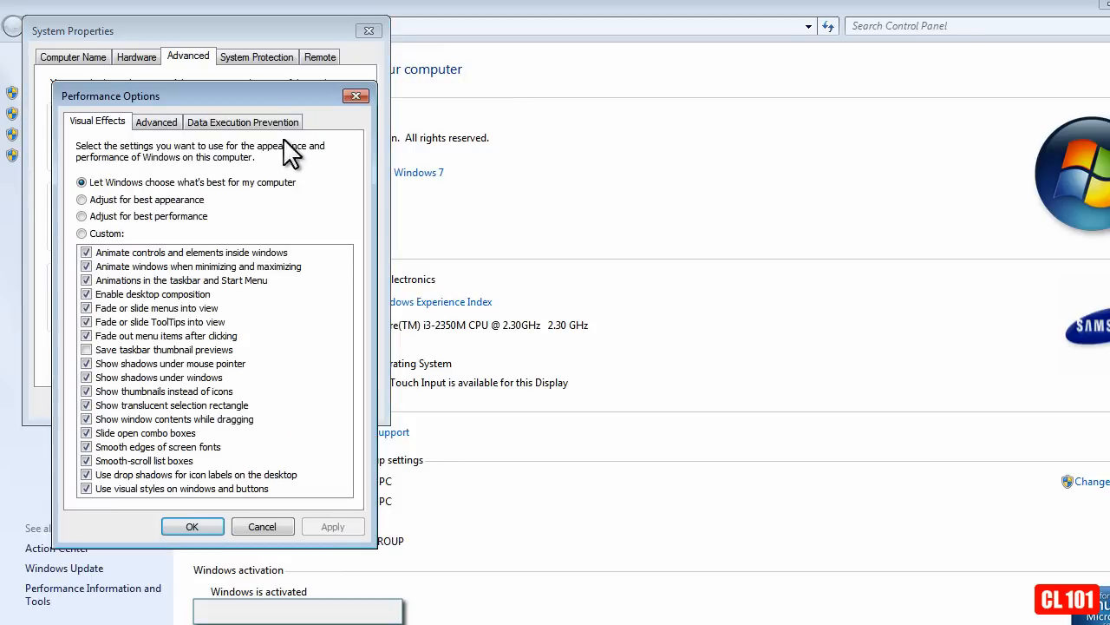
mouse_move(130, 261)
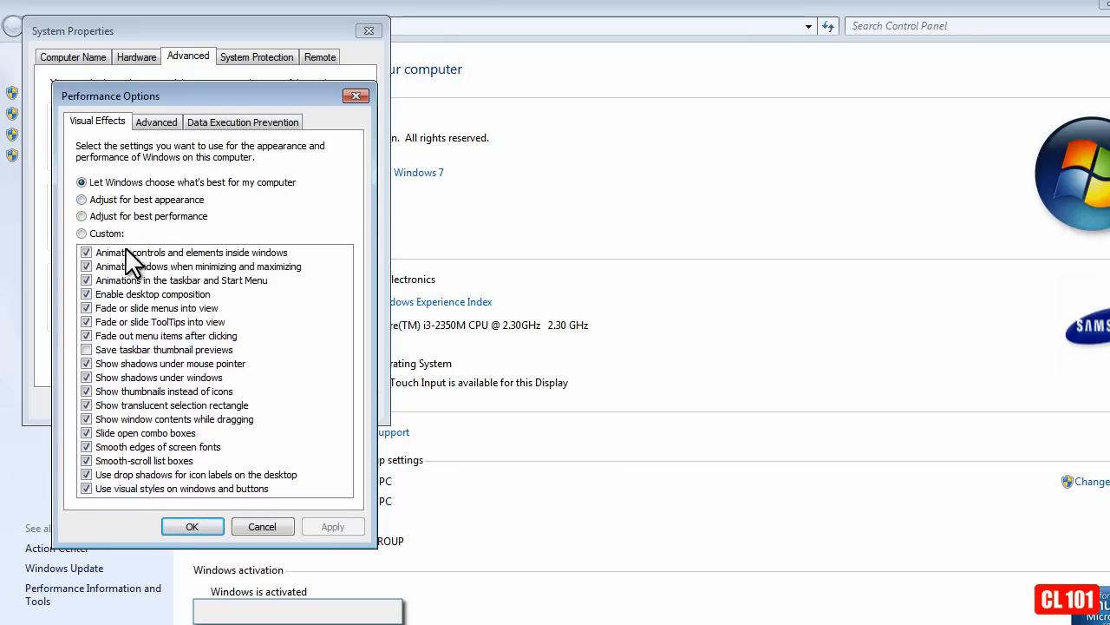
mouse_move(217, 269)
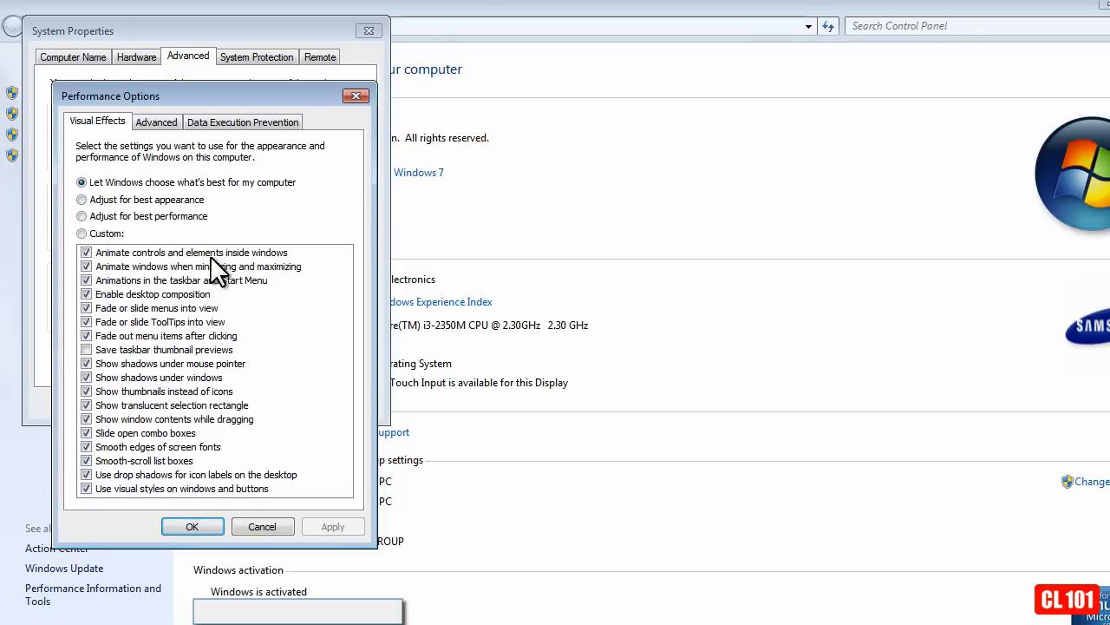
mouse_move(165, 269)
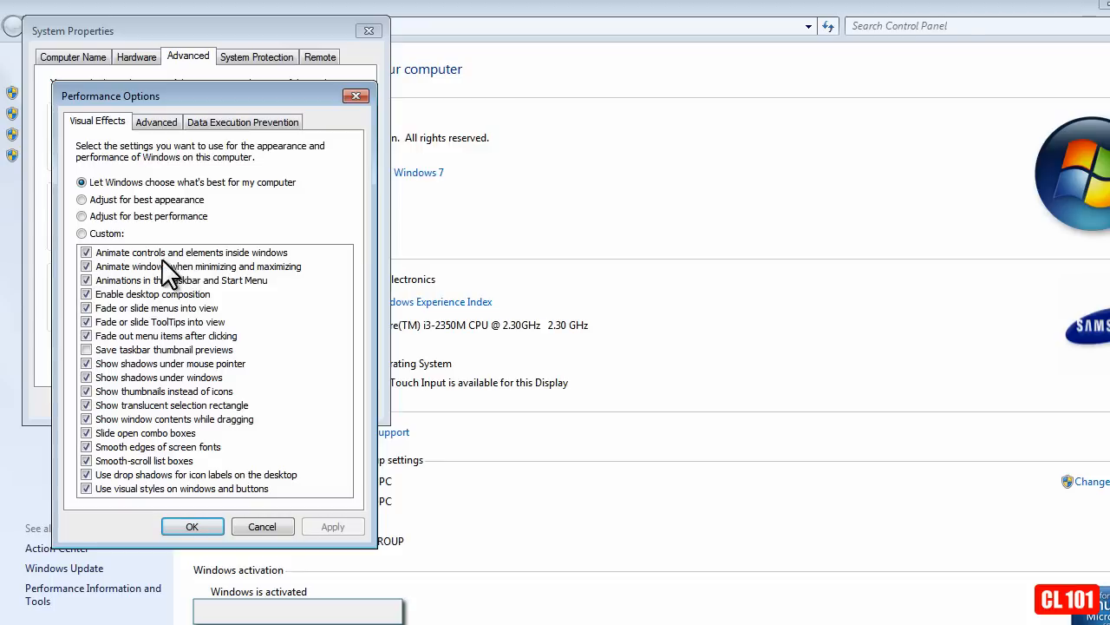
mouse_move(160, 264)
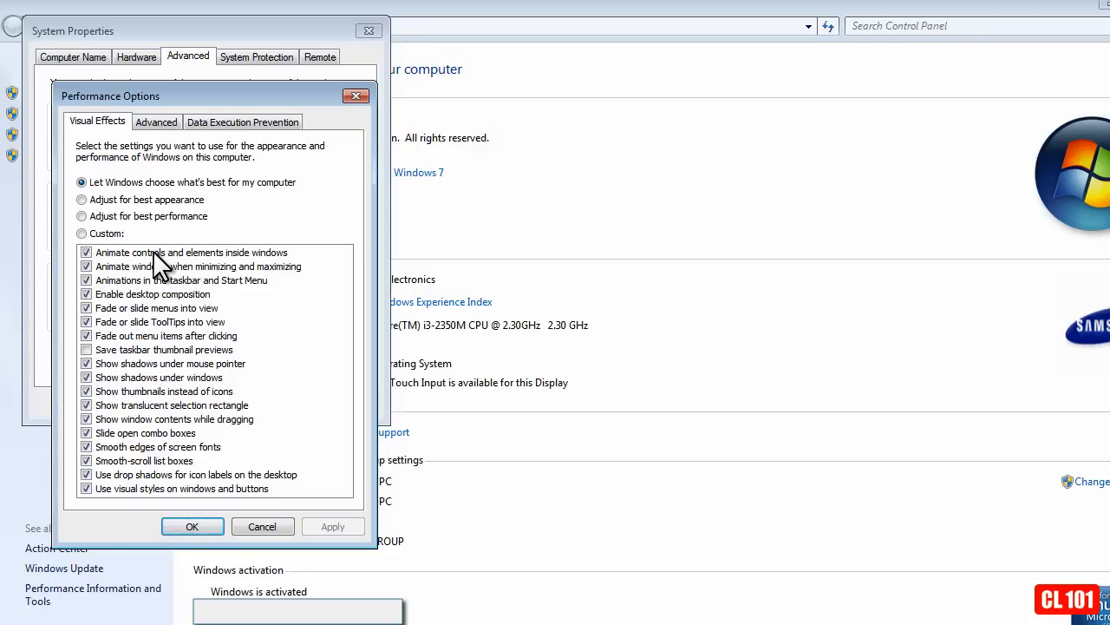
mouse_move(104, 381)
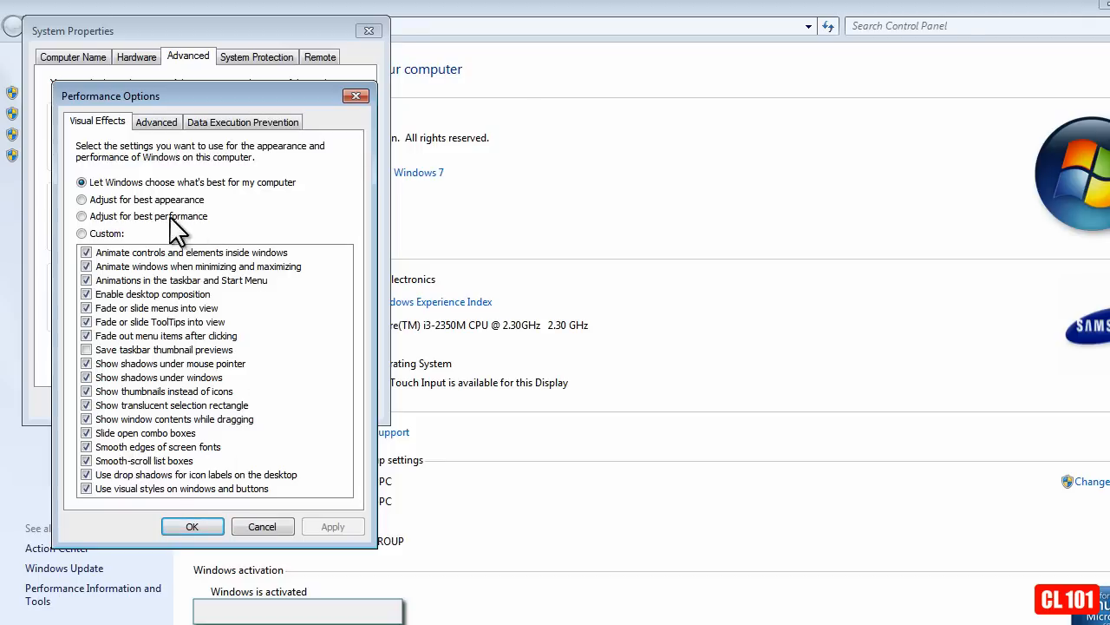
mouse_move(79, 398)
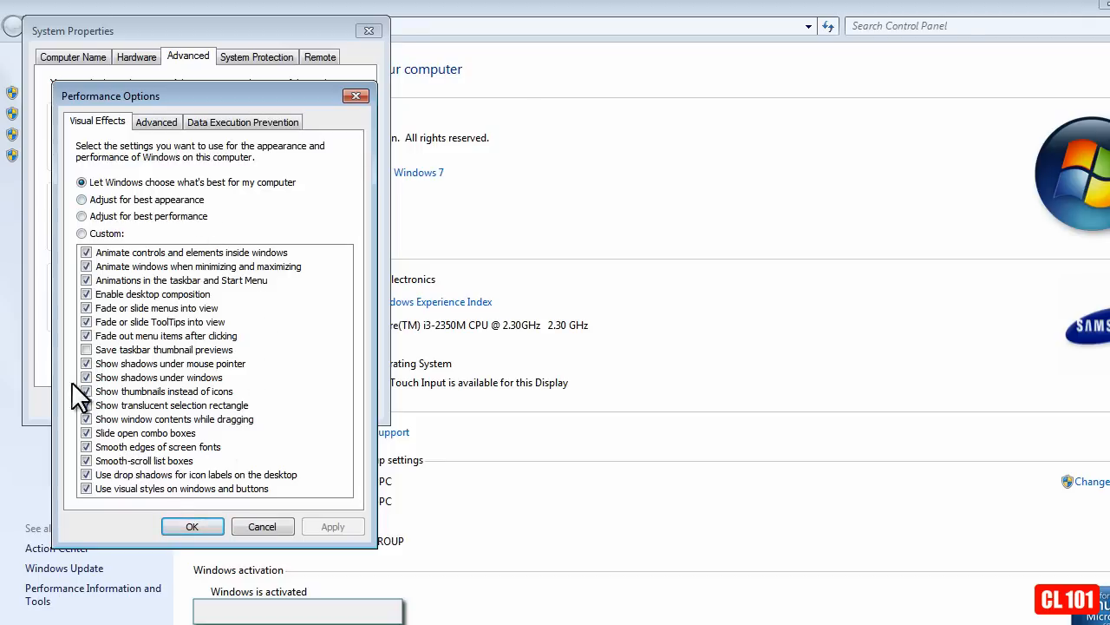
mouse_move(204, 408)
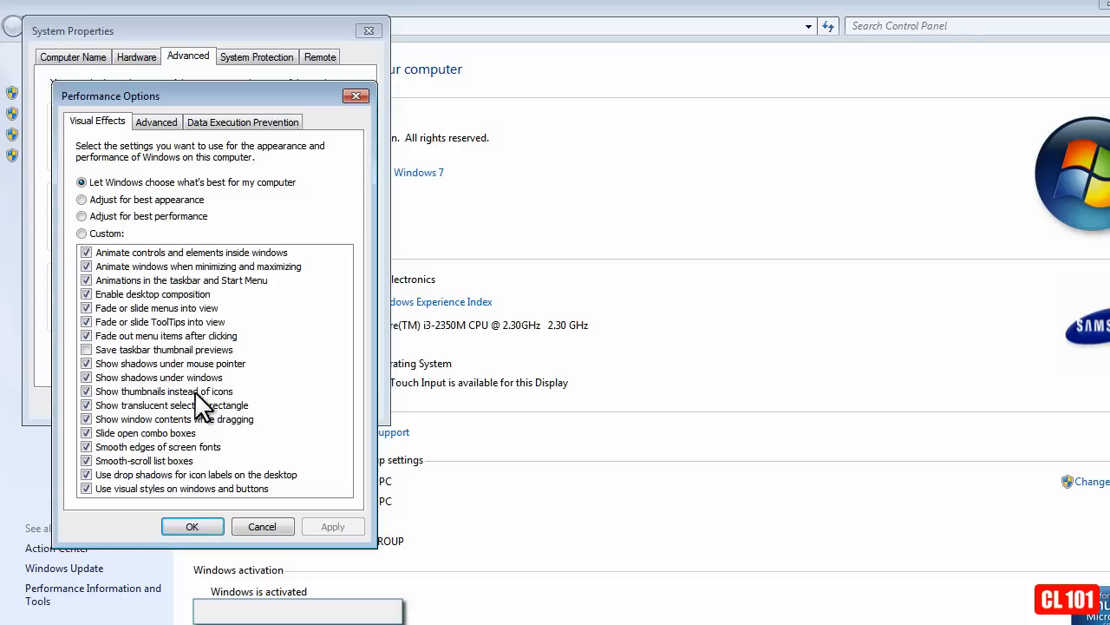
mouse_move(159, 264)
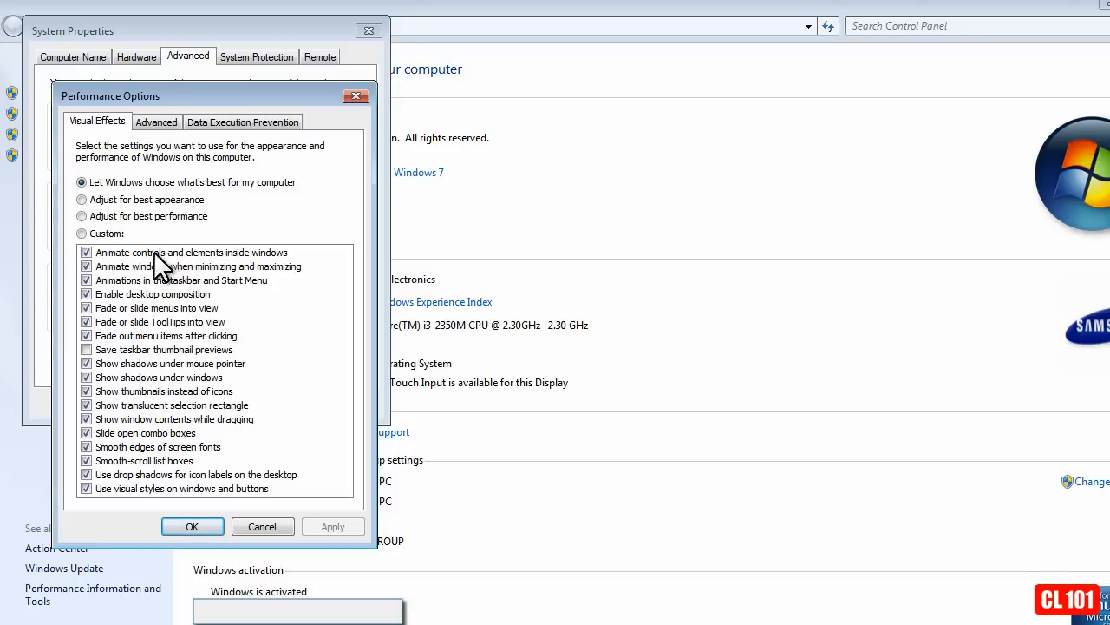
mouse_move(239, 379)
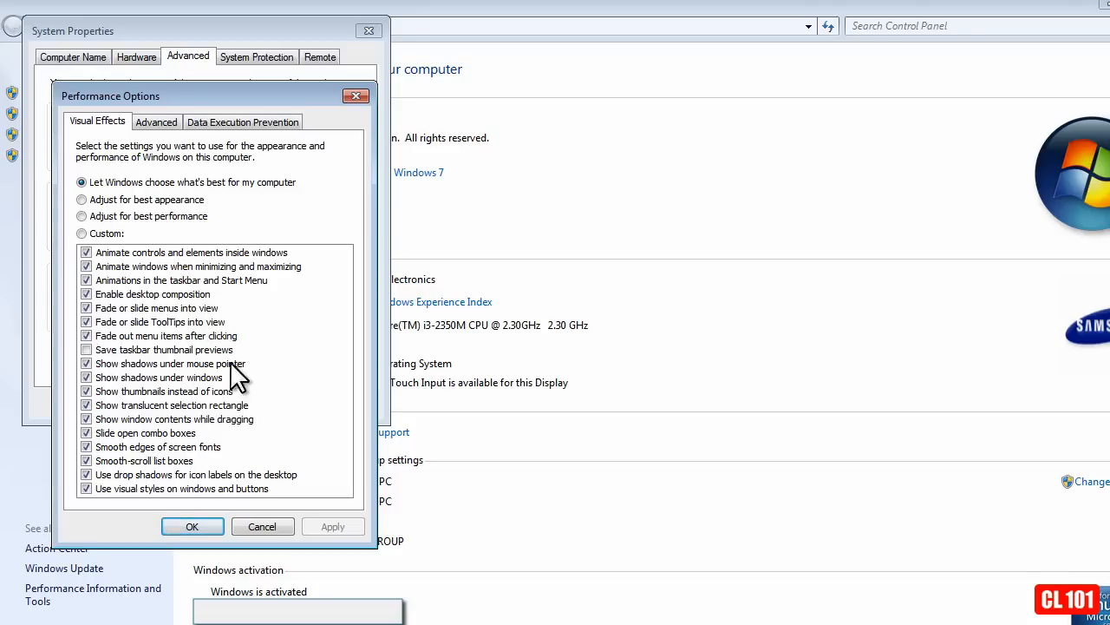
mouse_move(130, 373)
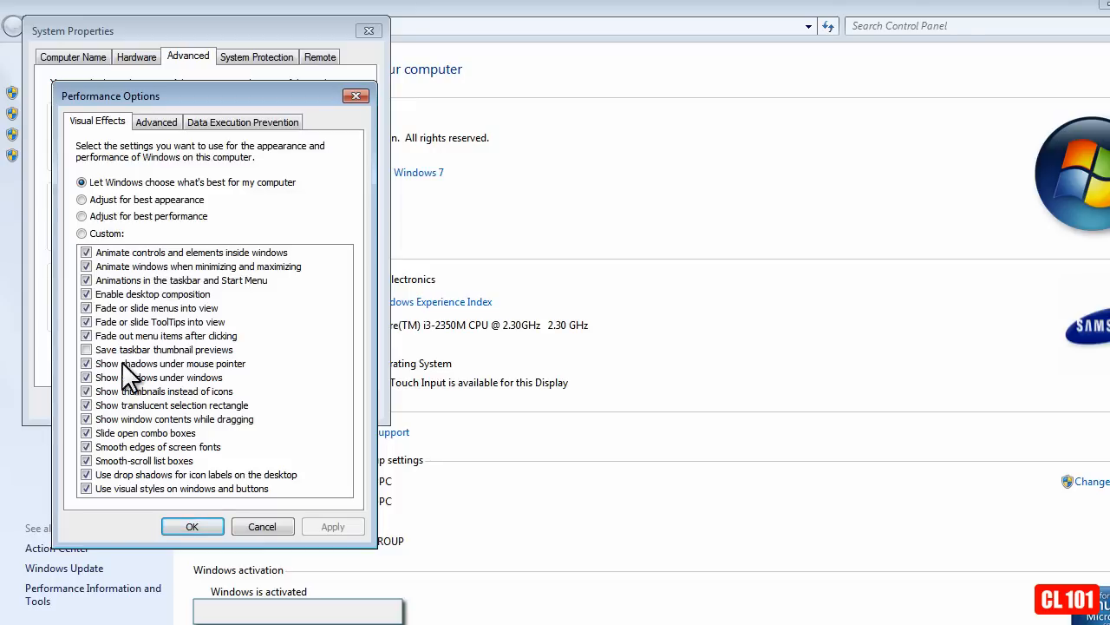
mouse_move(147, 477)
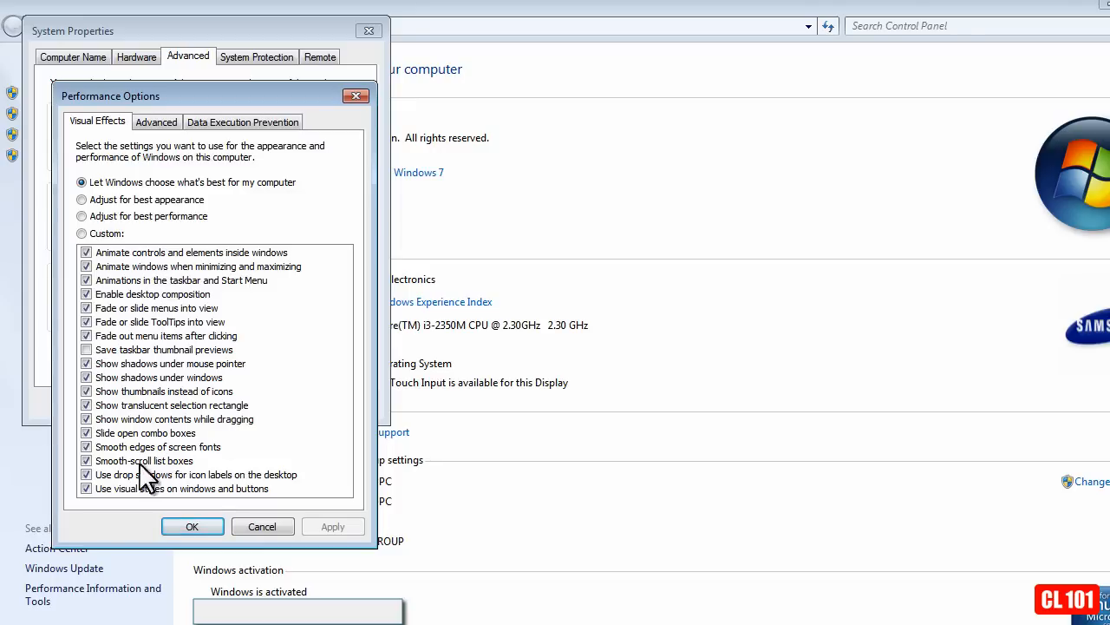
mouse_move(104, 200)
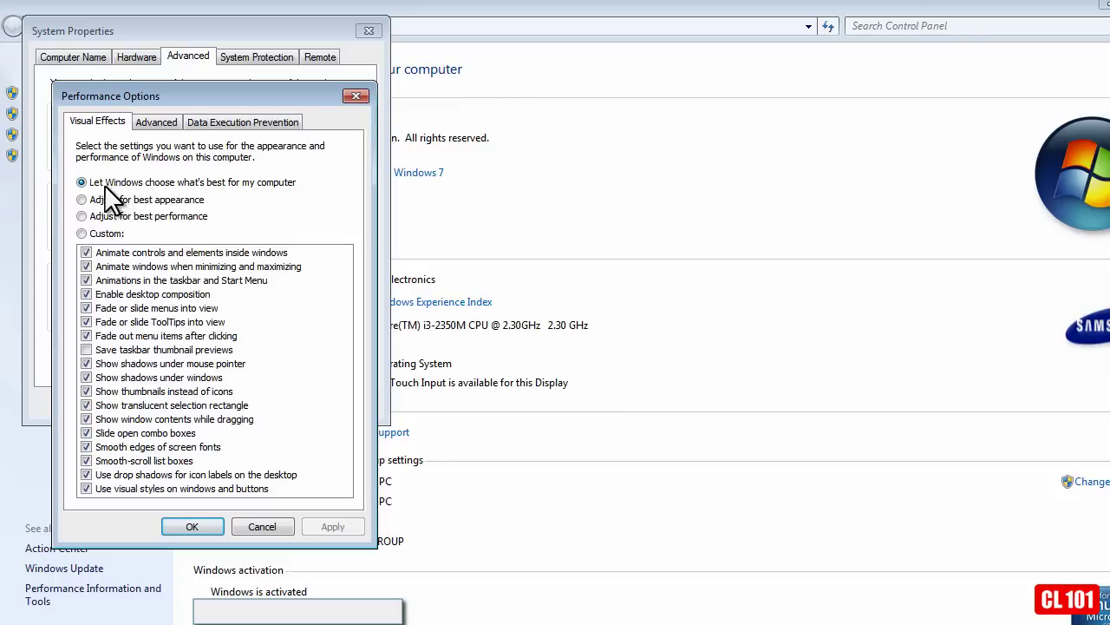
mouse_move(217, 204)
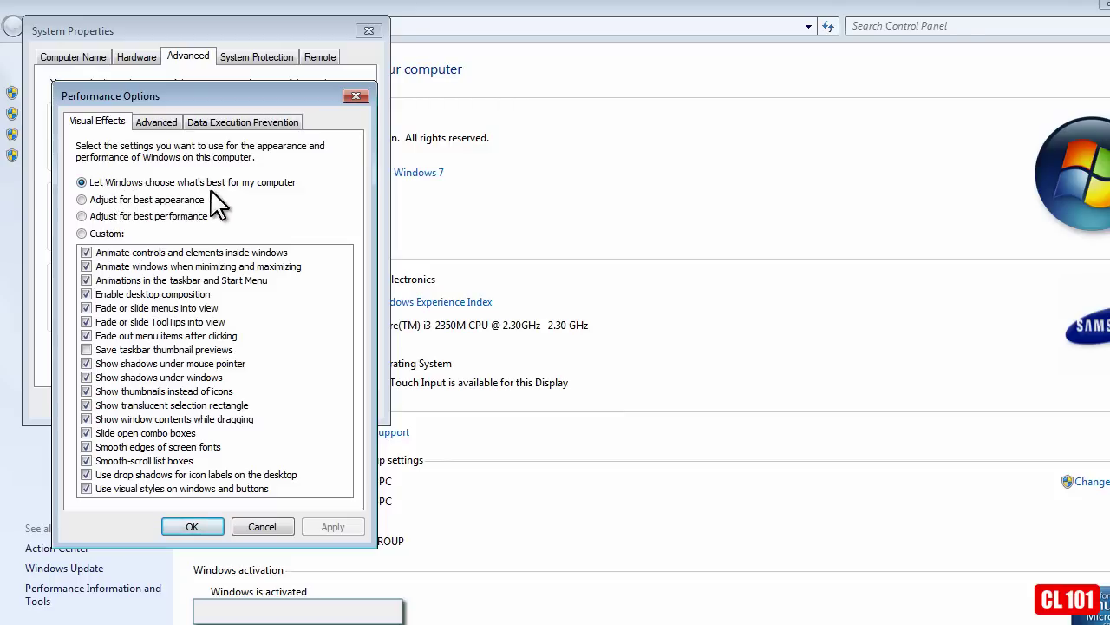
mouse_move(111, 222)
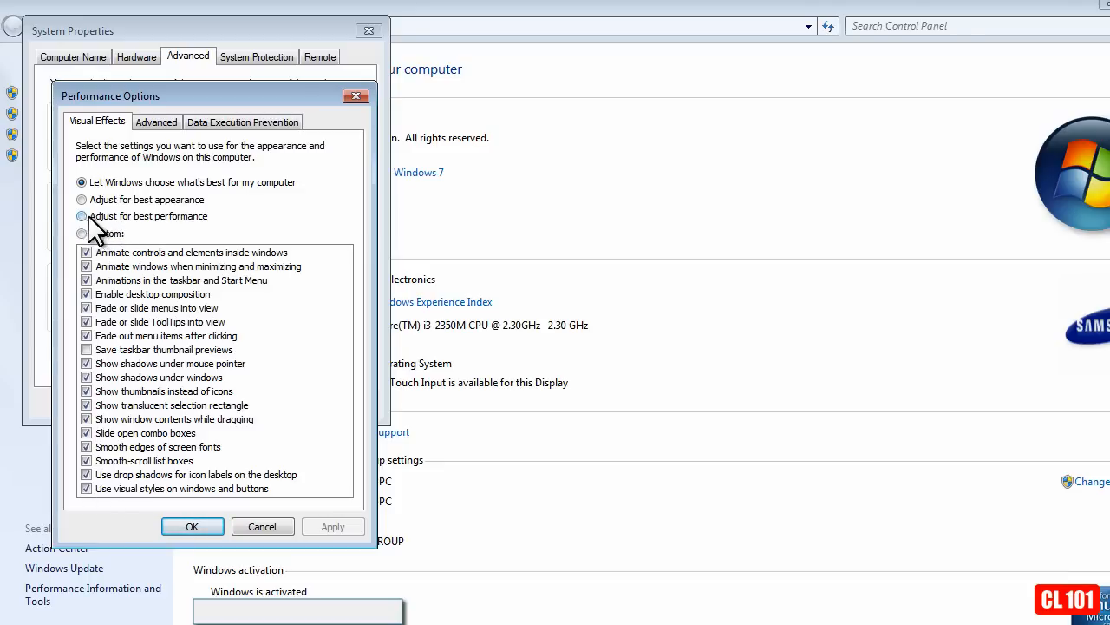
Choose best performance, then re-enable taskbar animations, pointer shadows and visual styles
left_click(81, 215)
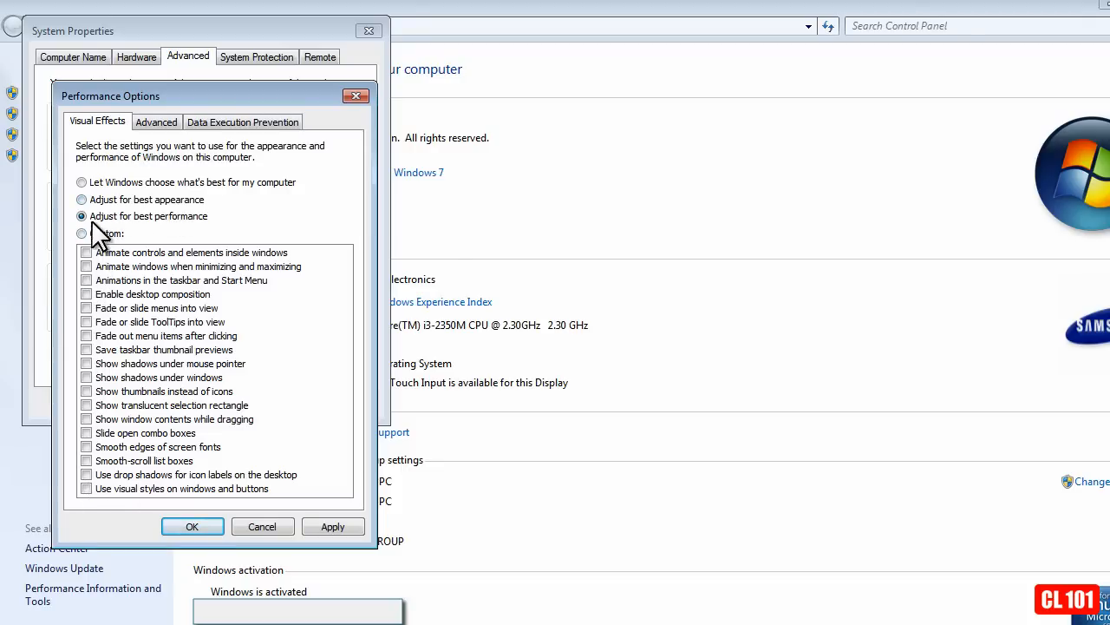
left_click(82, 233)
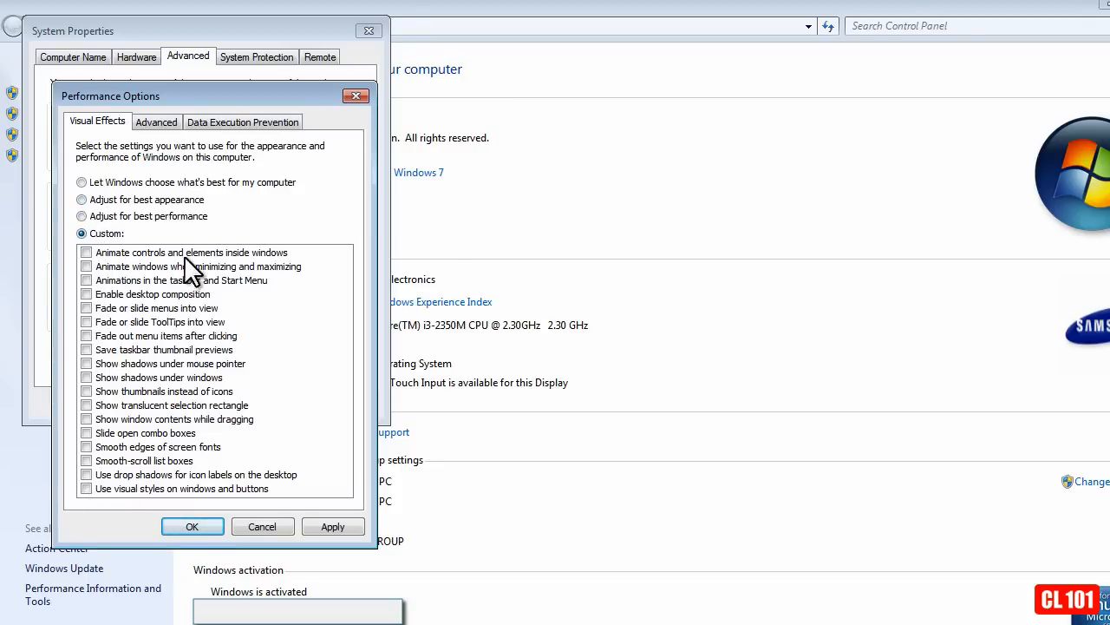
mouse_move(182, 365)
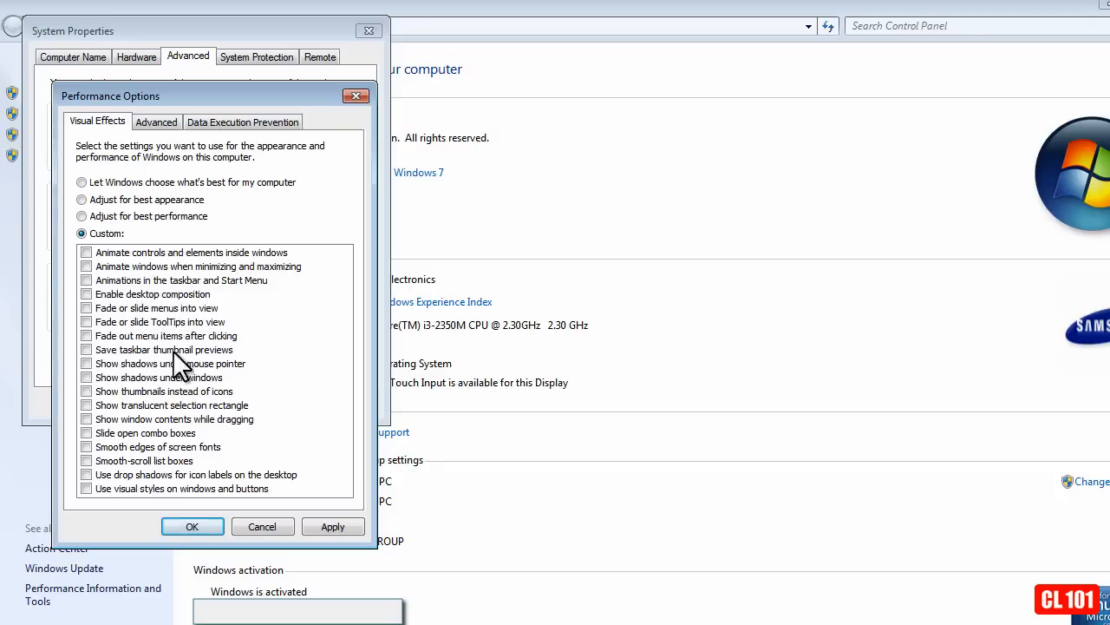
mouse_move(142, 298)
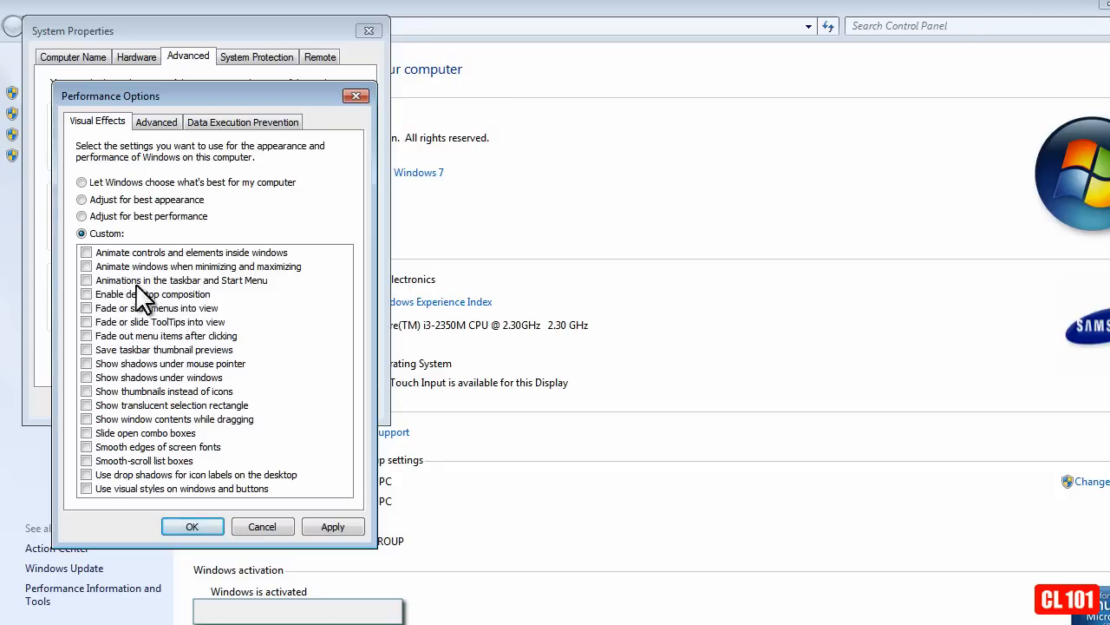
mouse_move(125, 478)
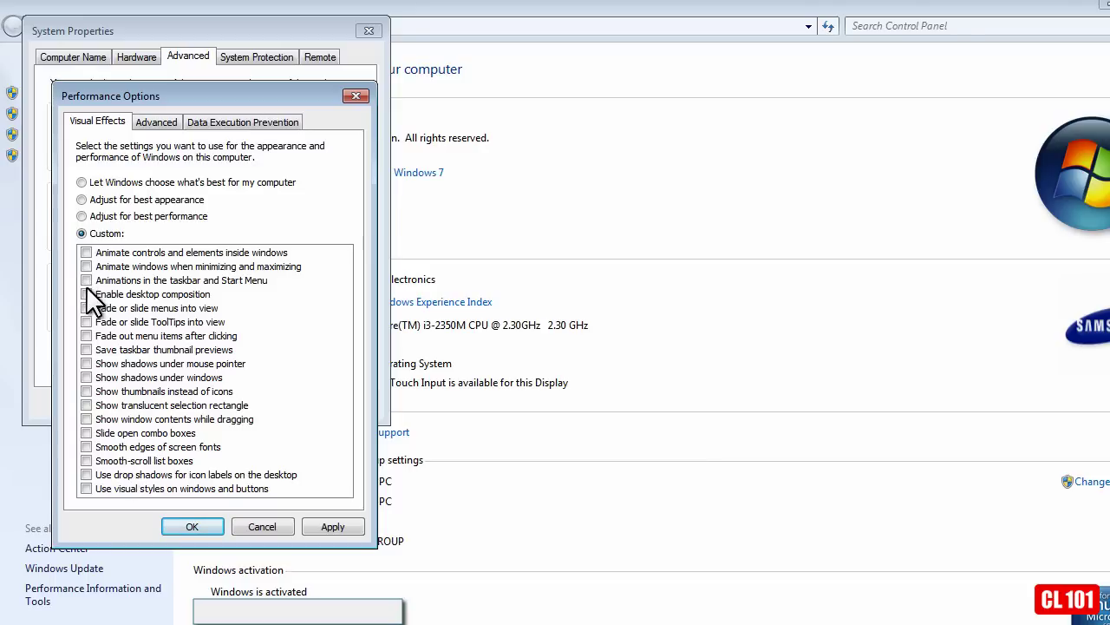
mouse_move(94, 281)
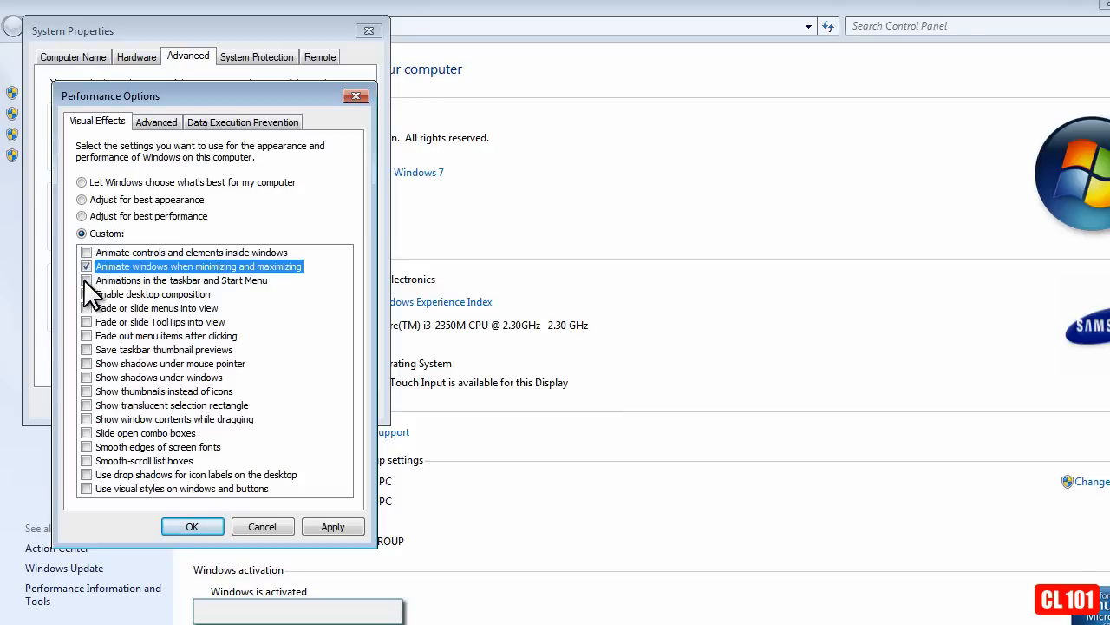
left_click(87, 282)
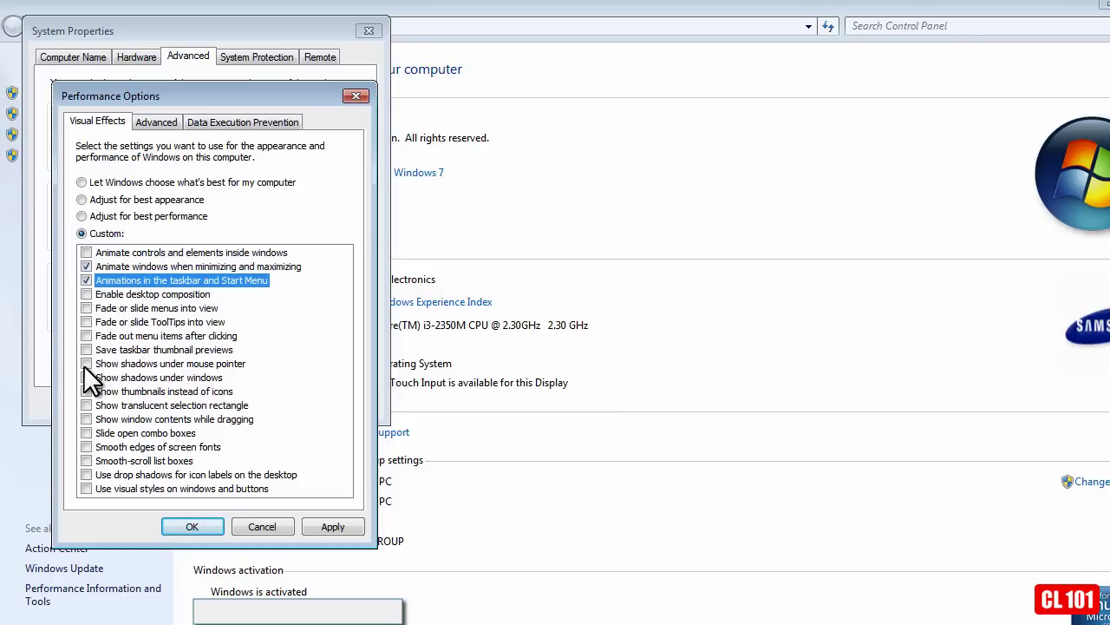
left_click(87, 364)
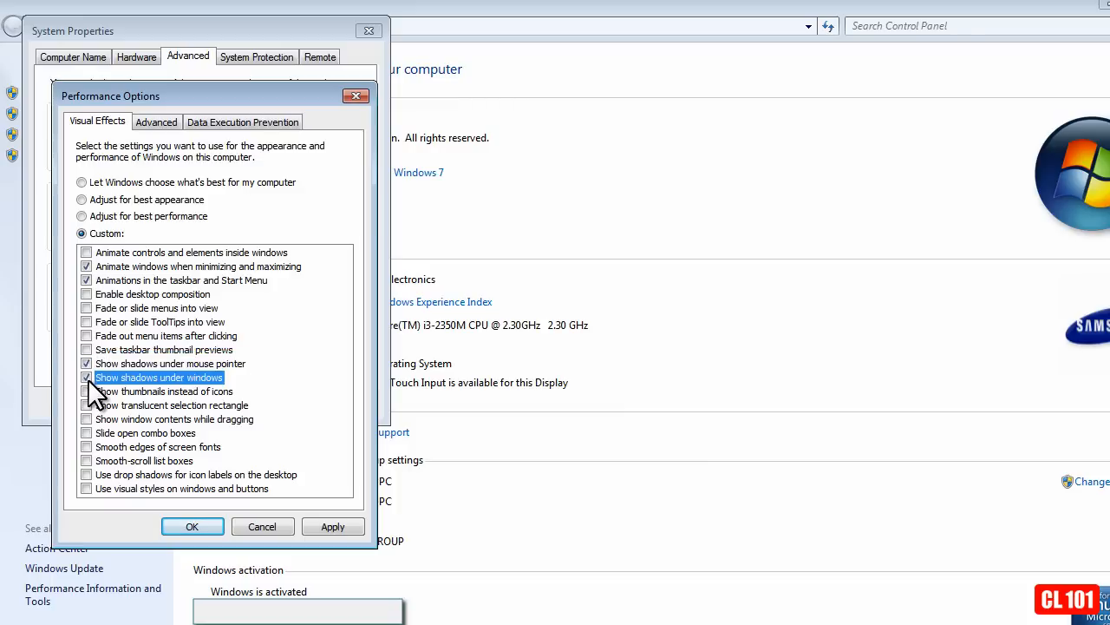
mouse_move(96, 503)
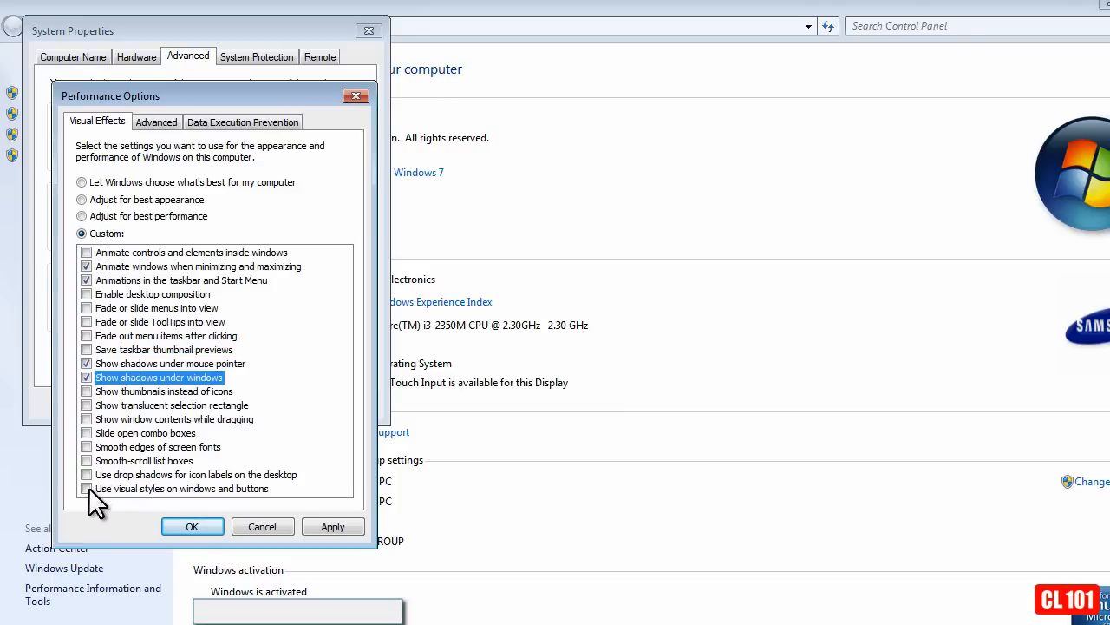
left_click(87, 488)
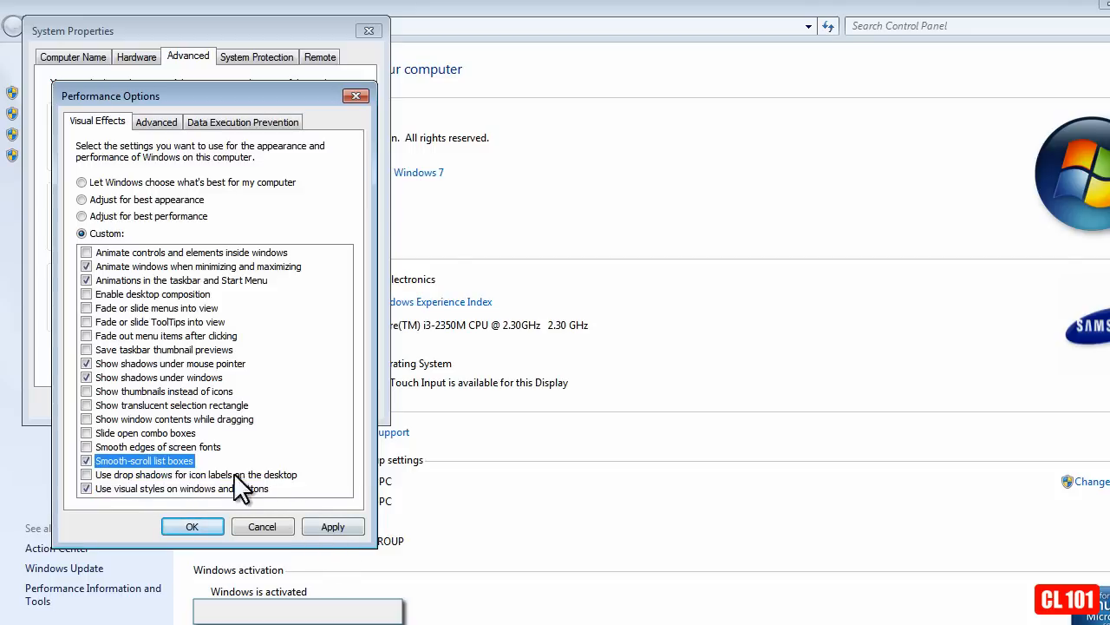
mouse_move(95, 338)
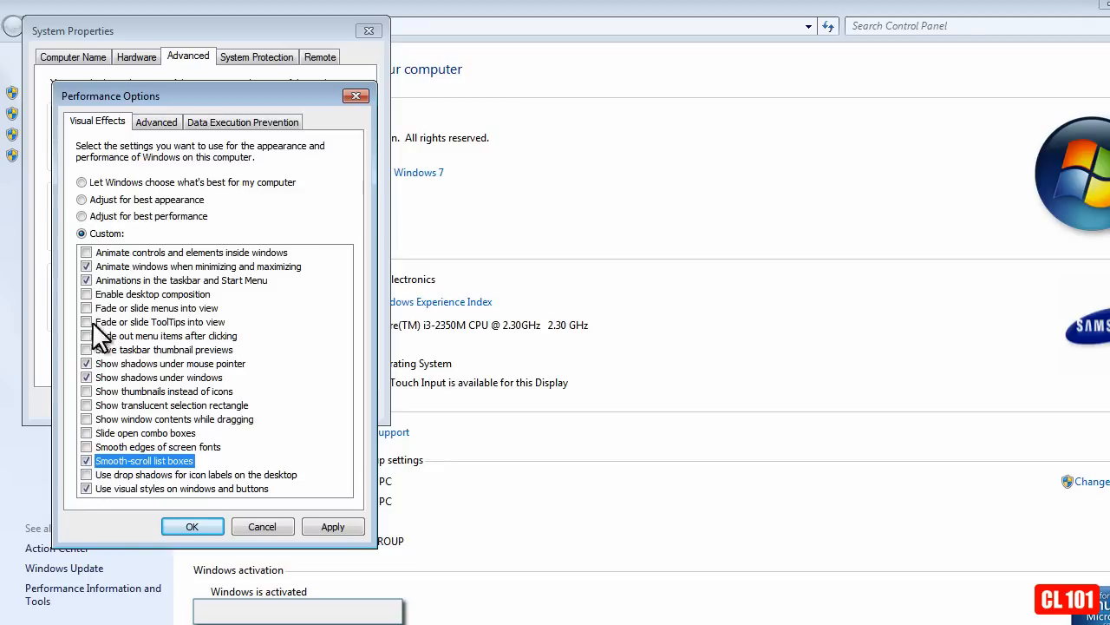
mouse_move(105, 267)
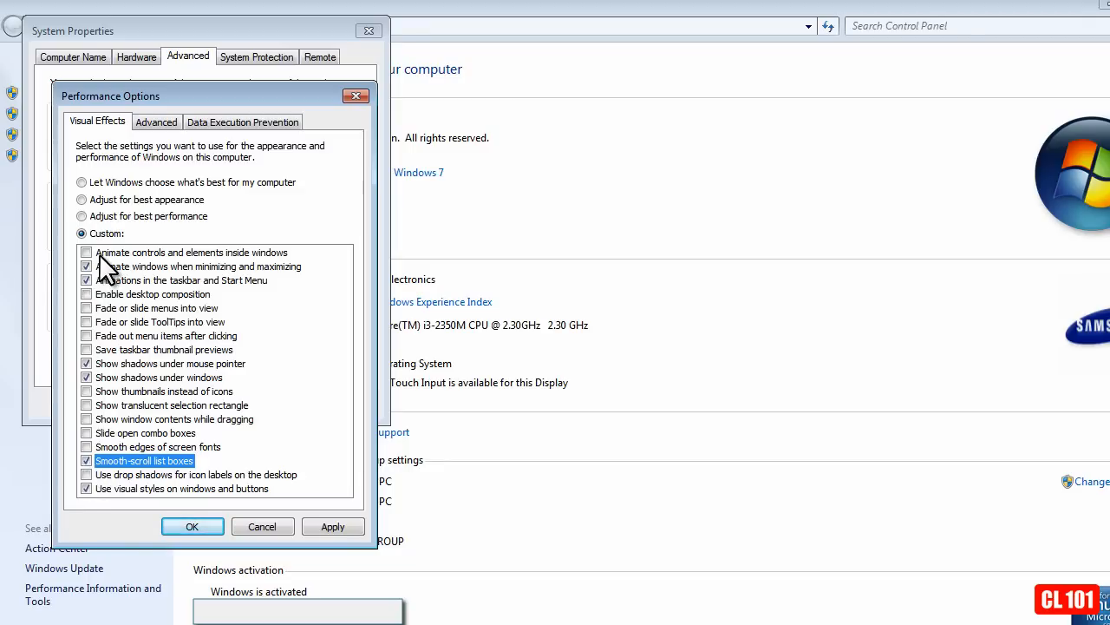
mouse_move(95, 408)
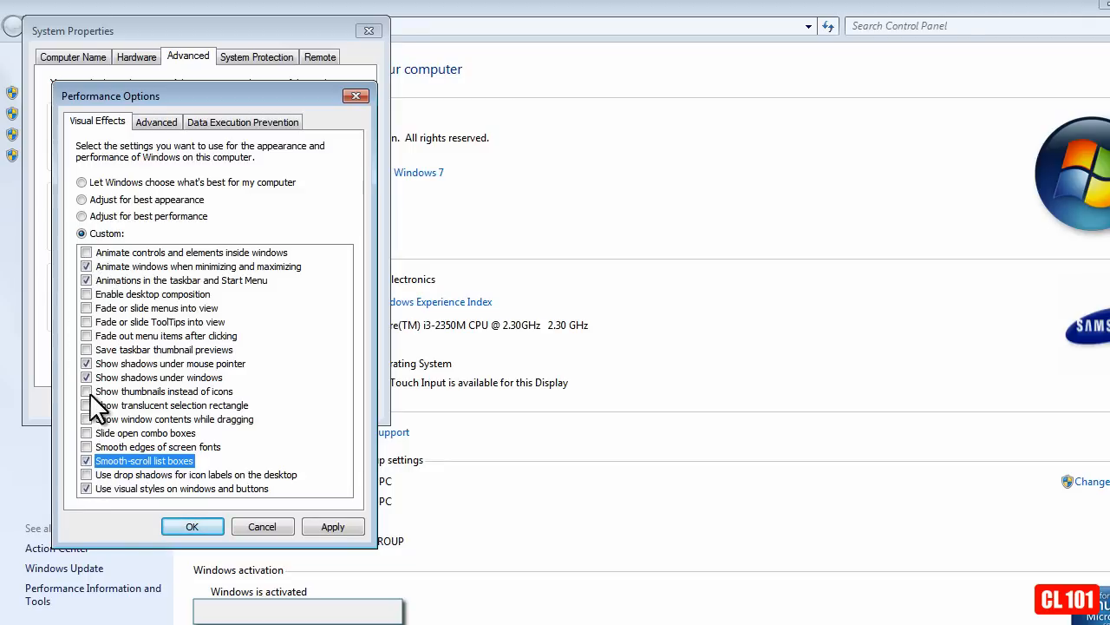
mouse_move(191, 437)
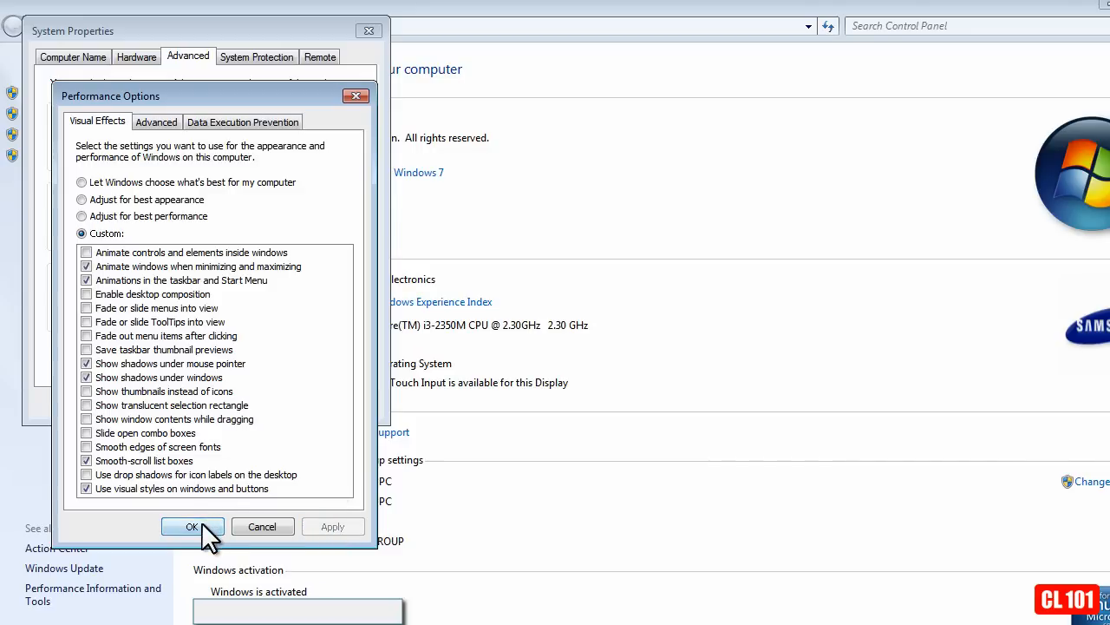
Confirm Performance Options and System Properties with OK to apply the effects
left_click(191, 528)
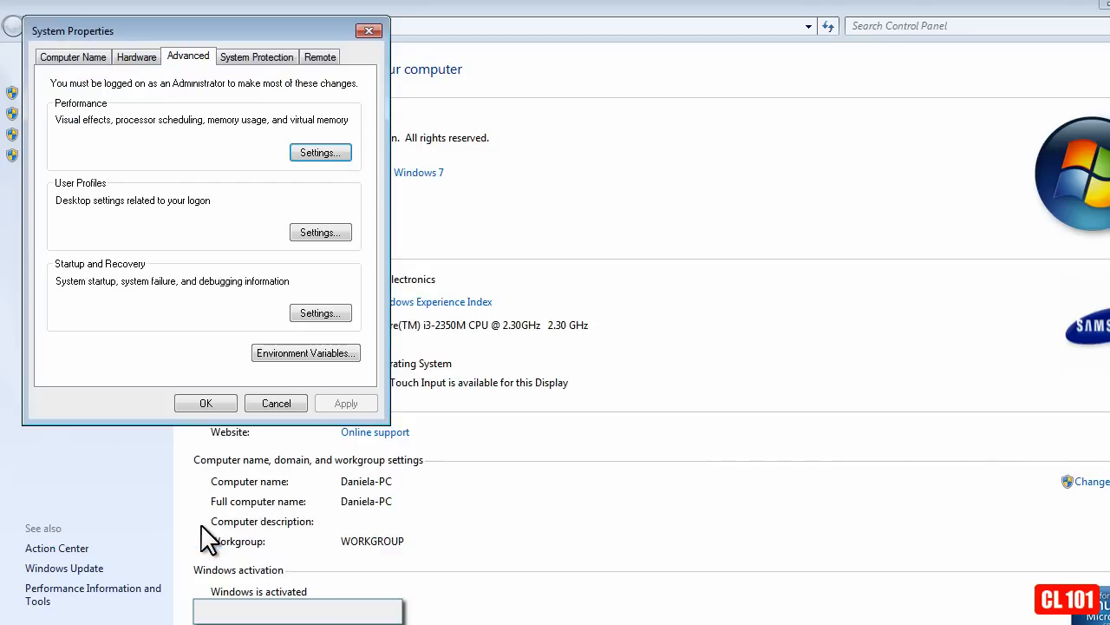
mouse_move(204, 403)
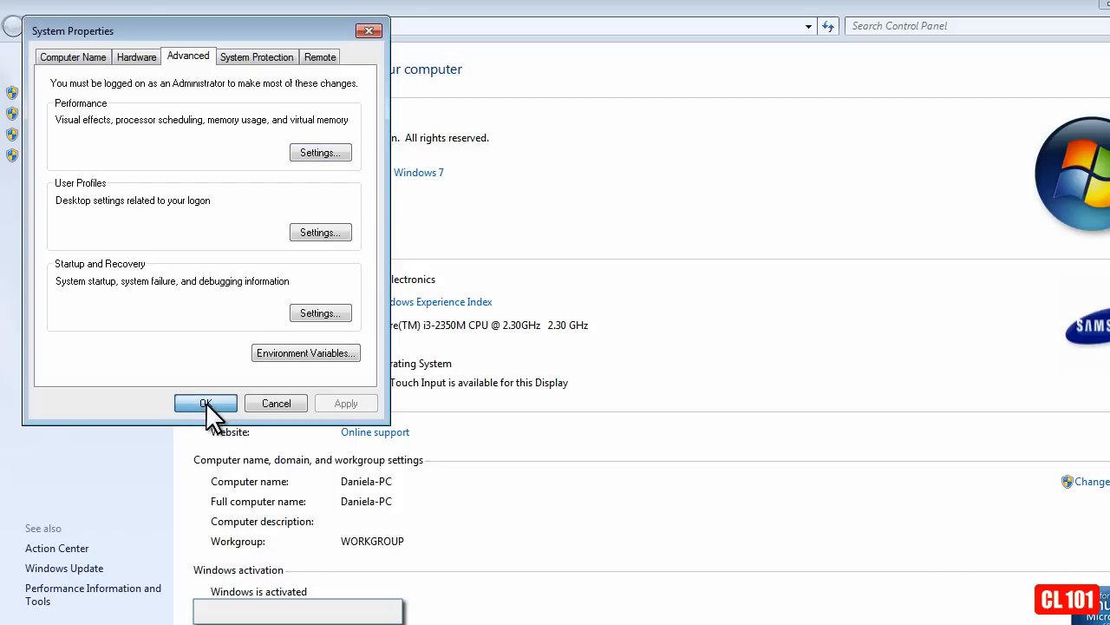
left_click(205, 402)
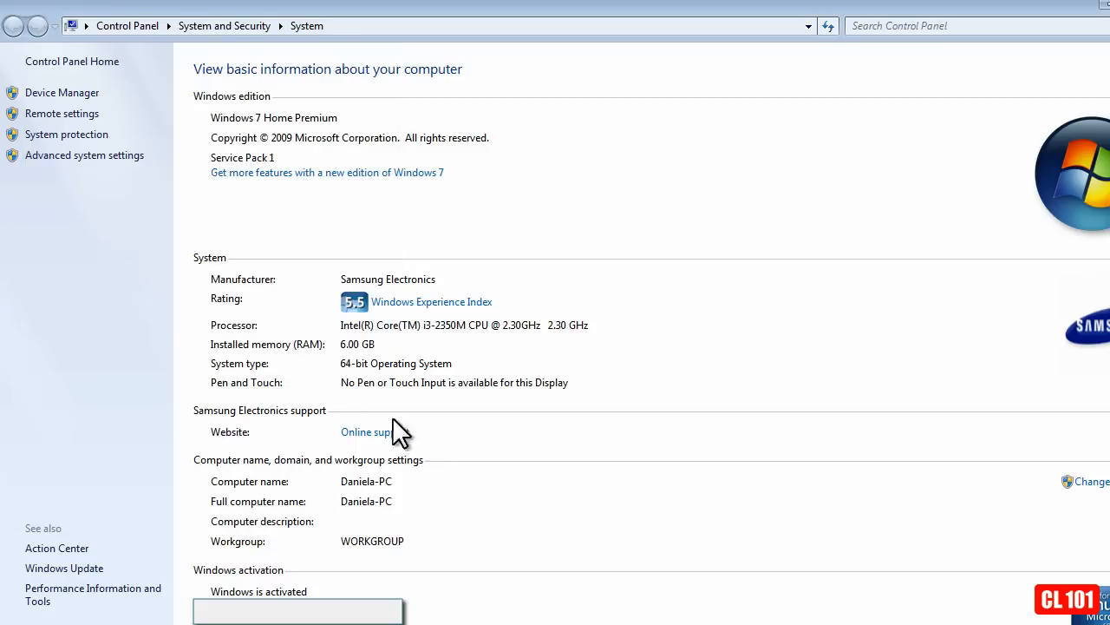
mouse_move(399, 434)
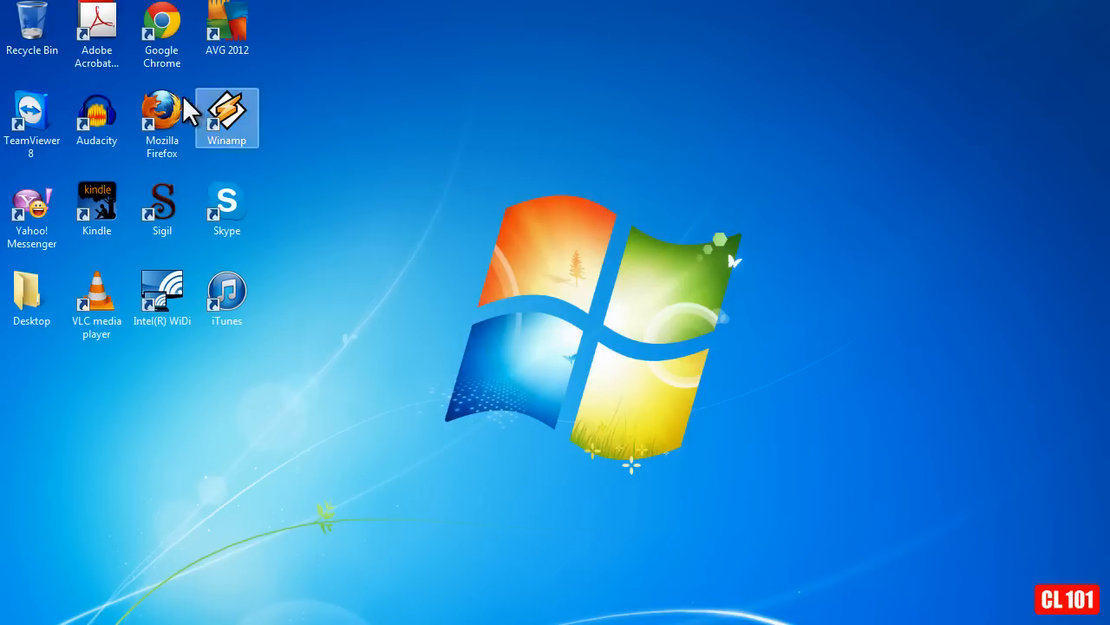
mouse_move(253, 159)
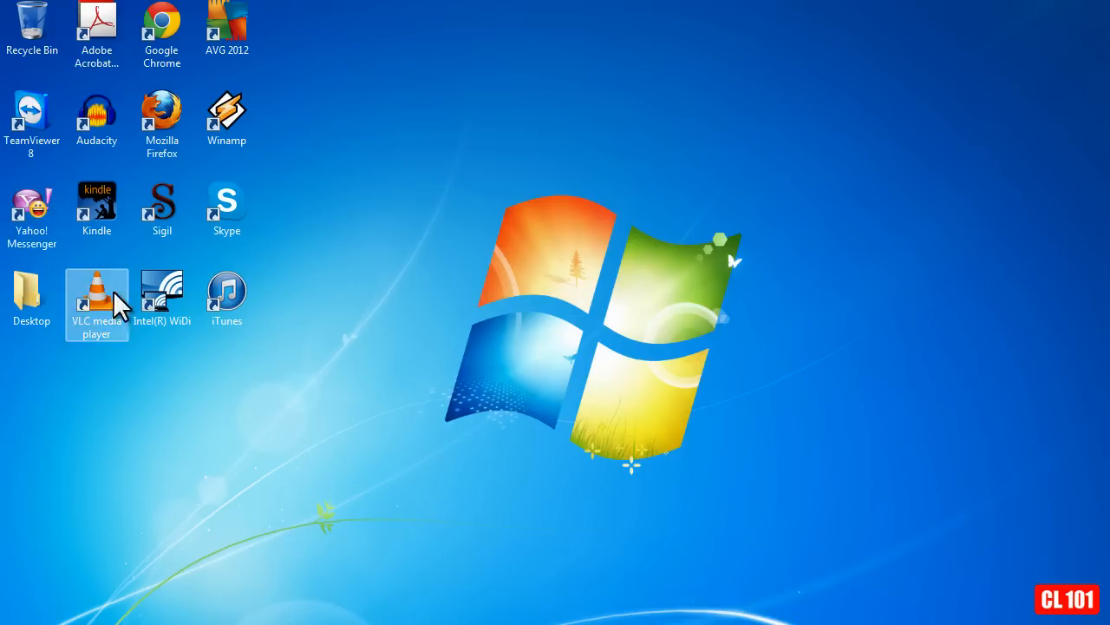
mouse_move(252, 79)
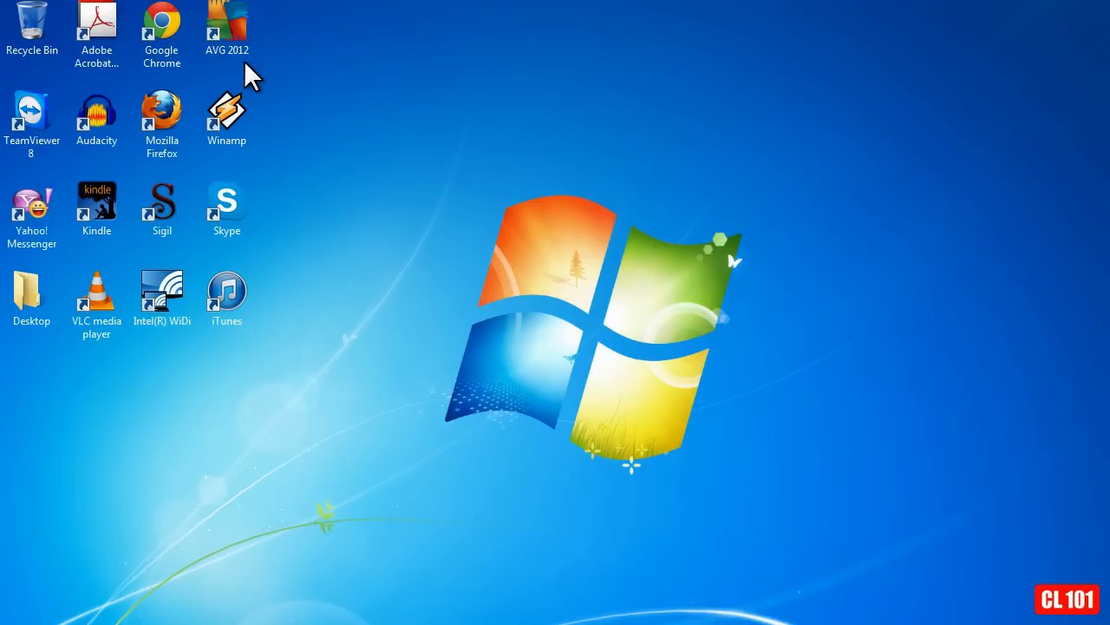
mouse_move(316, 274)
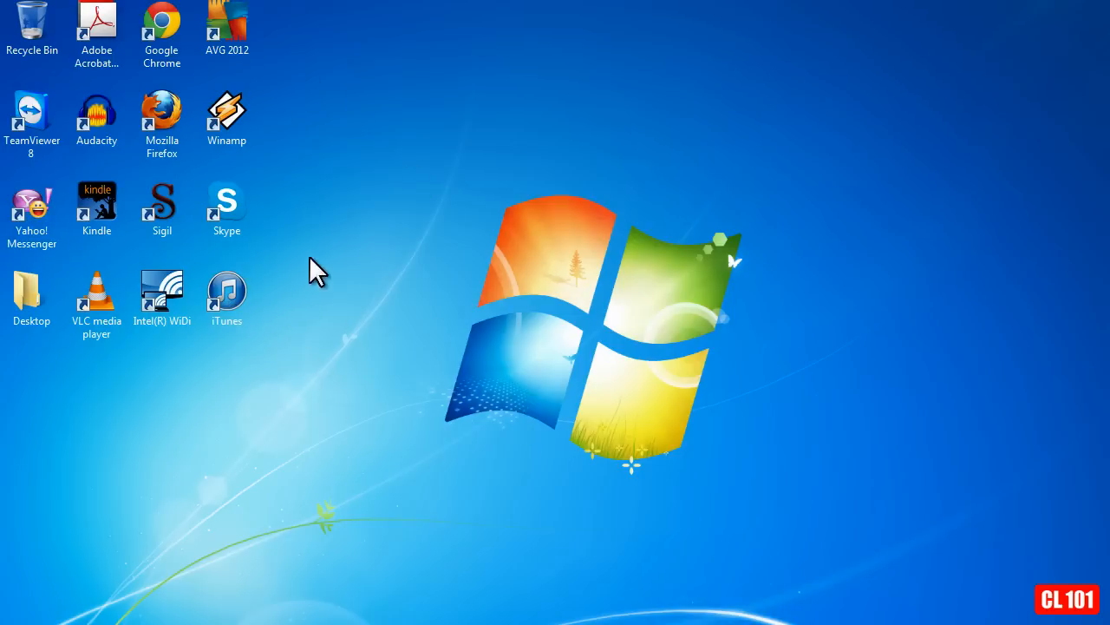
mouse_move(179, 472)
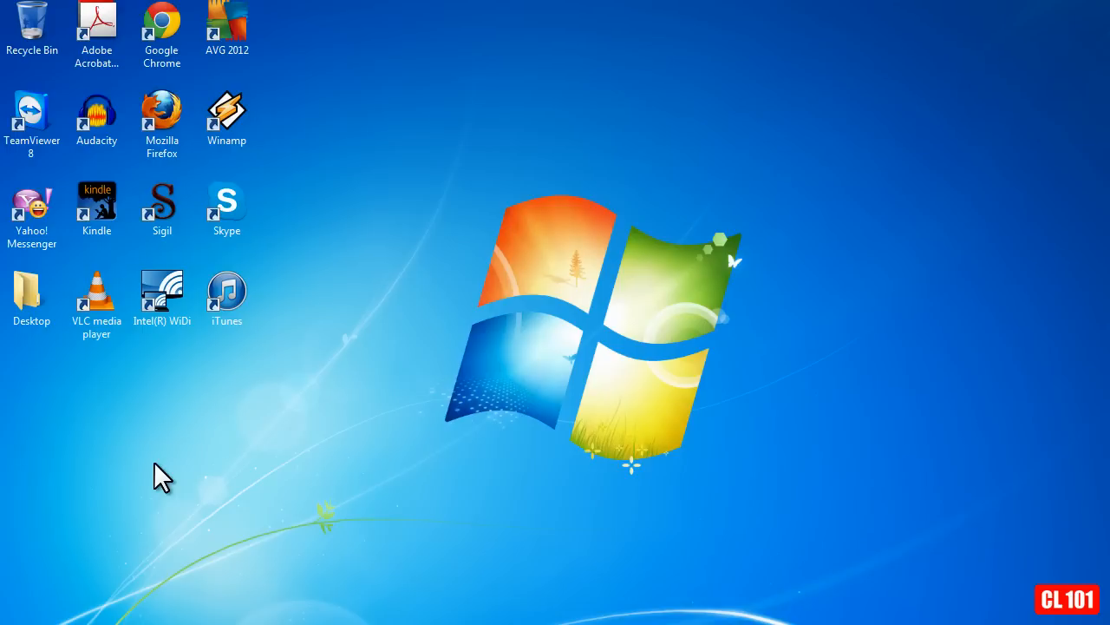
mouse_move(72, 476)
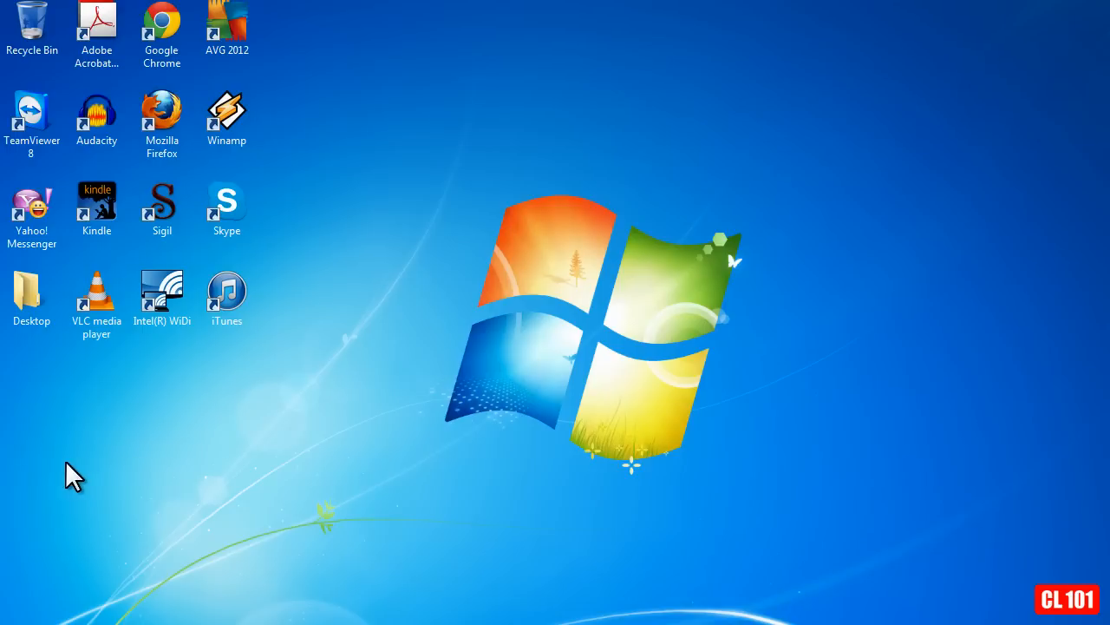
mouse_move(223, 288)
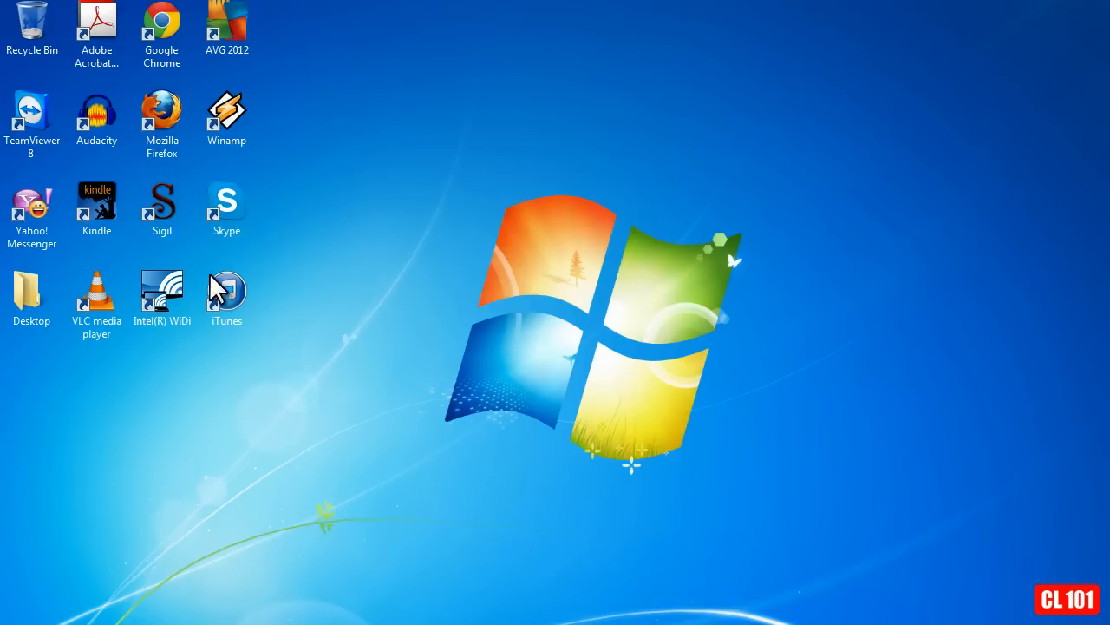
mouse_move(219, 262)
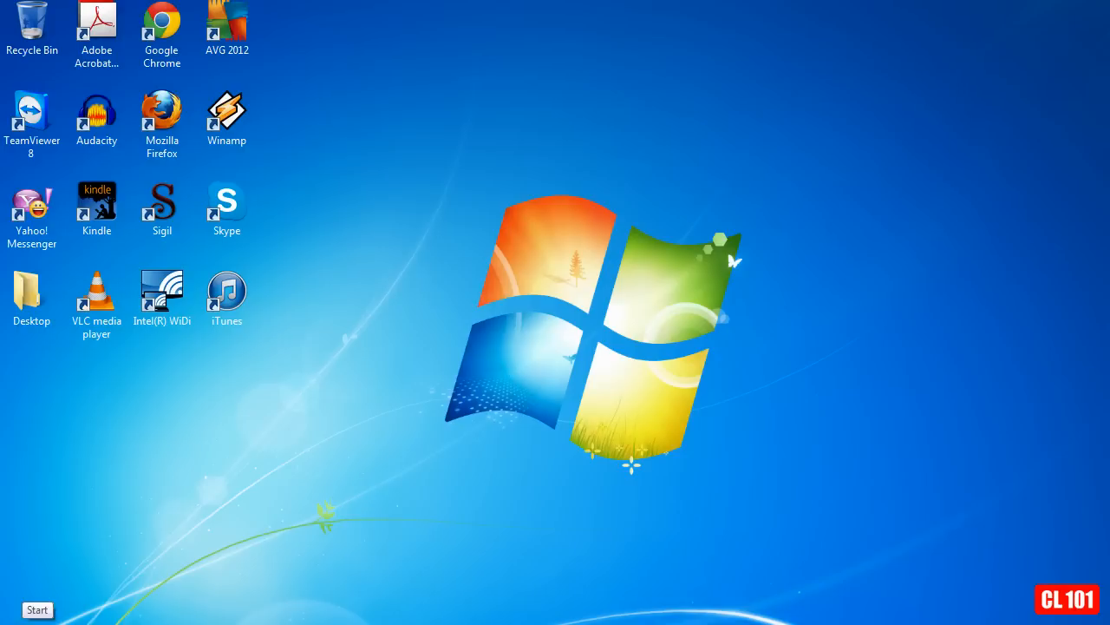
Bring up Computer's context menu from the Start menu to reach Manage
left_click(36, 609)
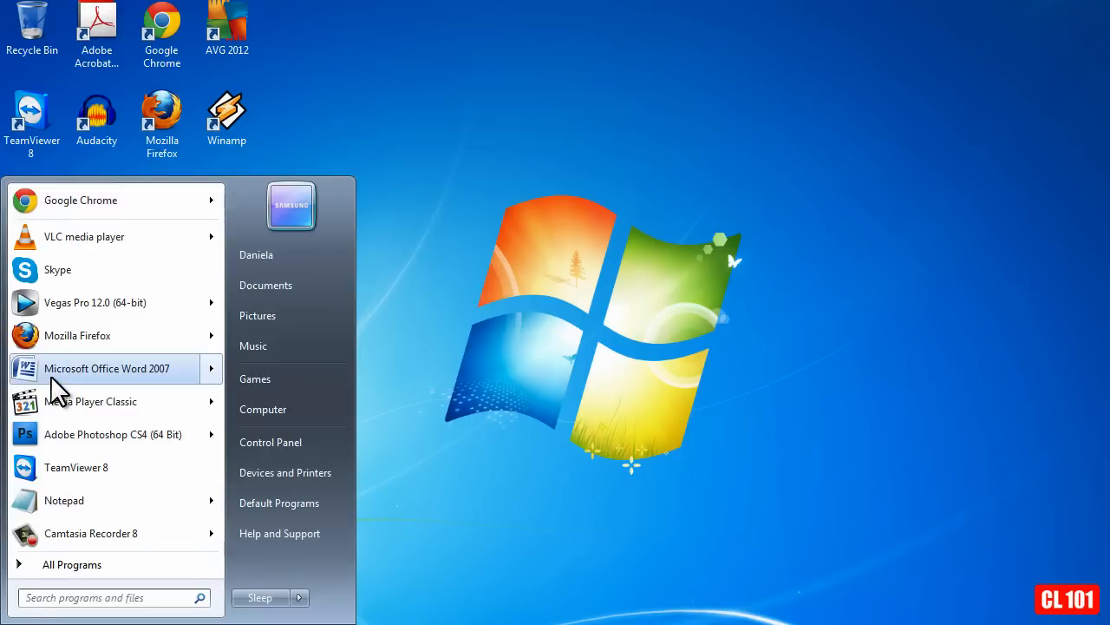
mouse_move(264, 410)
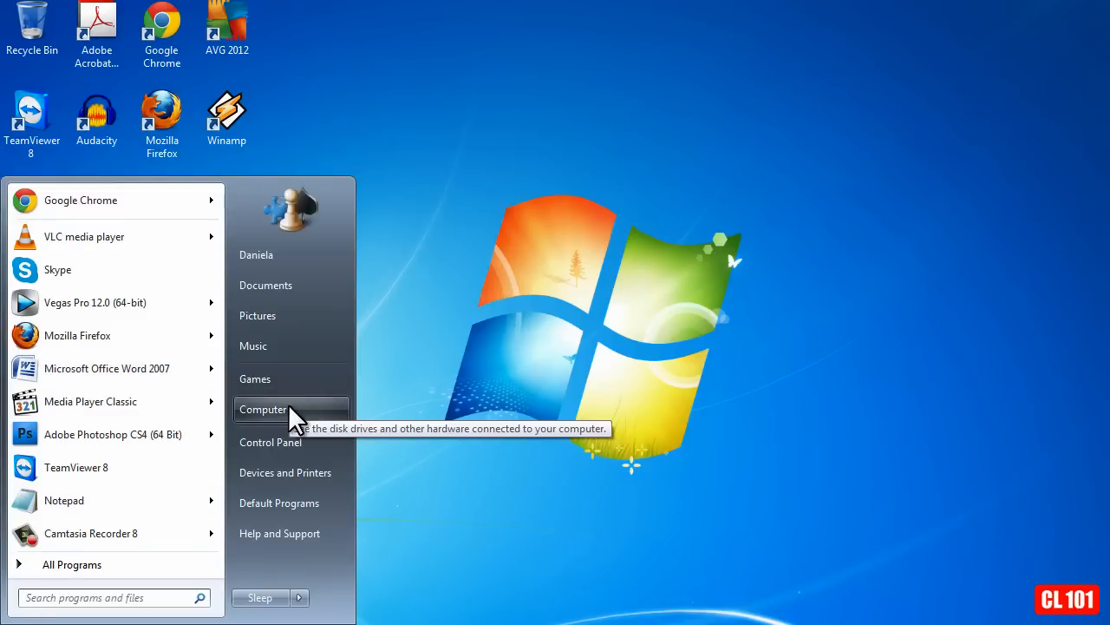
left_click(271, 409)
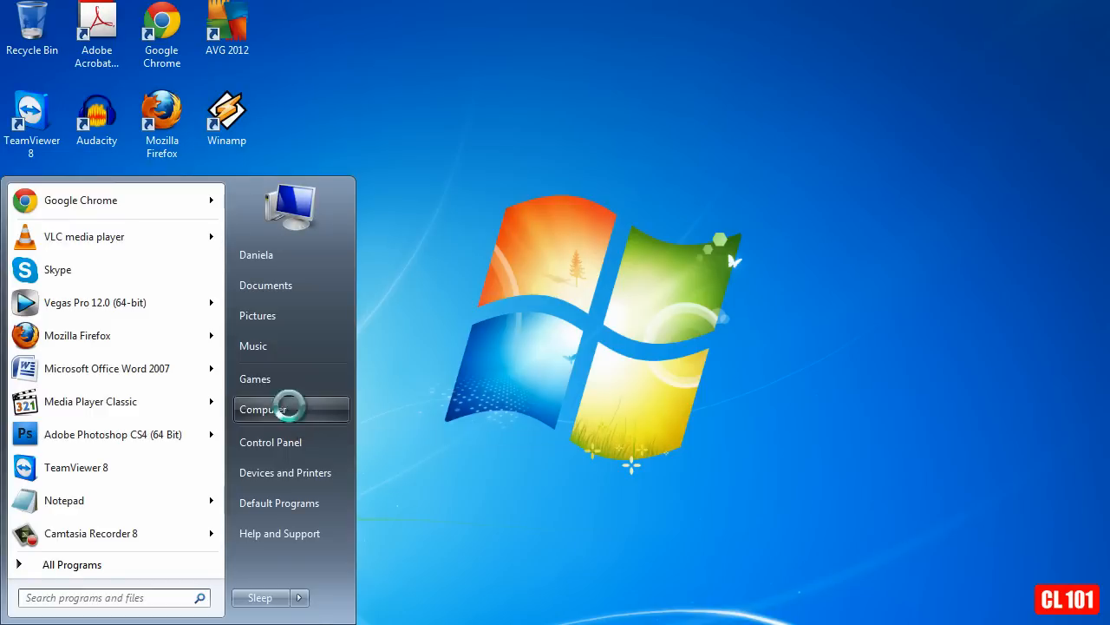
right_click(262, 410)
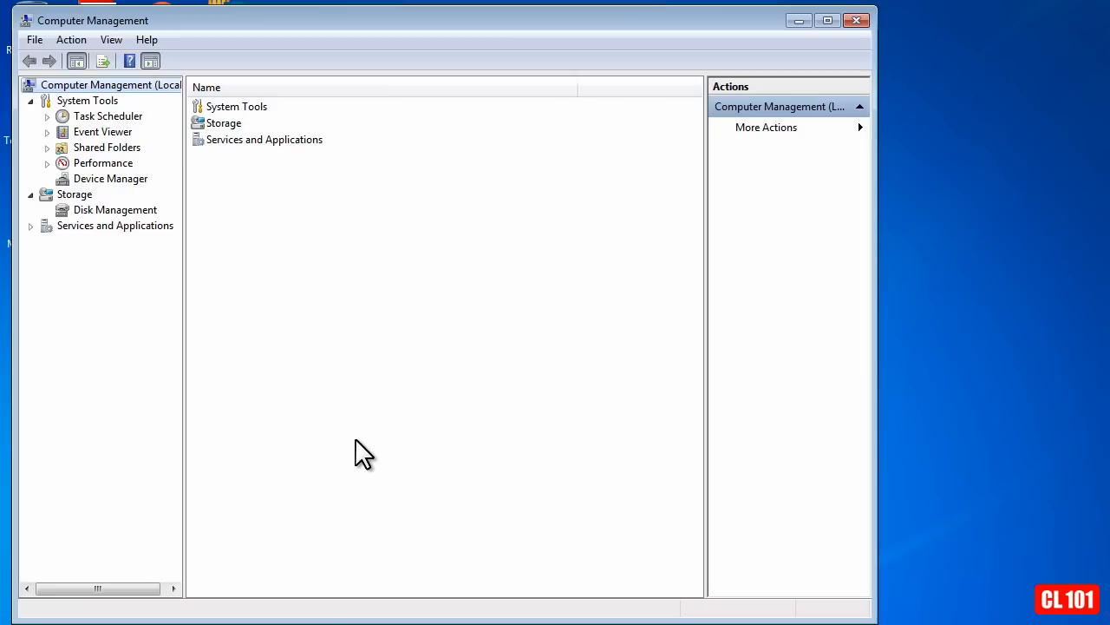
mouse_move(143, 156)
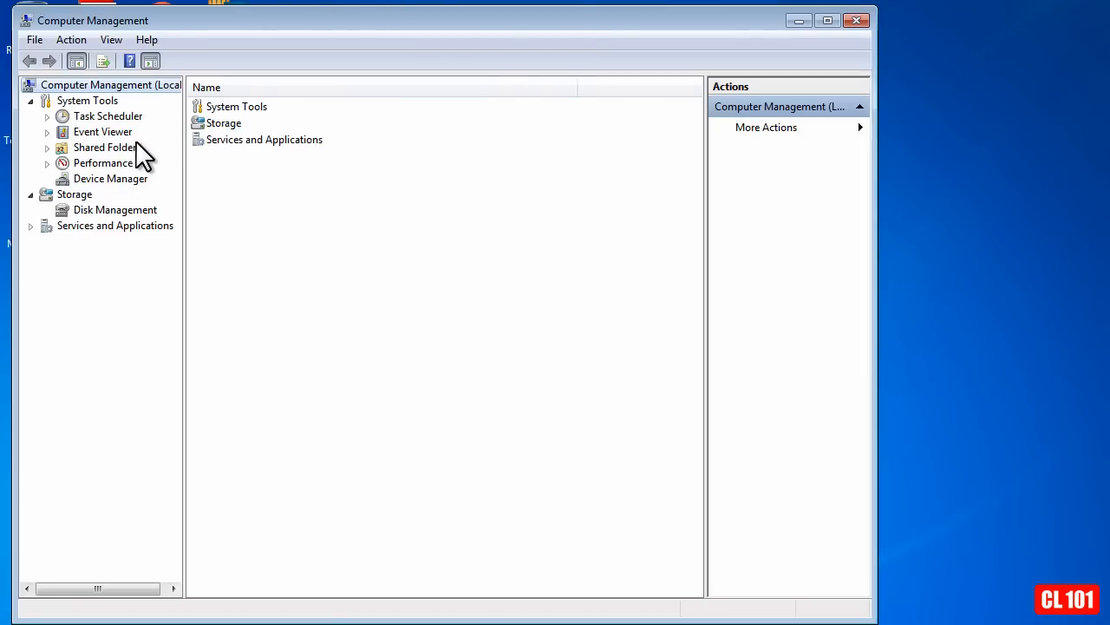
mouse_move(113, 243)
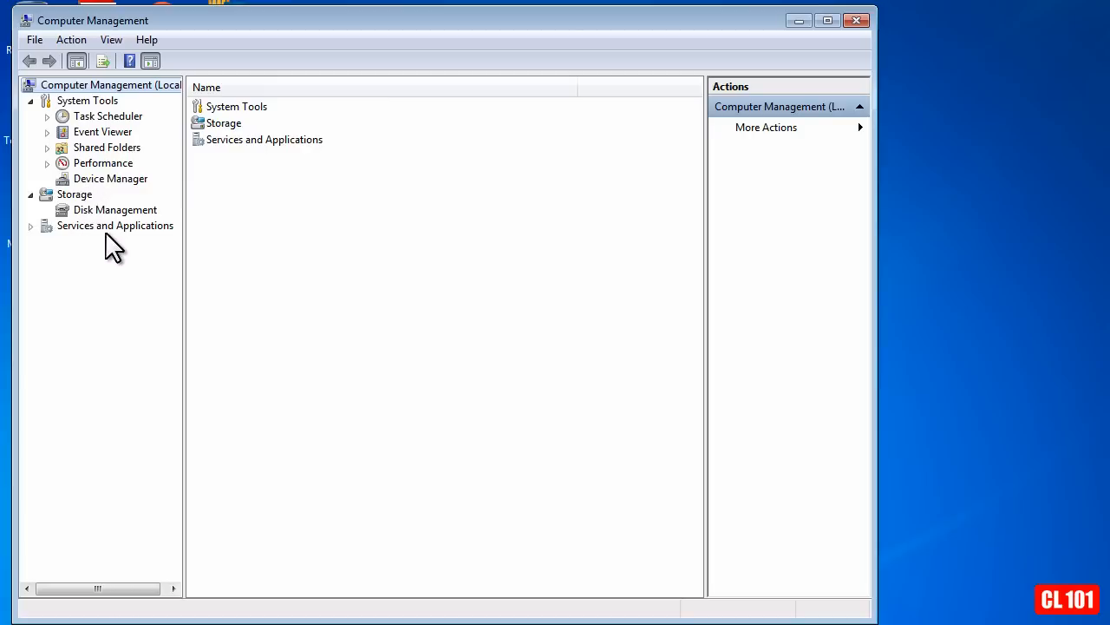
mouse_move(147, 235)
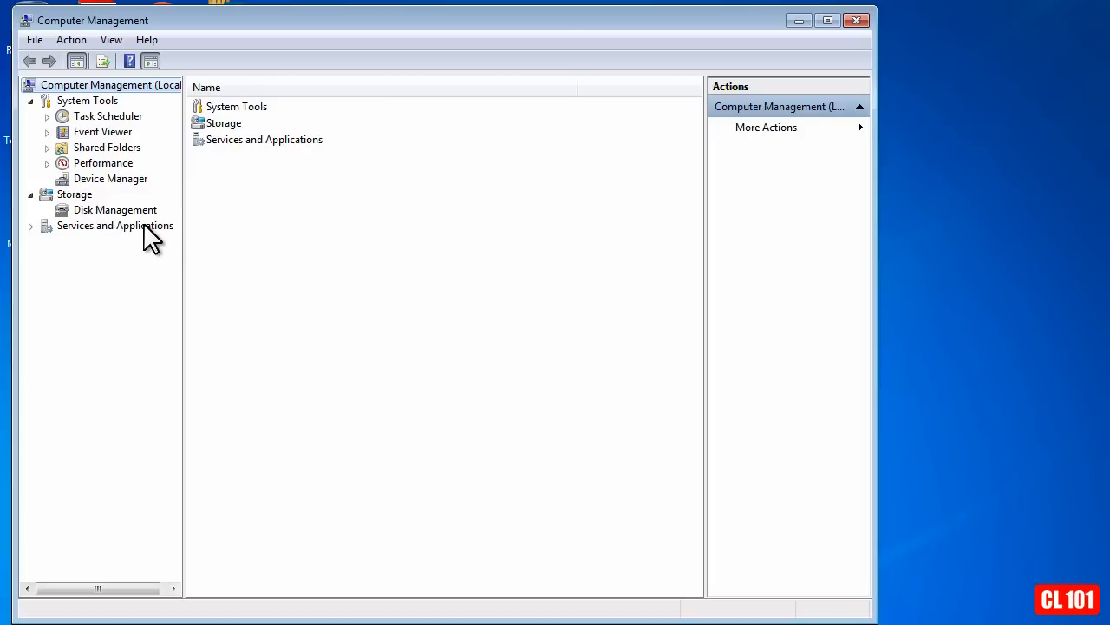
Expand Services and Applications, show Services and select Windows Search
left_click(115, 226)
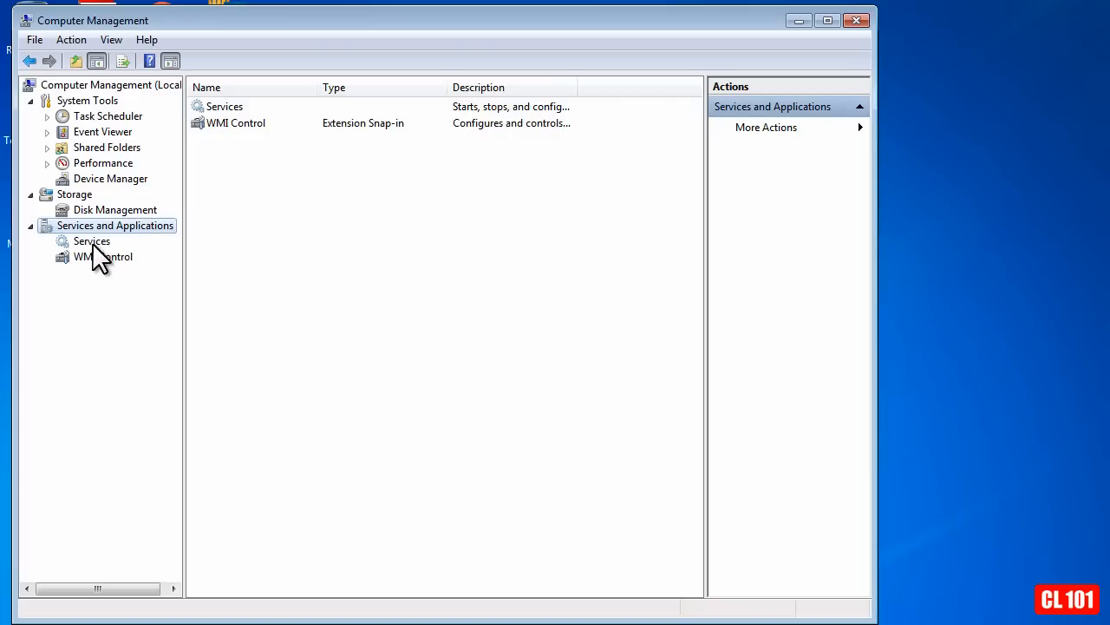
left_click(91, 239)
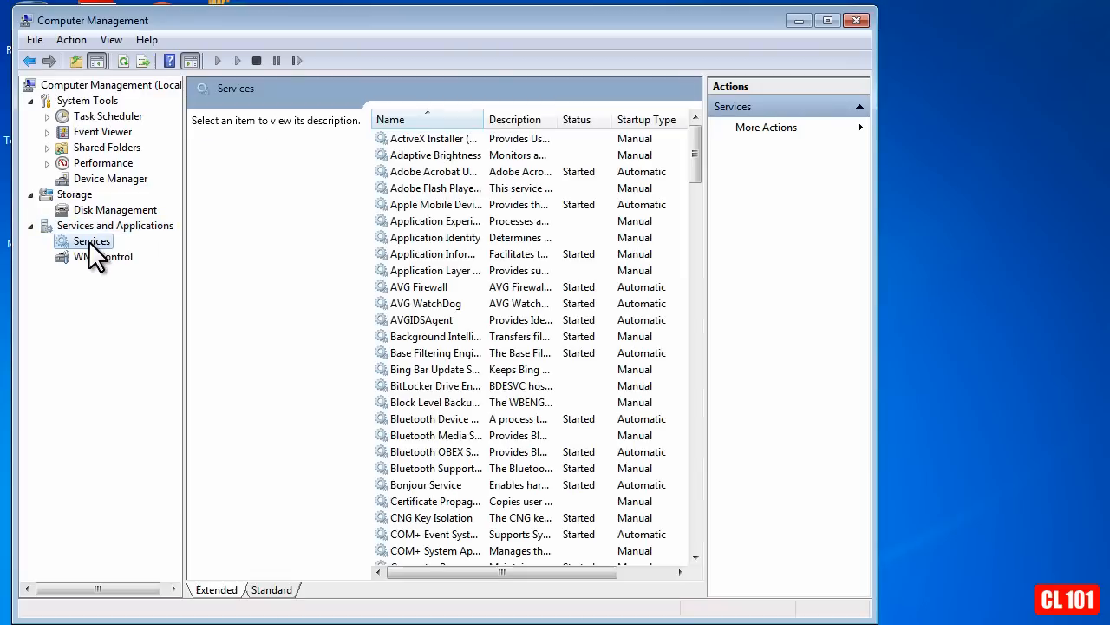
mouse_move(701, 205)
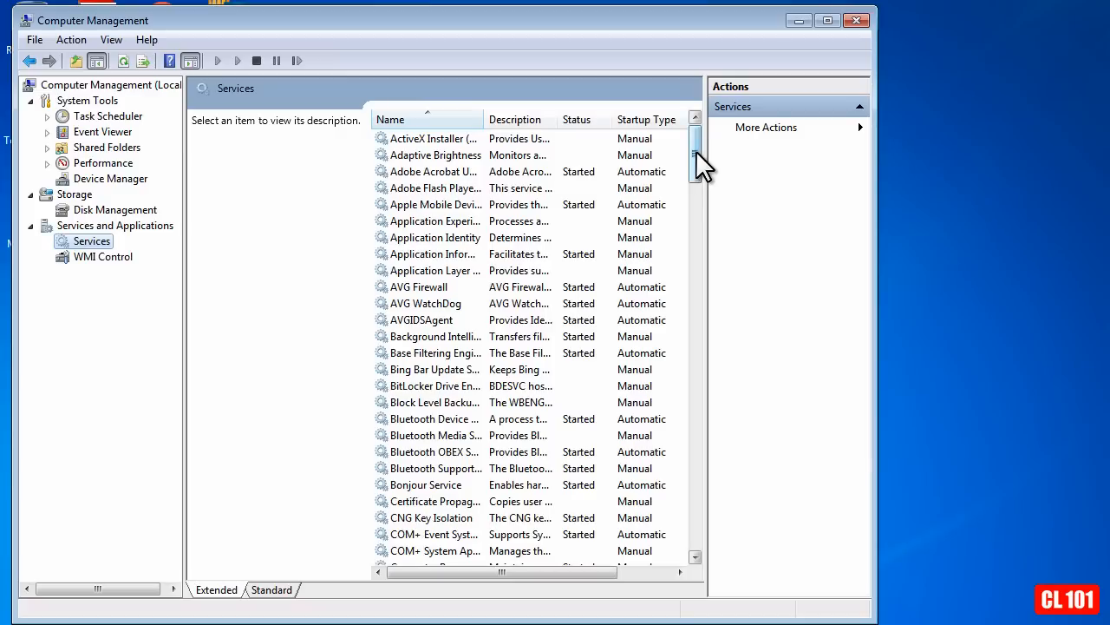
scroll("down", 3)
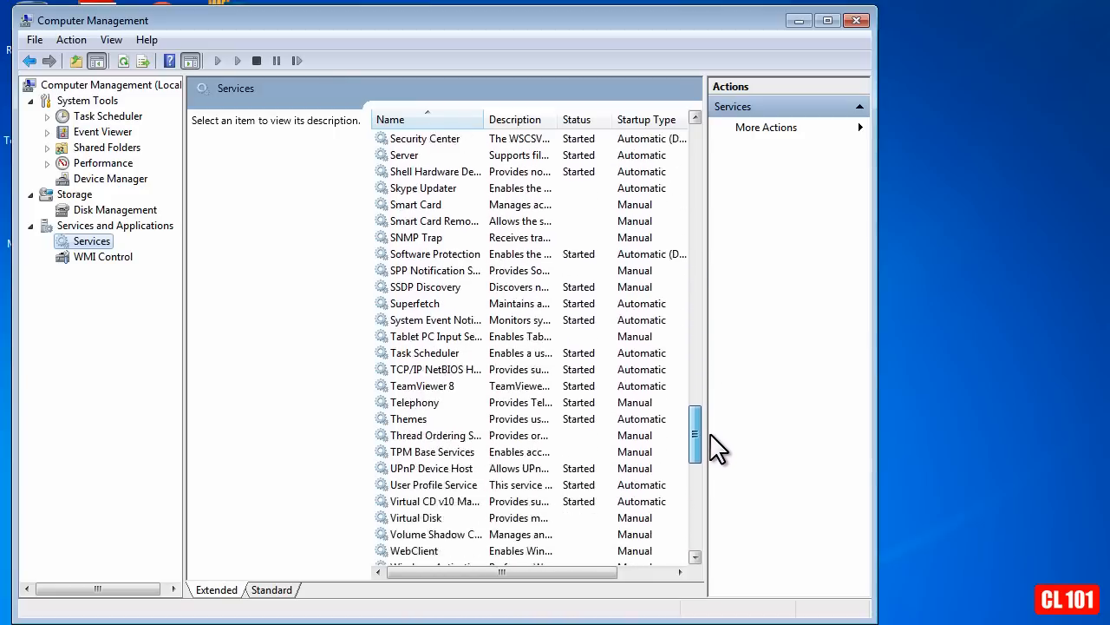
scroll("down", 3)
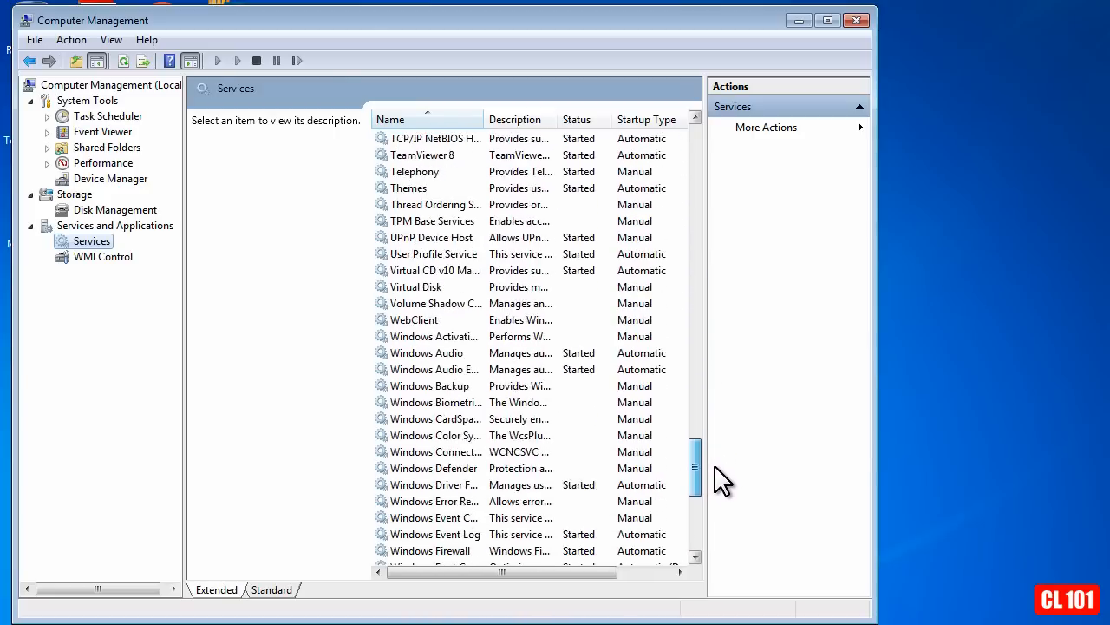
scroll("down", 3)
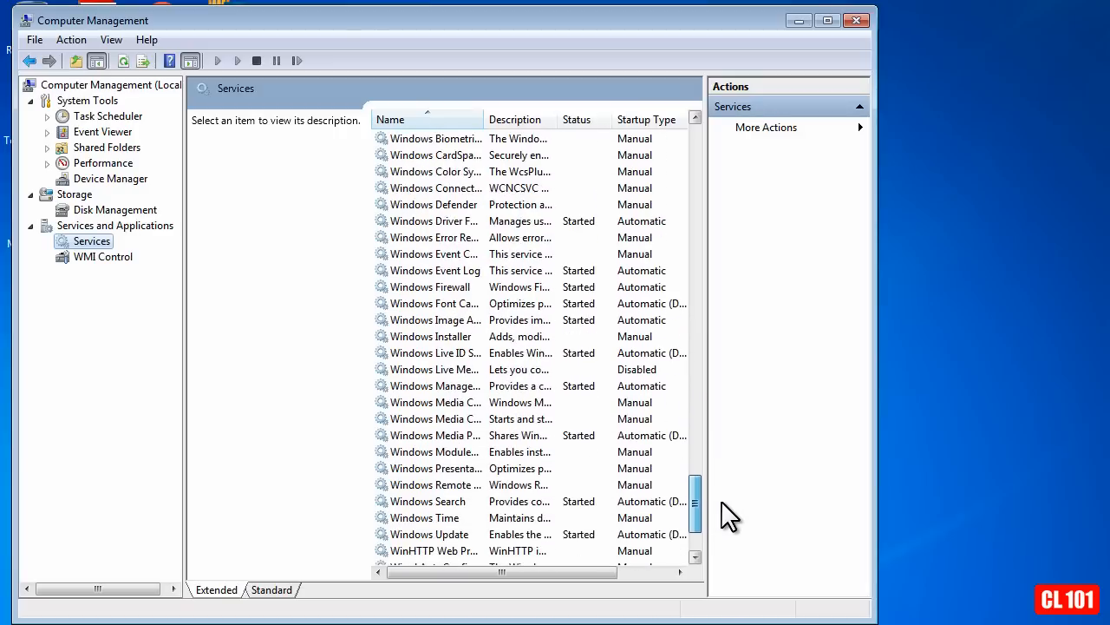
left_click(425, 500)
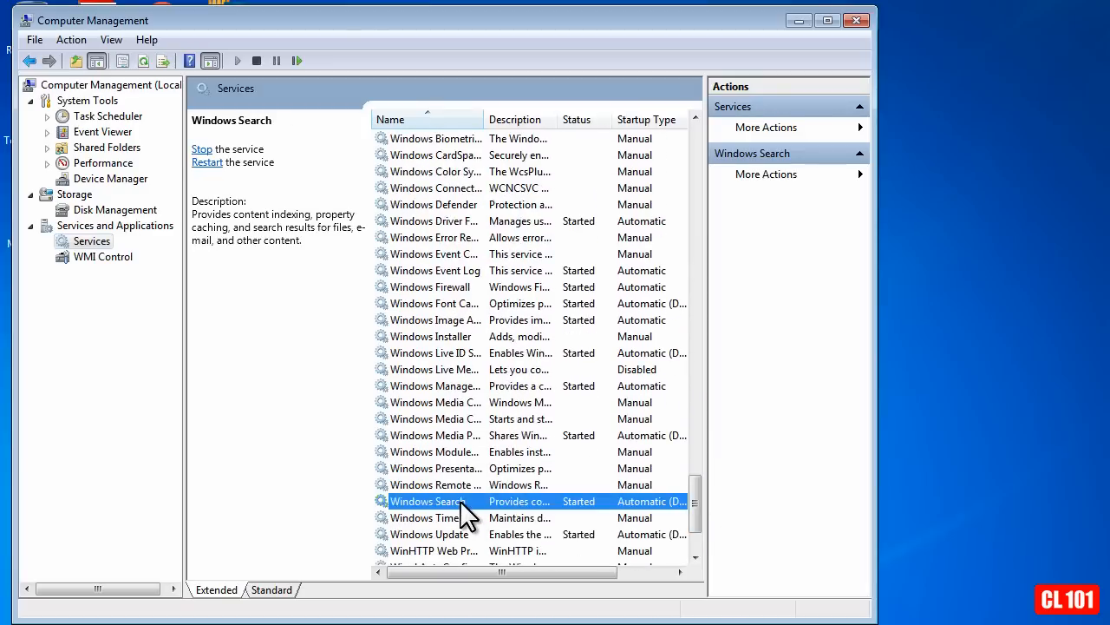
Set Windows Search's startup type to Disabled in its properties and apply it
double_click(425, 500)
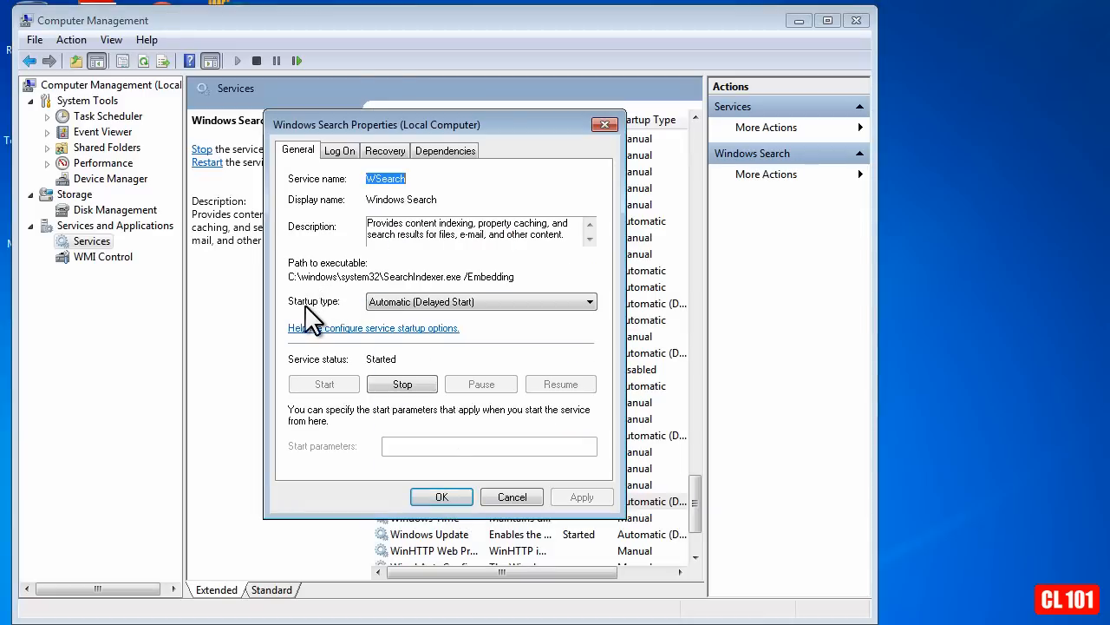
mouse_move(444, 328)
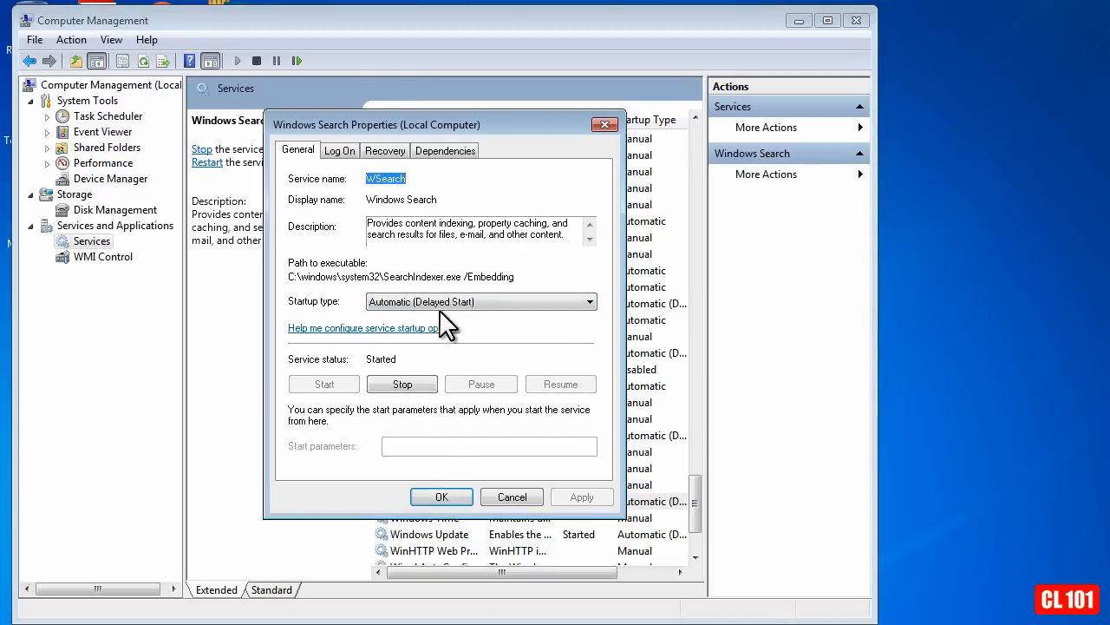
left_click(590, 302)
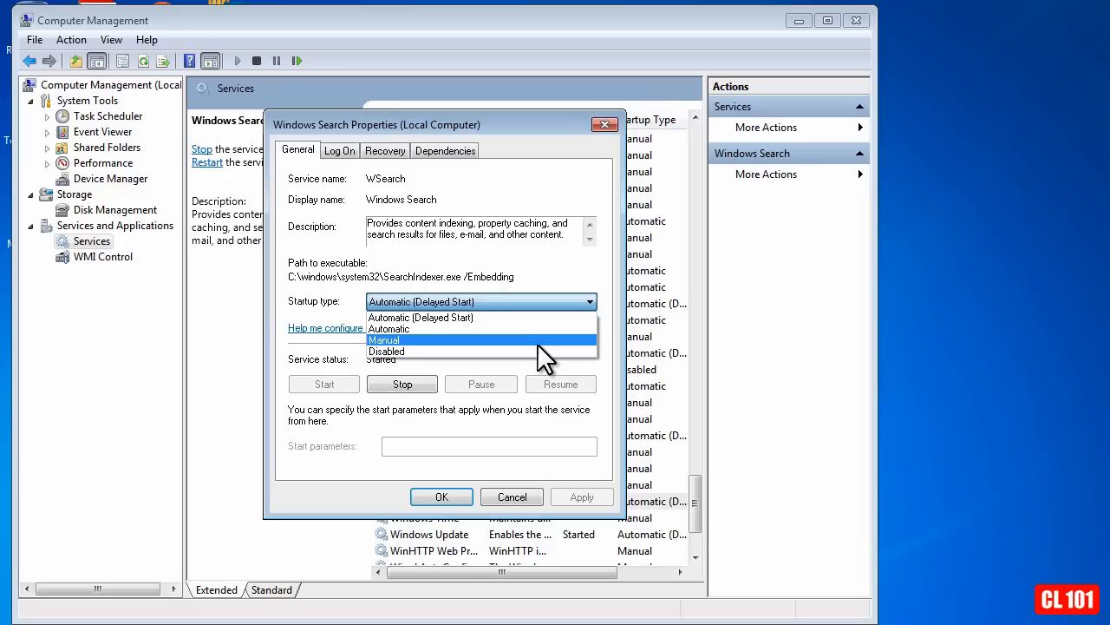
mouse_move(493, 350)
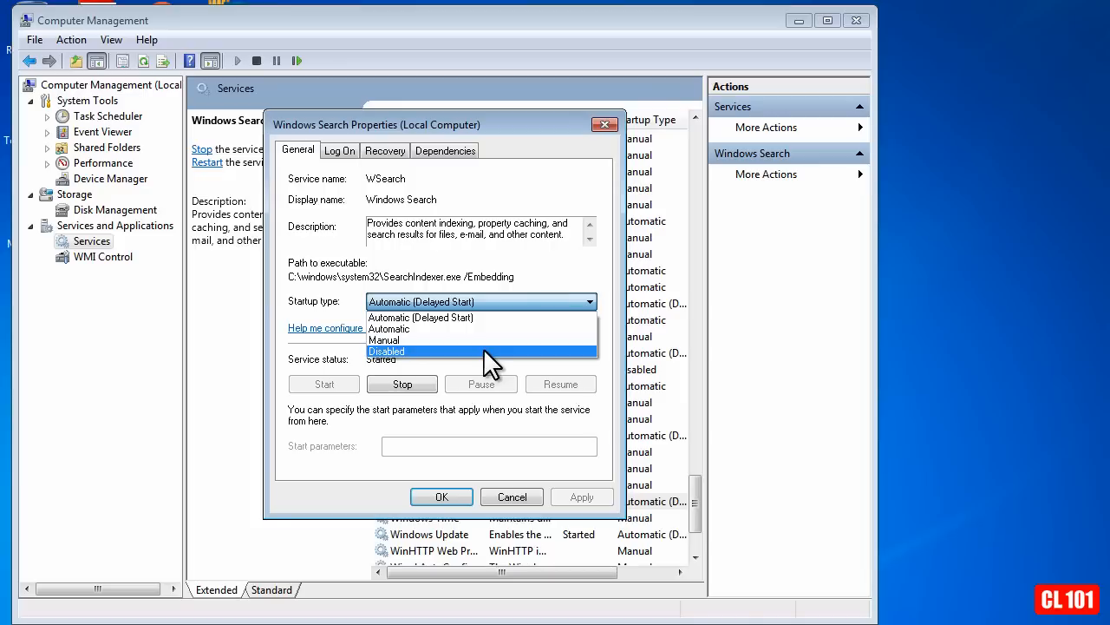
left_click(387, 350)
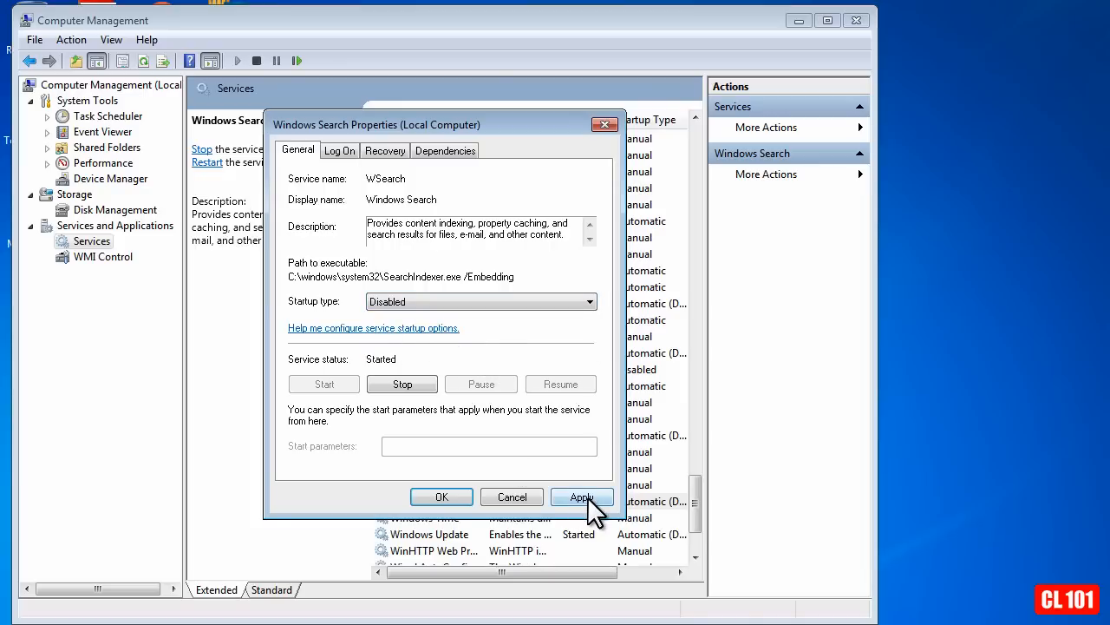
left_click(581, 496)
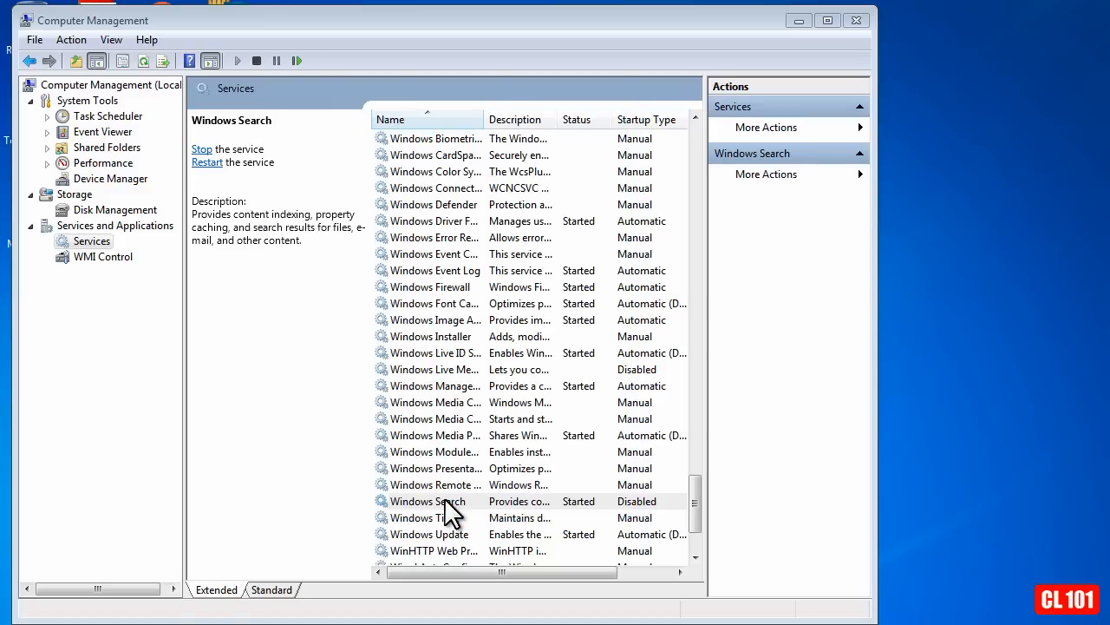
left_click(427, 499)
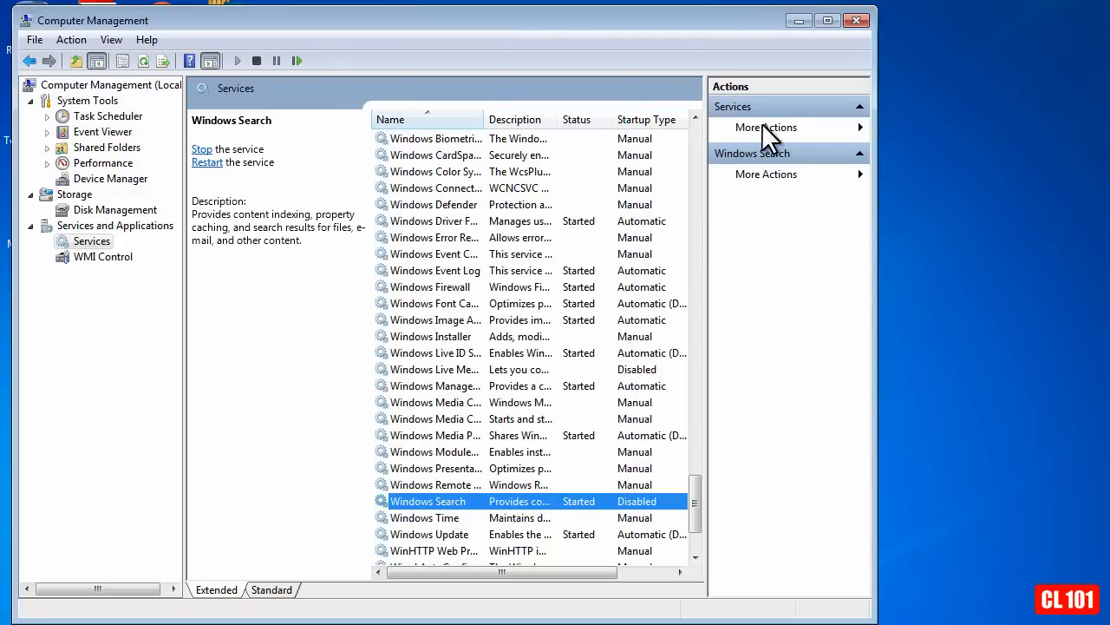
mouse_move(857, 21)
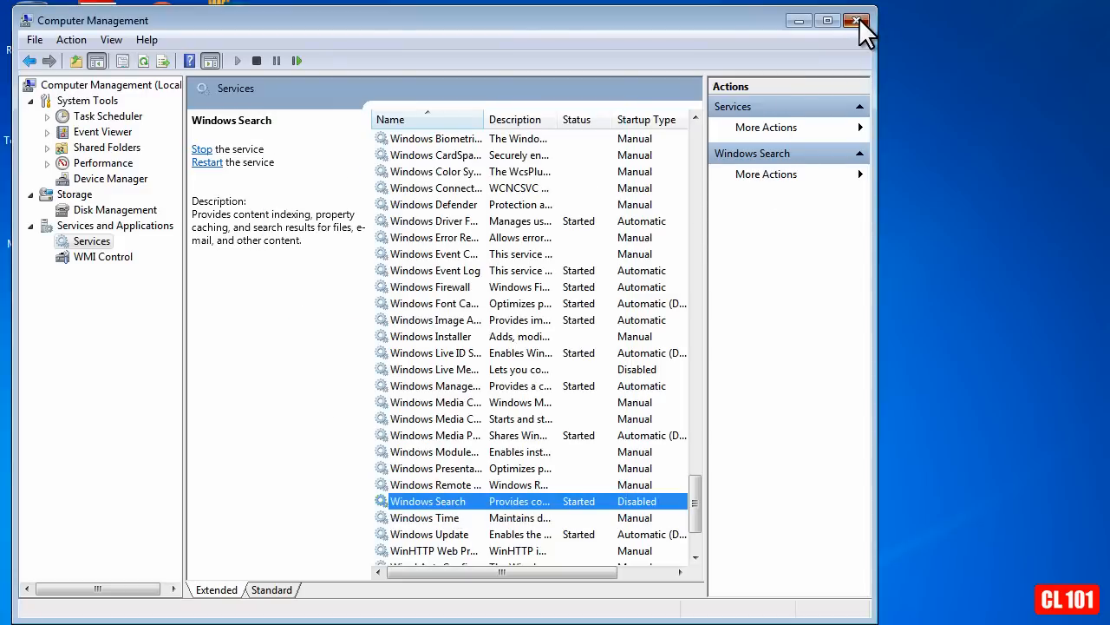
Close Computer Management and go to Control Panel's Programs category
left_click(857, 21)
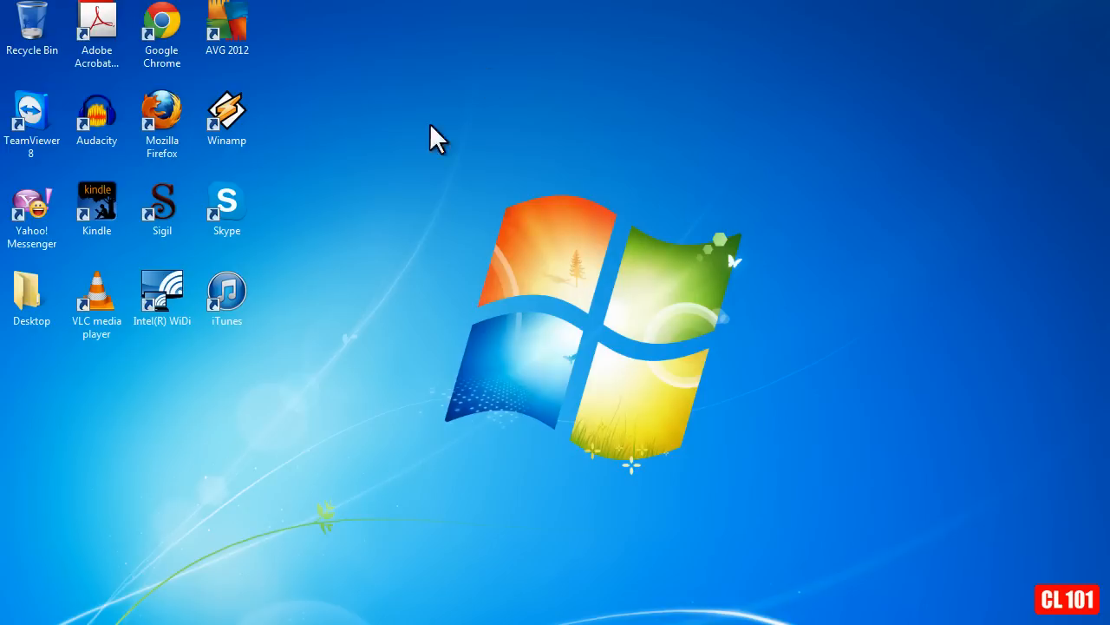
mouse_move(368, 268)
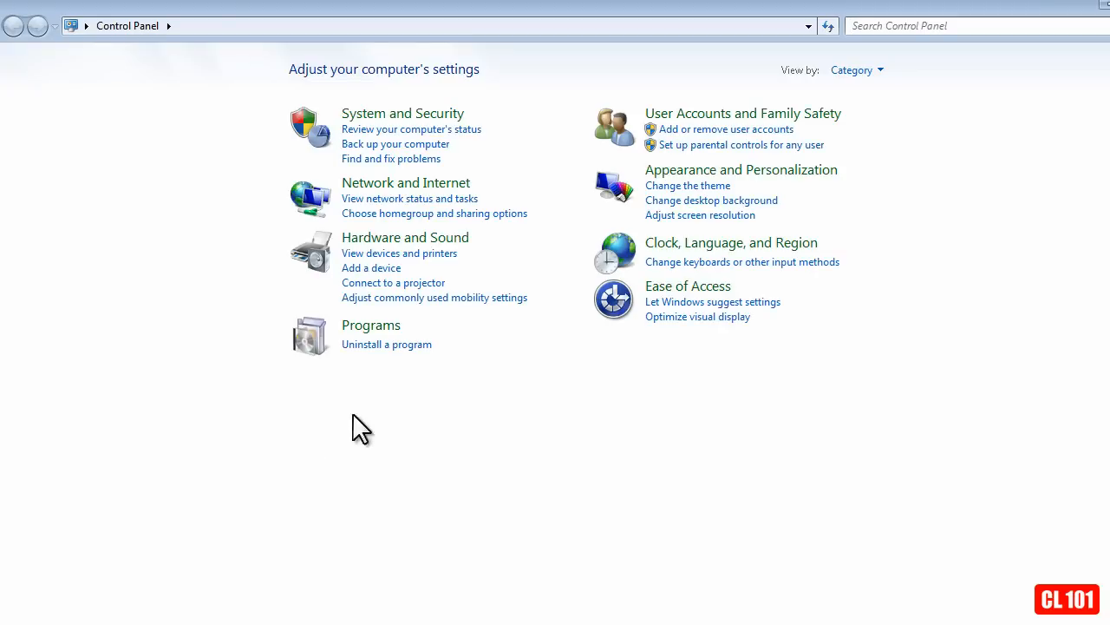
left_click(371, 325)
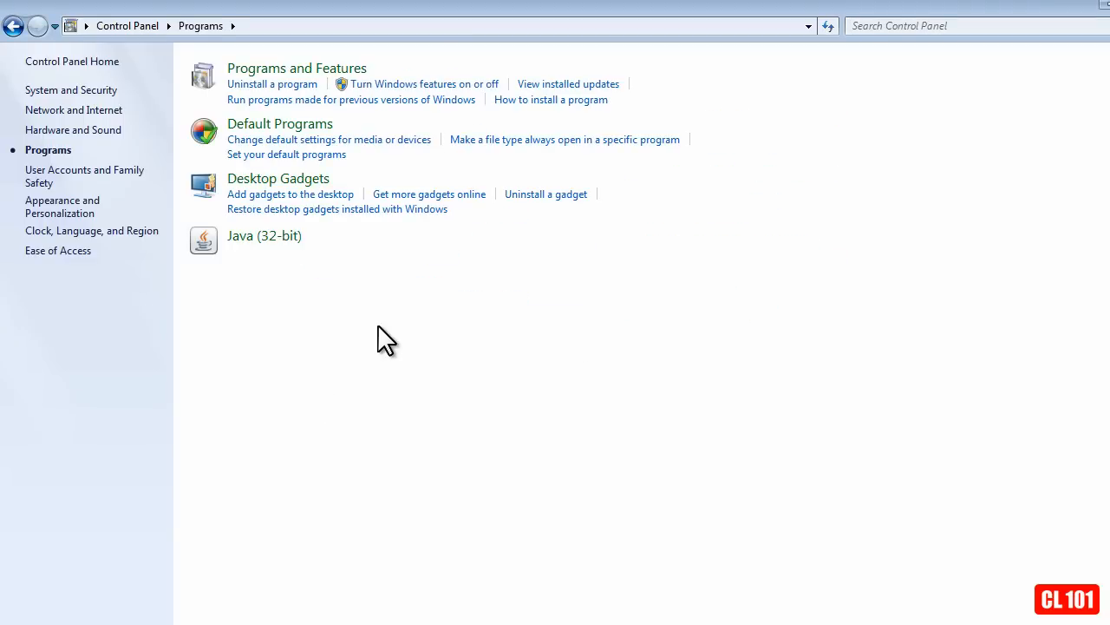
mouse_move(403, 163)
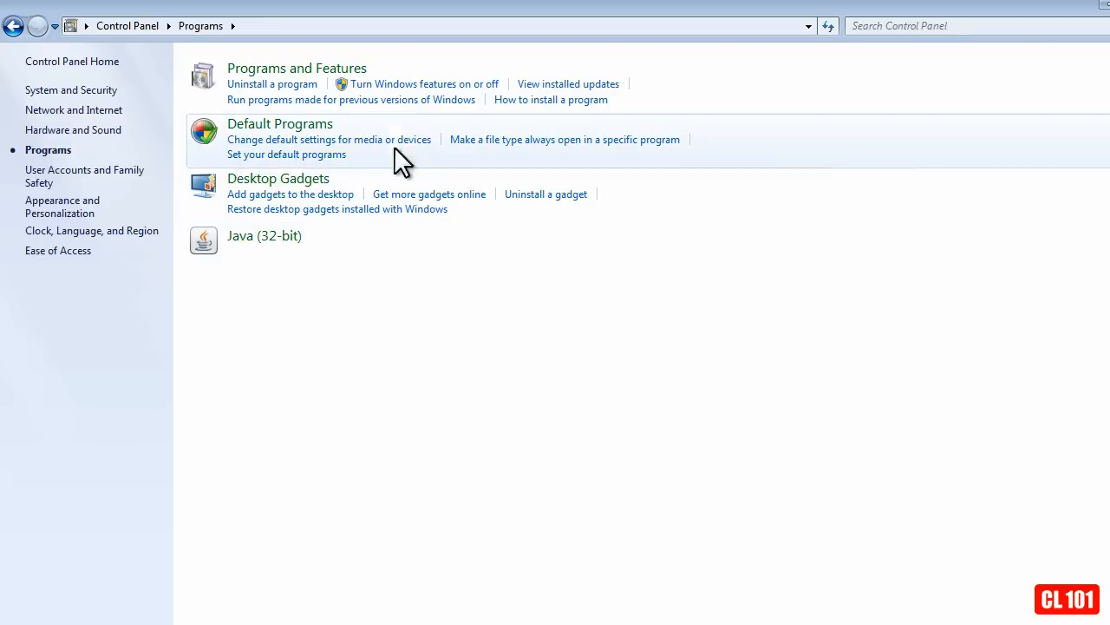
mouse_move(380, 99)
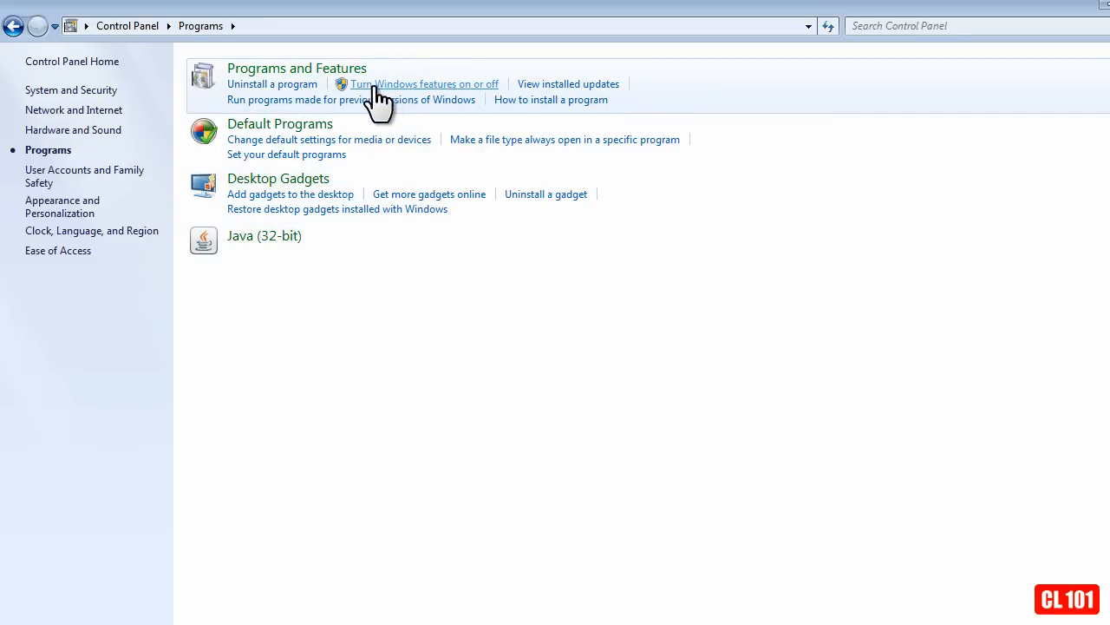
mouse_move(448, 99)
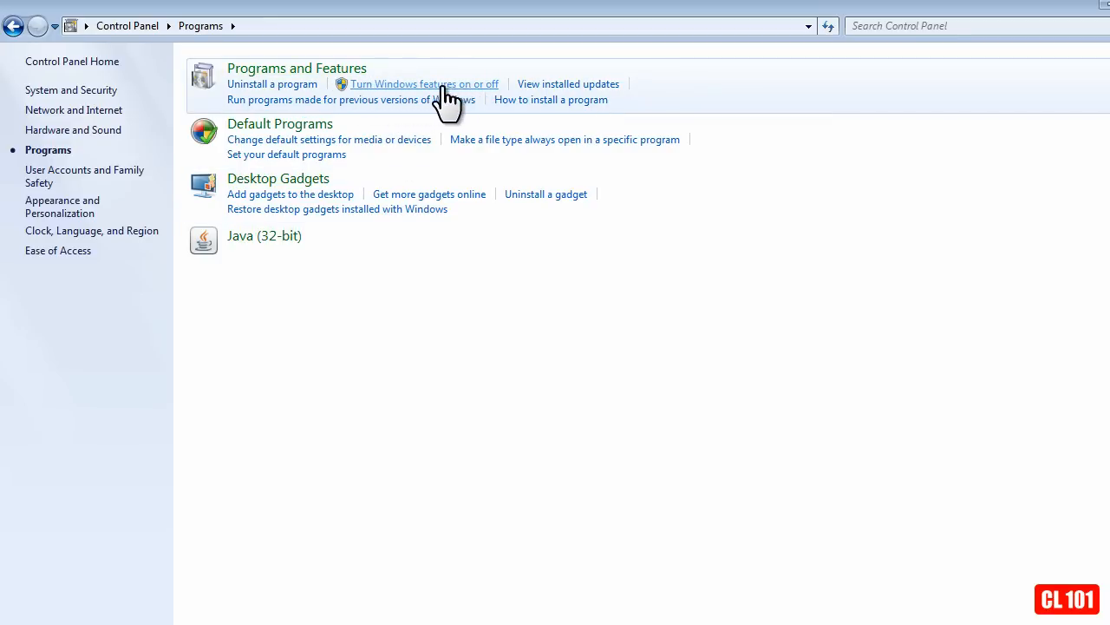
mouse_move(434, 91)
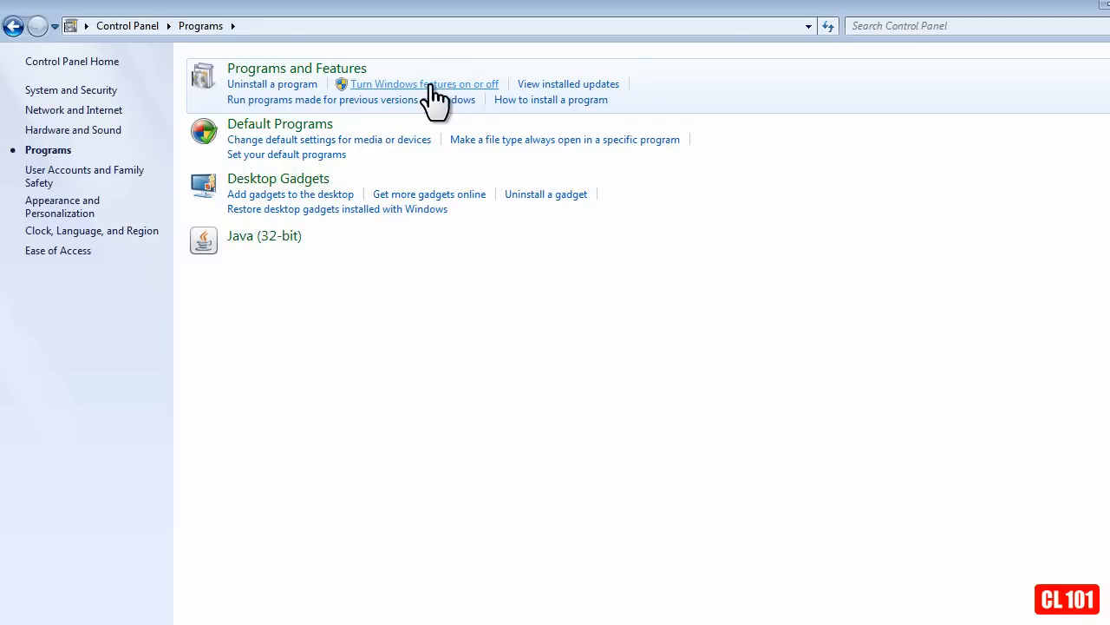
Show the Windows features list, expand Games and untick the Games feature
left_click(424, 84)
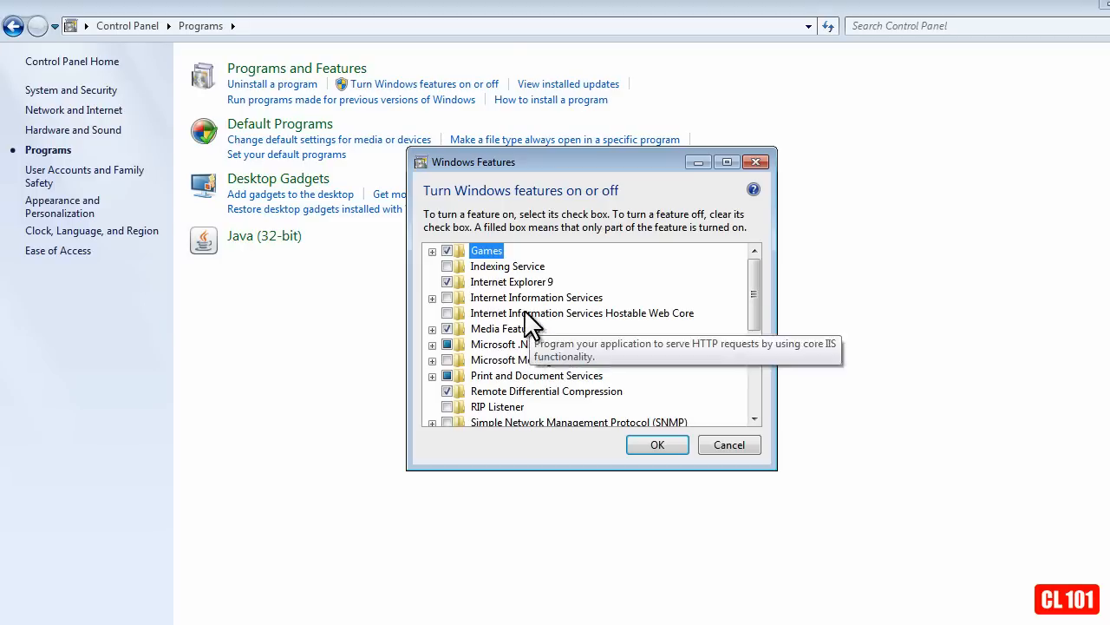
mouse_move(447, 286)
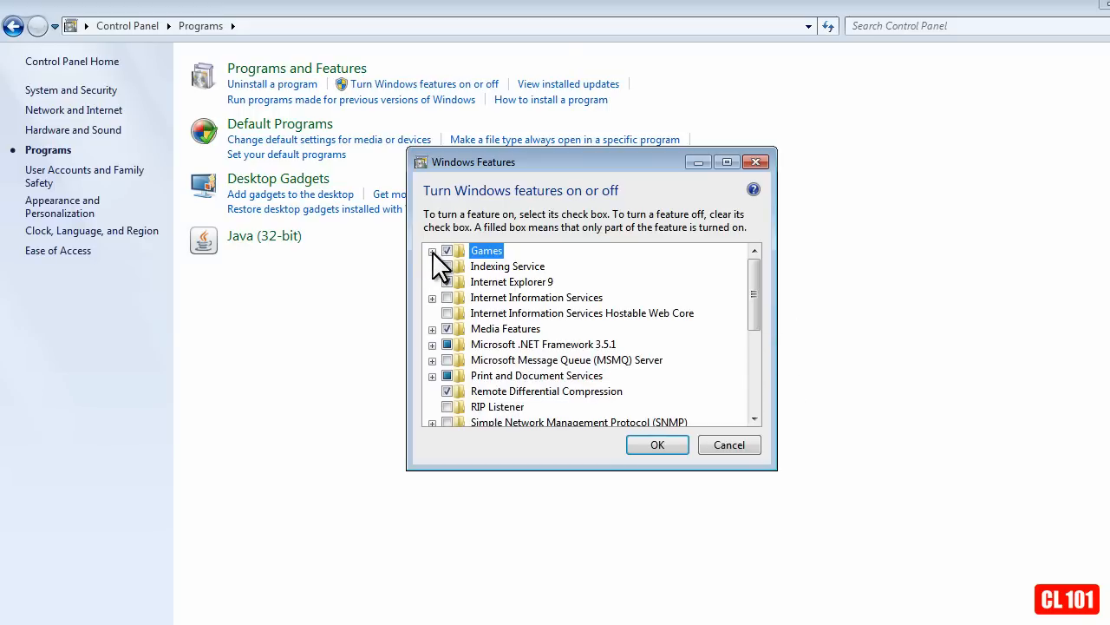
left_click(432, 250)
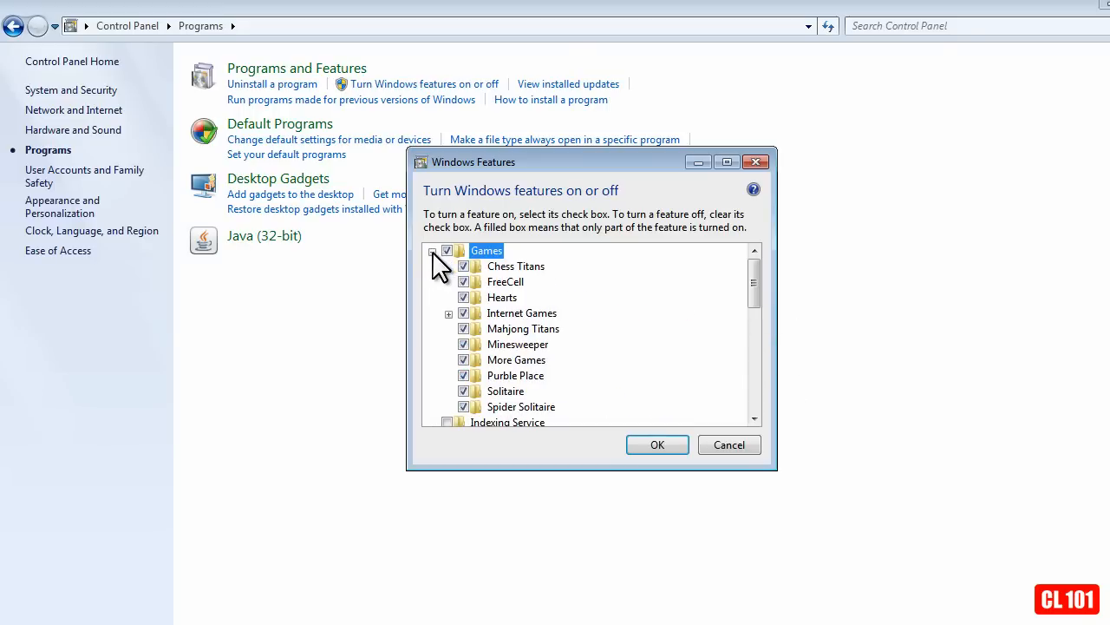
left_click(434, 253)
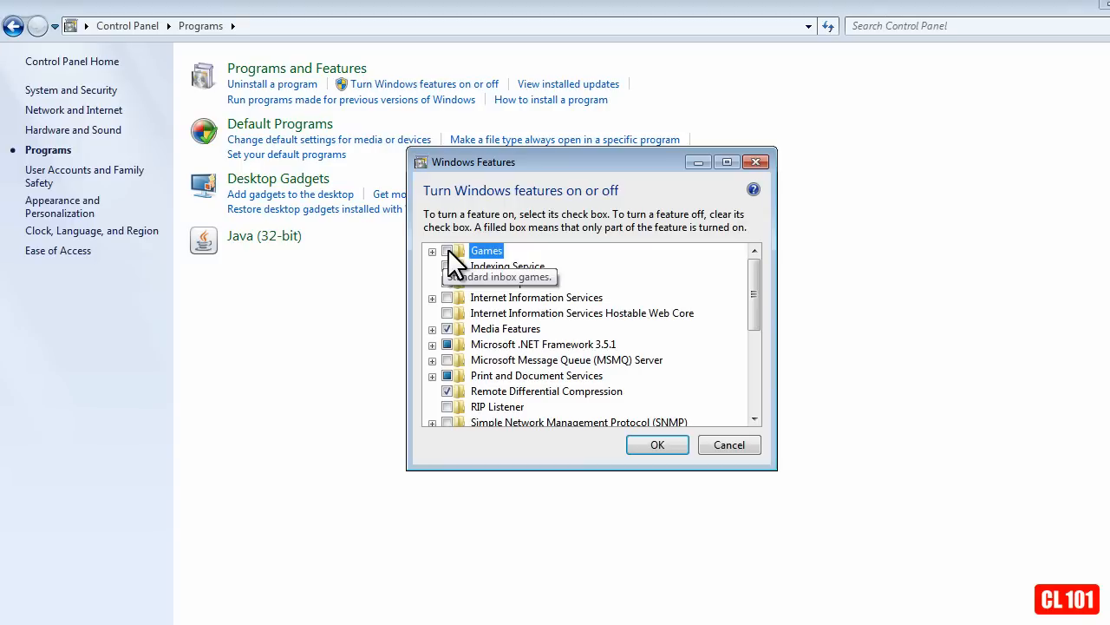
mouse_move(500, 281)
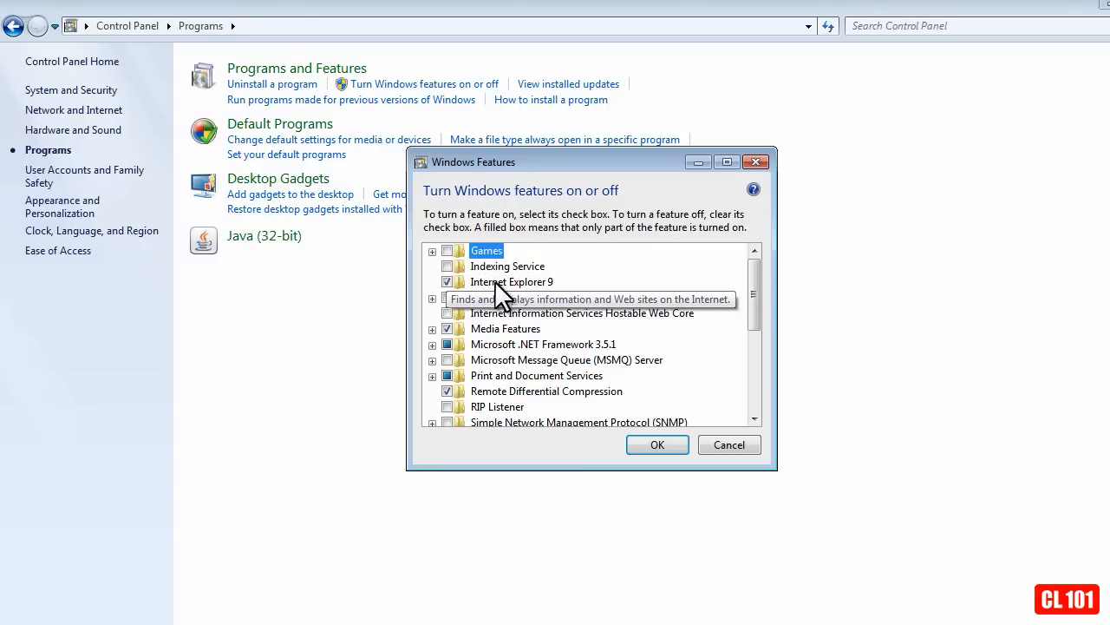
mouse_move(546, 298)
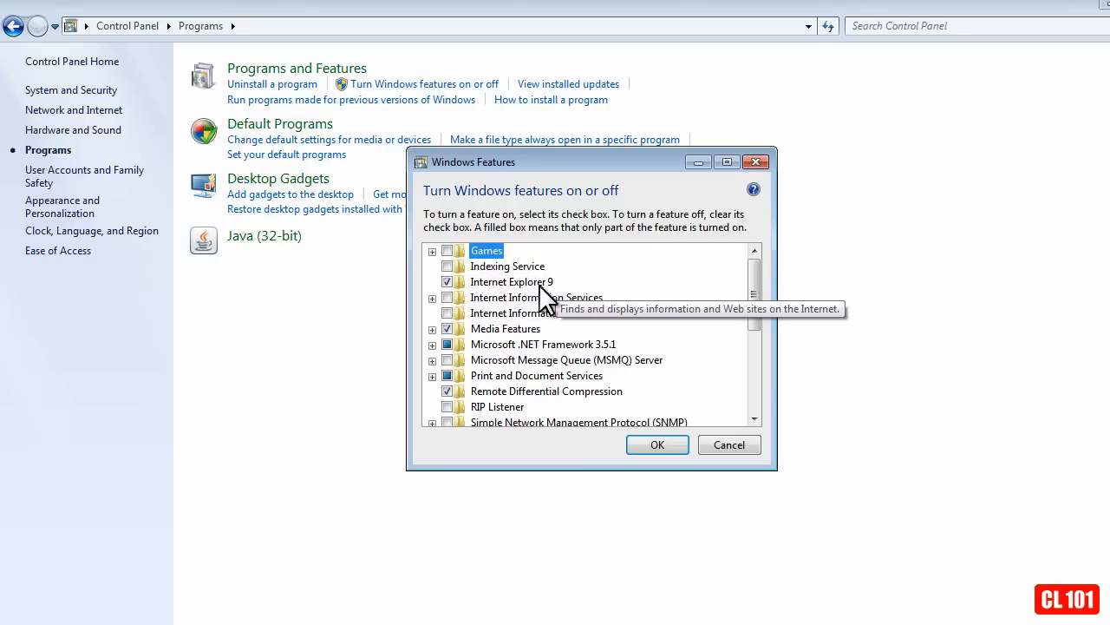
mouse_move(511, 298)
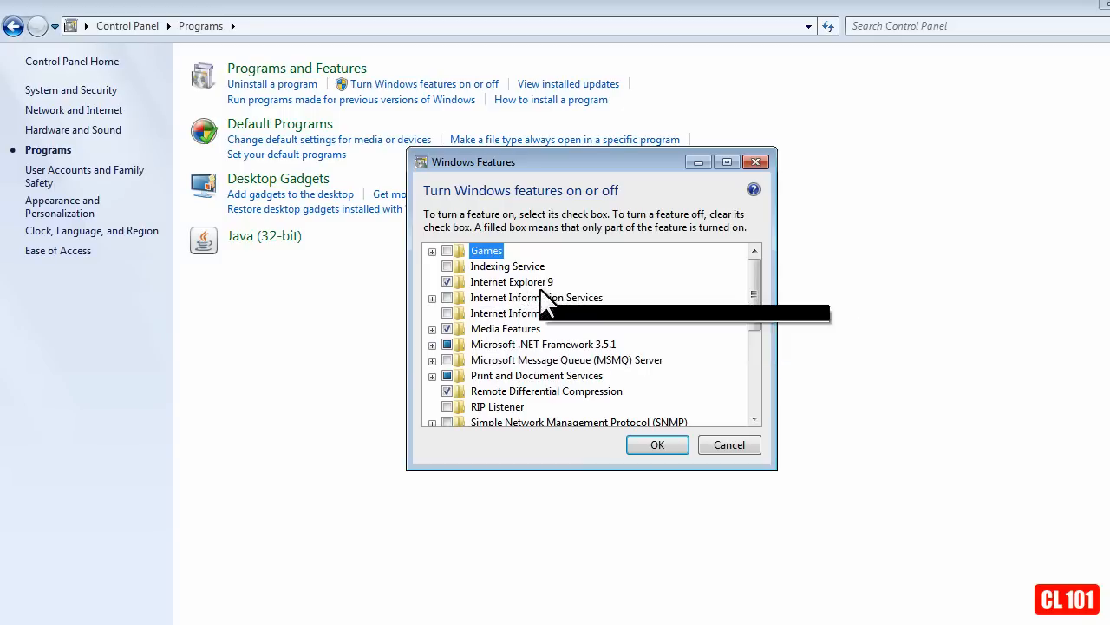
mouse_move(524, 299)
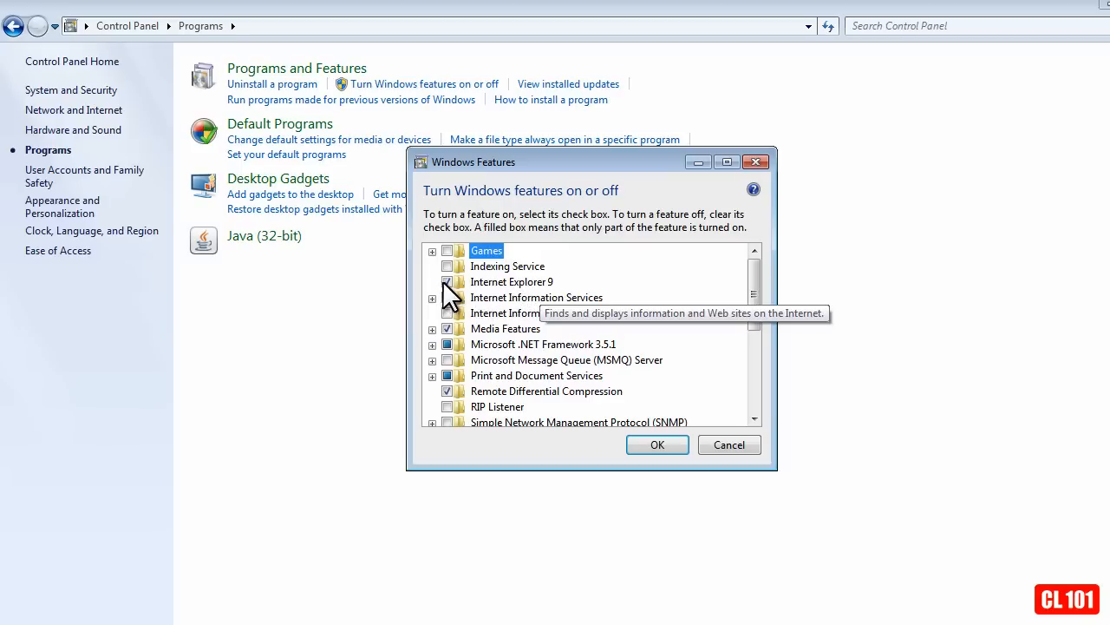
Untick Internet Explorer 9 and accept the removal warning with Yes
left_click(447, 282)
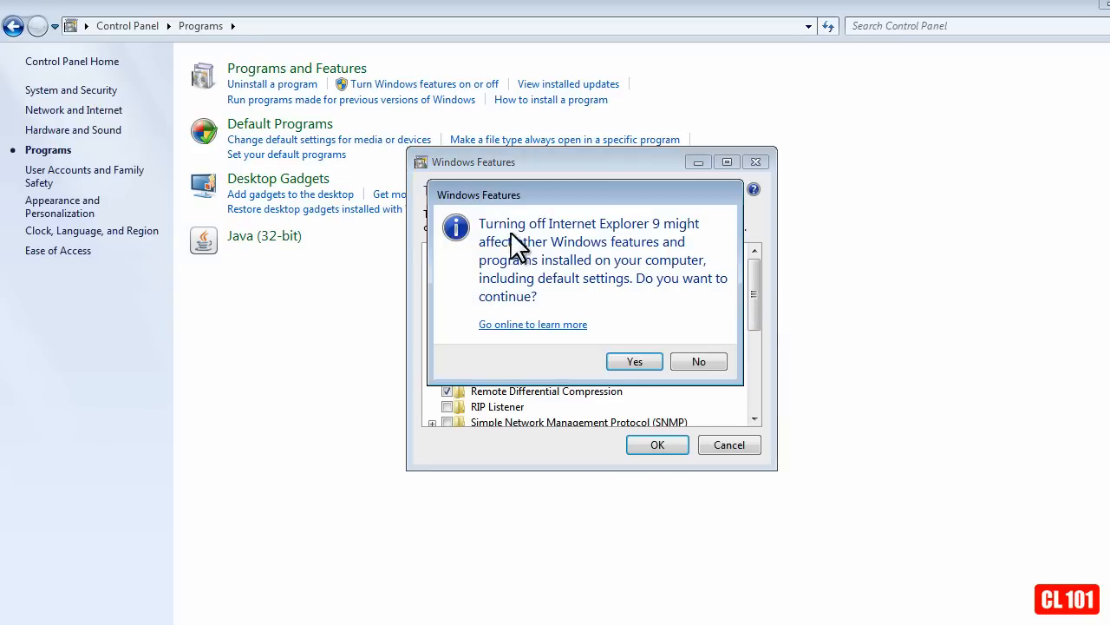
mouse_move(659, 246)
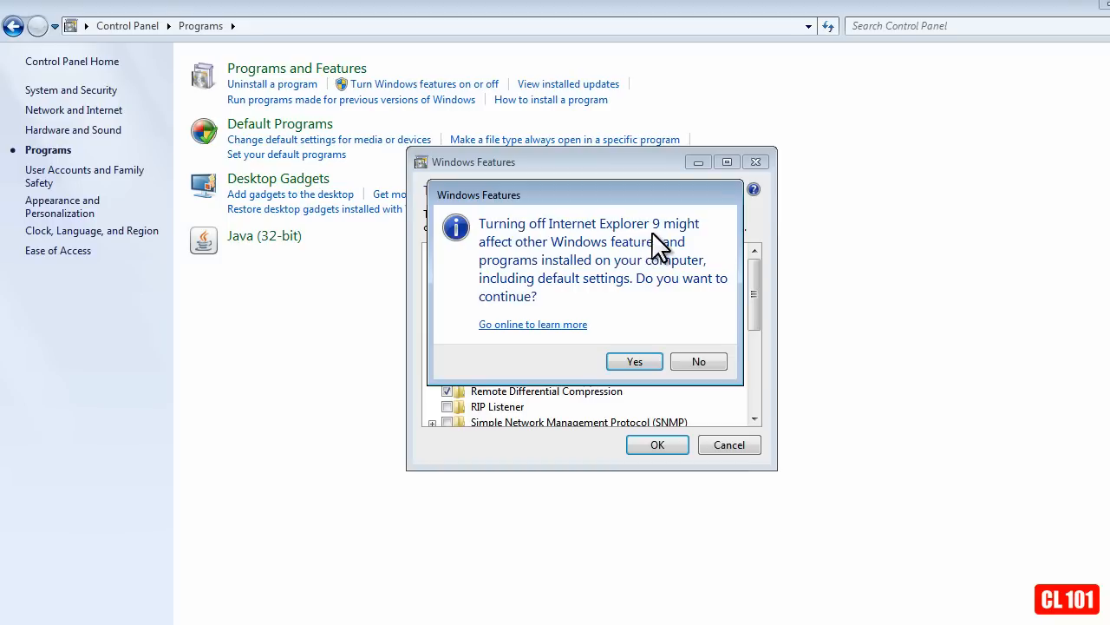
mouse_move(652, 260)
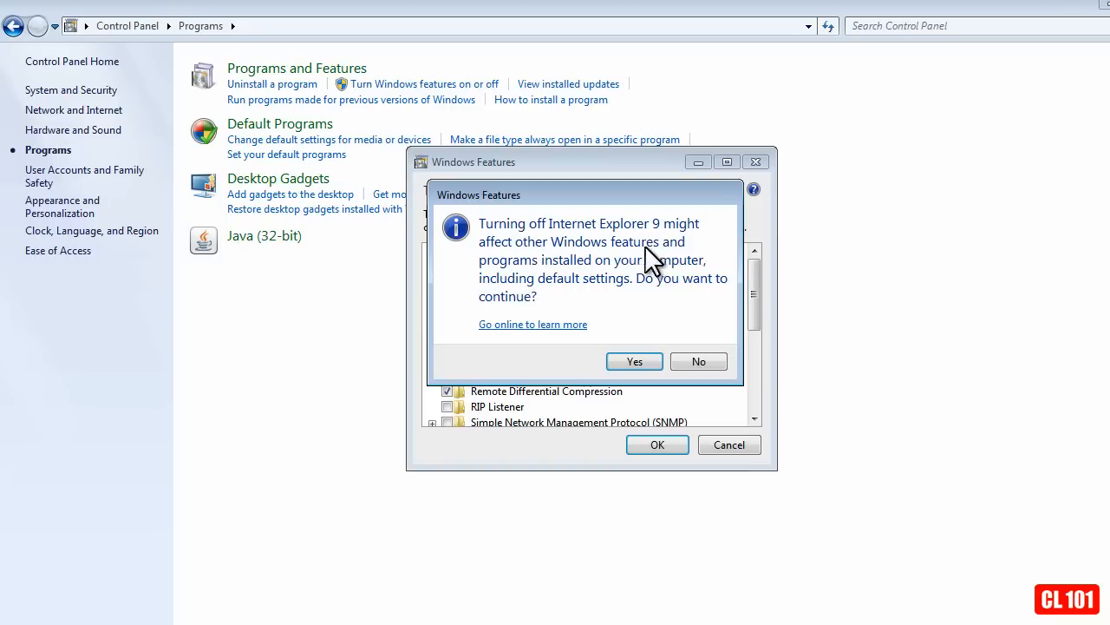
mouse_move(651, 303)
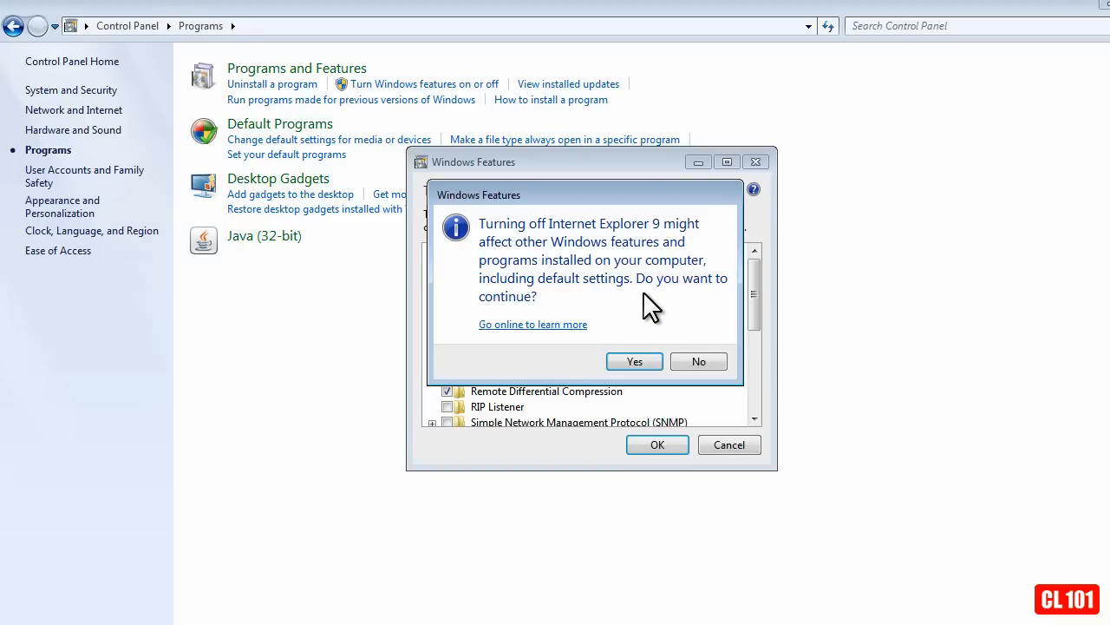
mouse_move(657, 243)
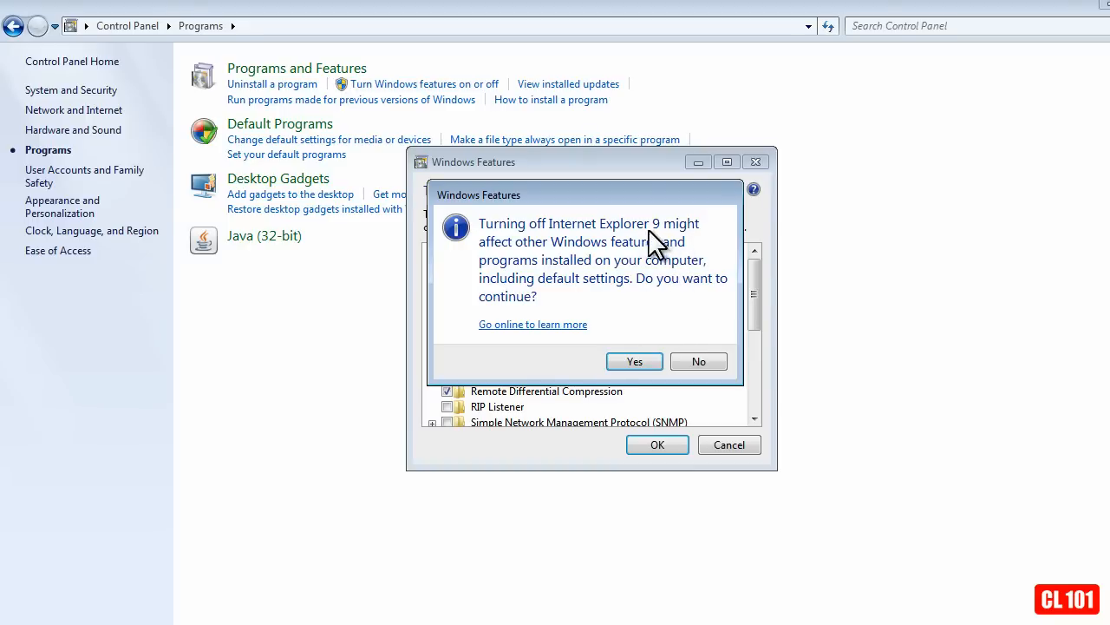
mouse_move(607, 319)
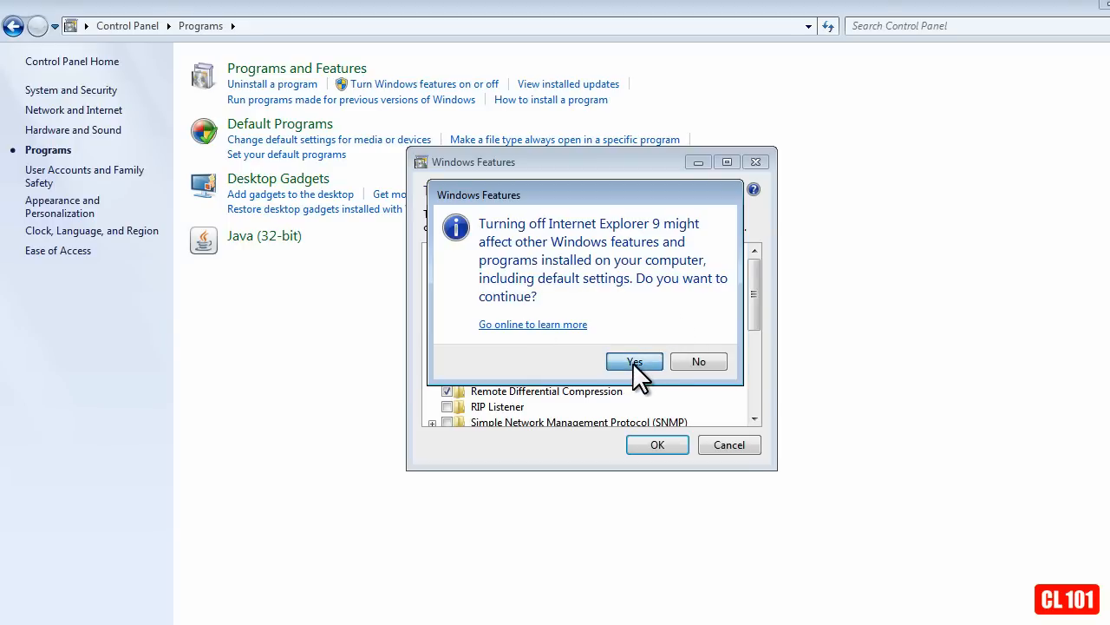
left_click(633, 361)
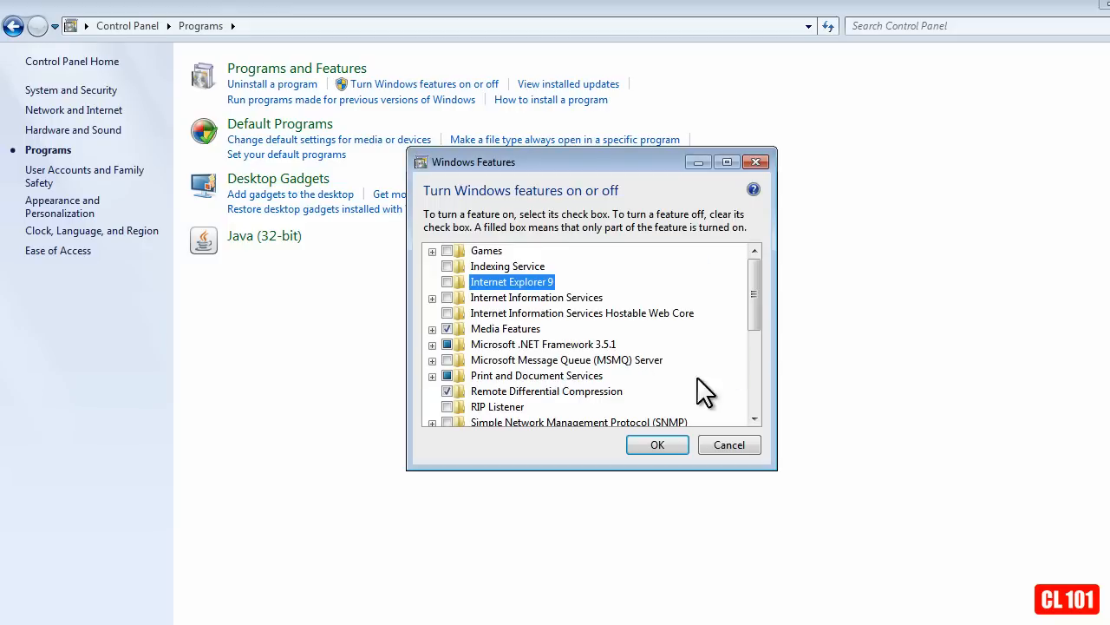
mouse_move(656, 445)
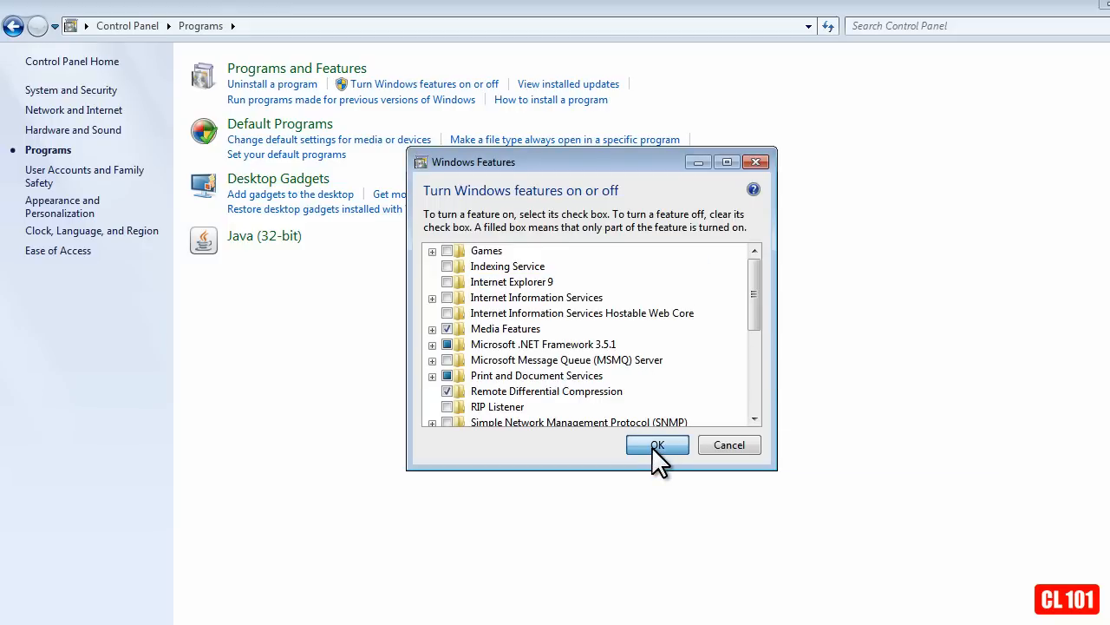
Confirm with OK so Games and Internet Explorer 9 are removed, returning to the Programs page
left_click(656, 444)
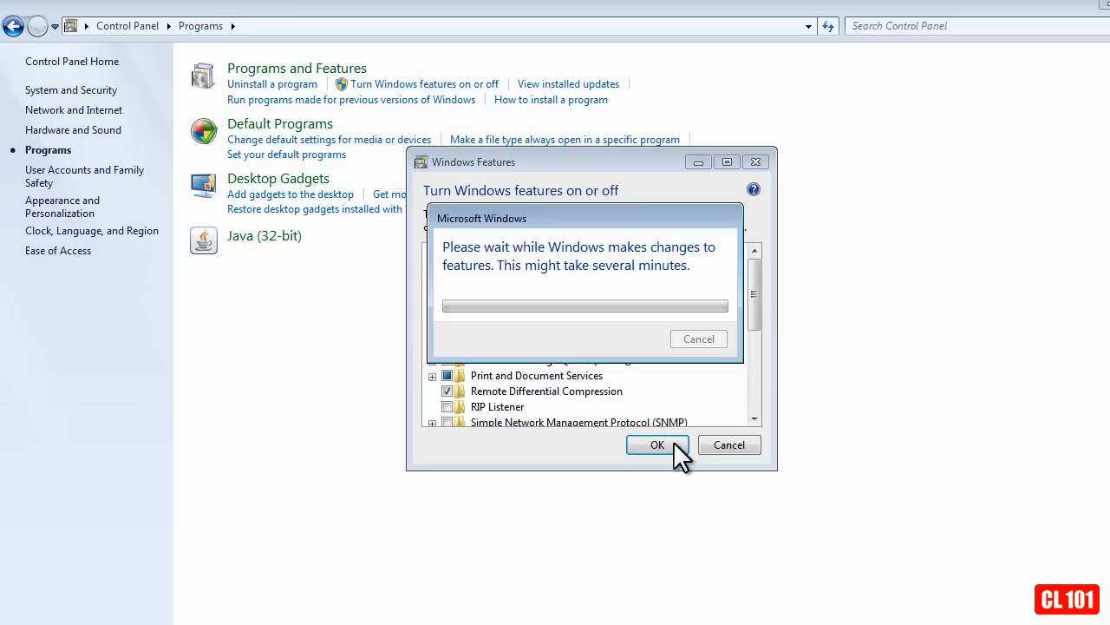
mouse_move(608, 263)
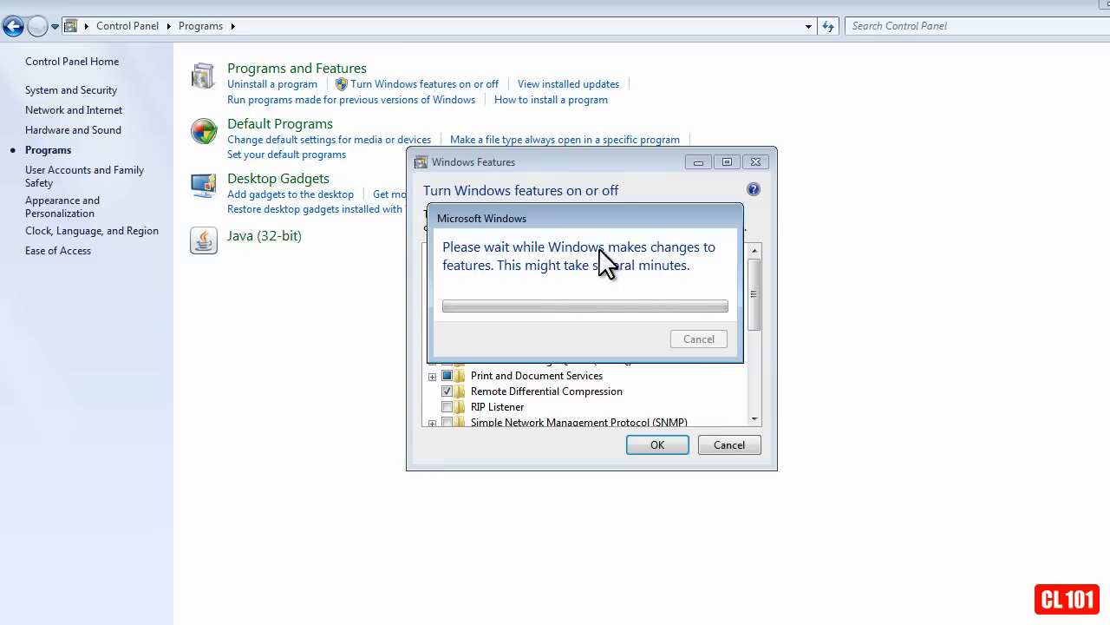
mouse_move(571, 267)
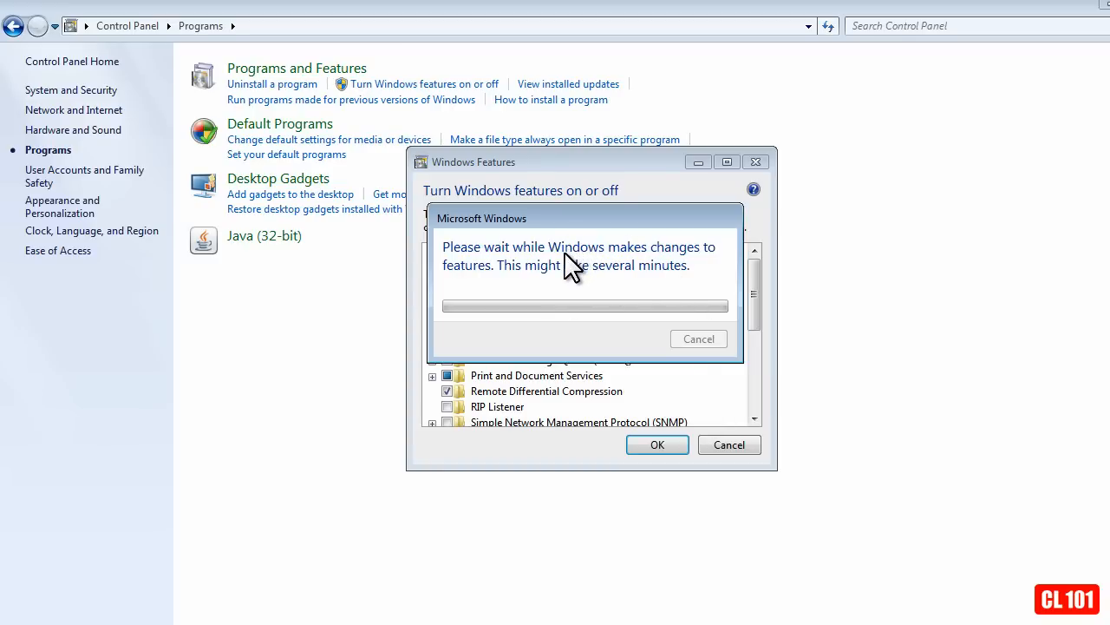
mouse_move(616, 256)
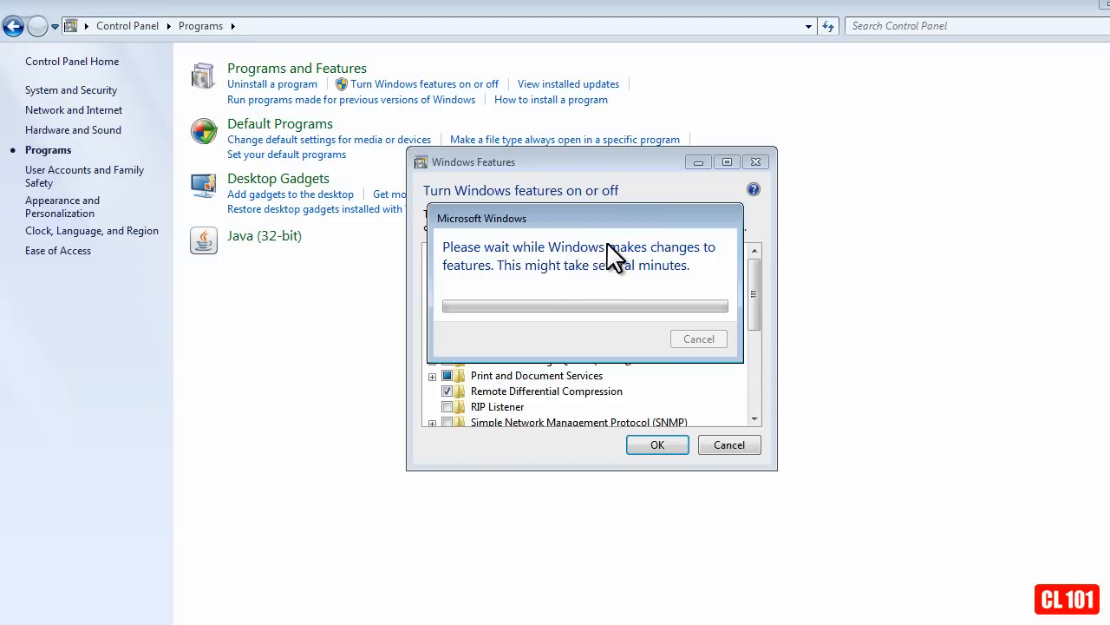
mouse_move(659, 295)
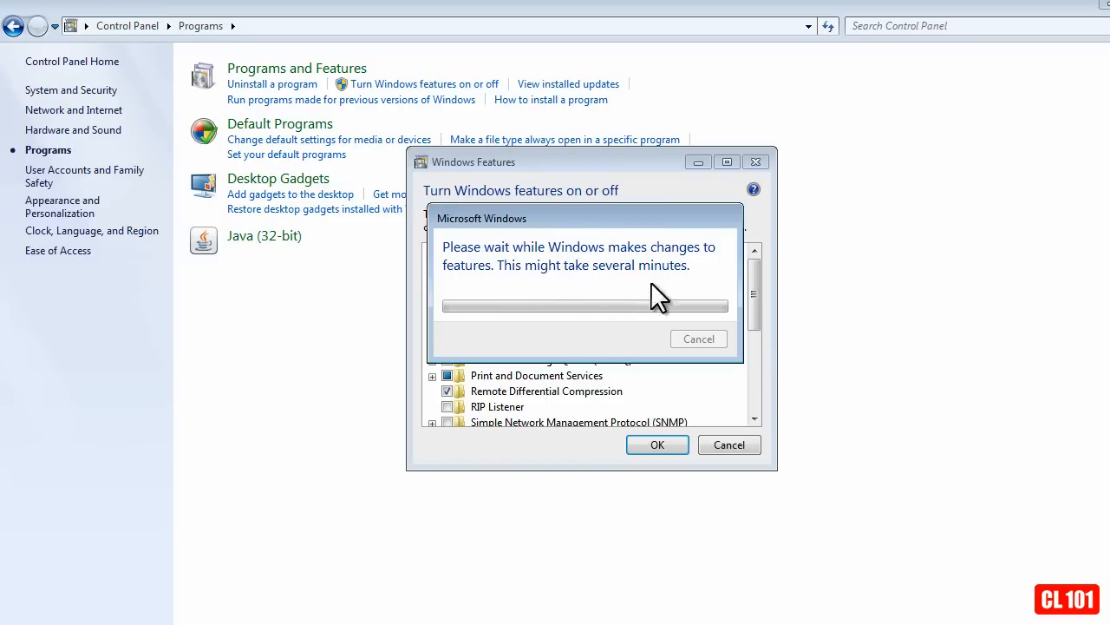
mouse_move(605, 251)
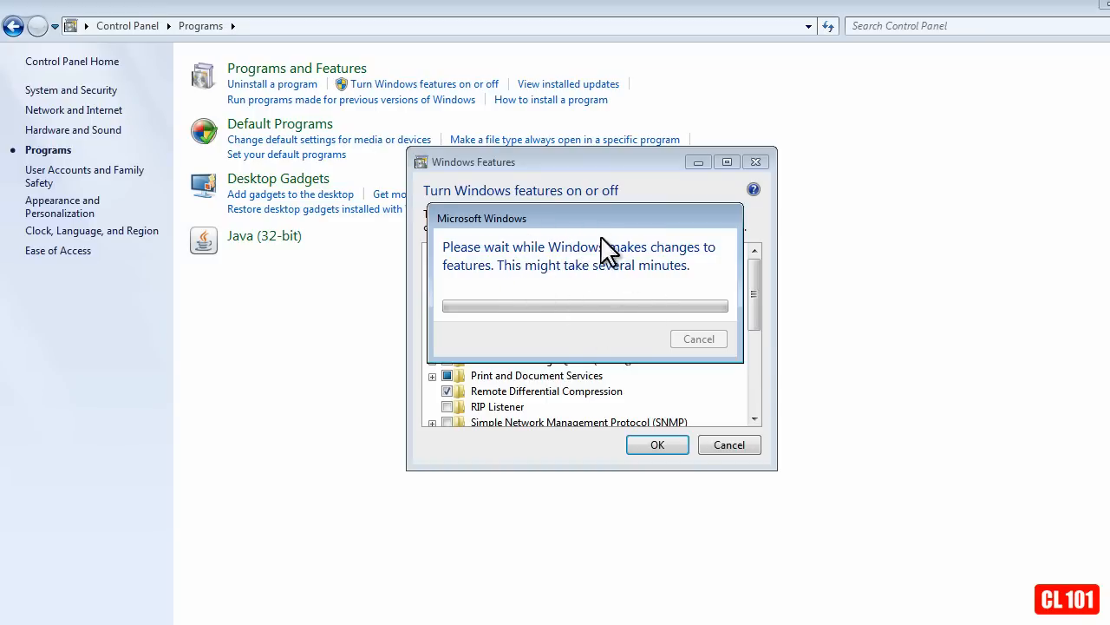
mouse_move(680, 49)
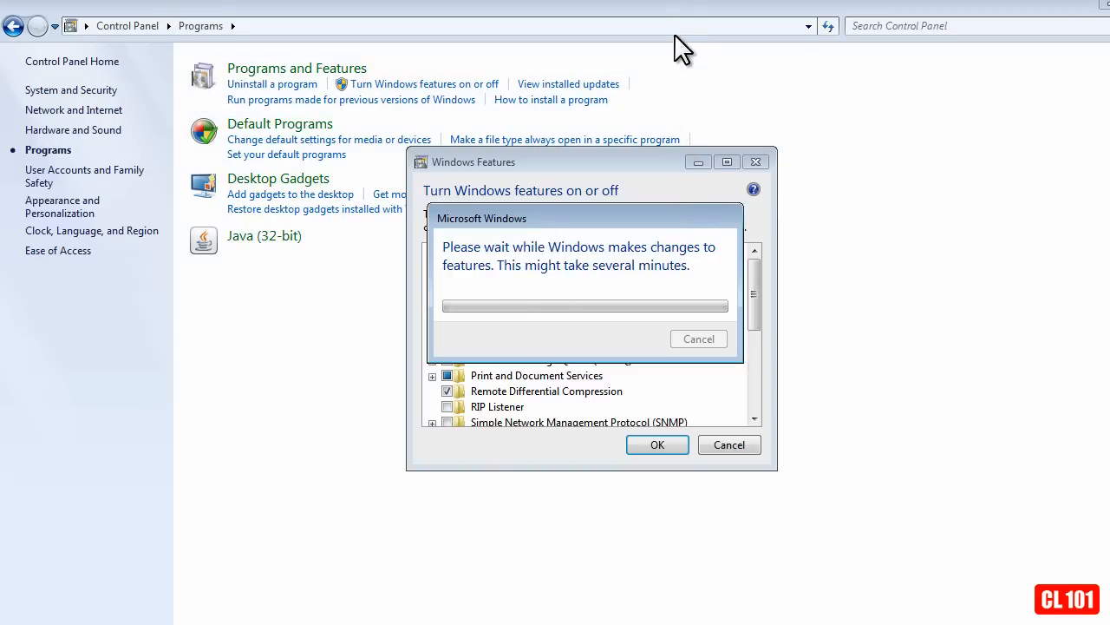
left_click(655, 444)
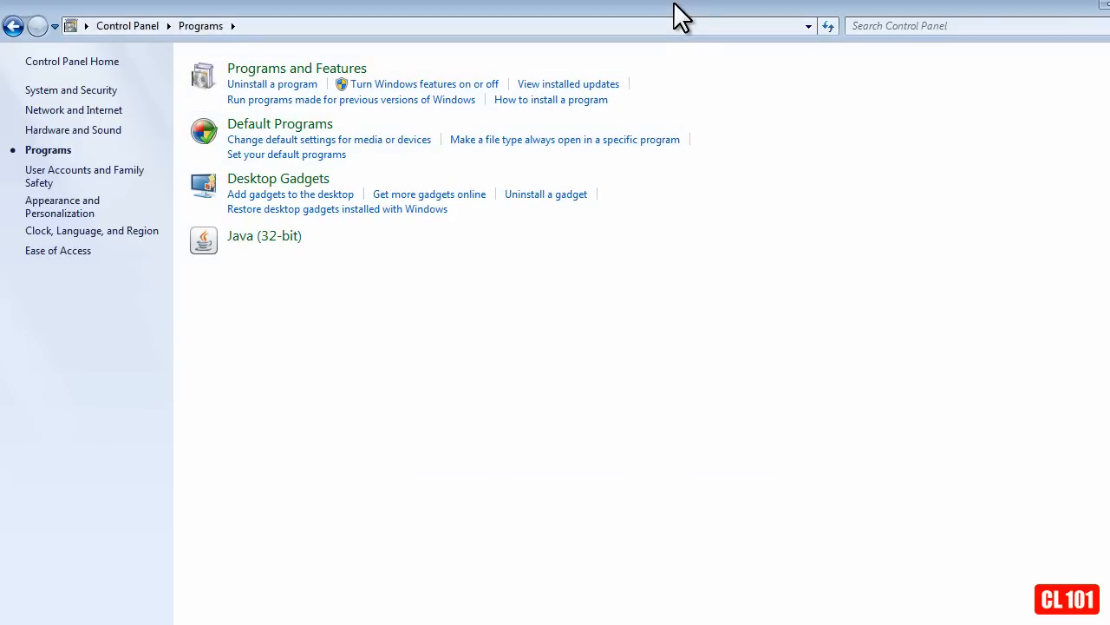